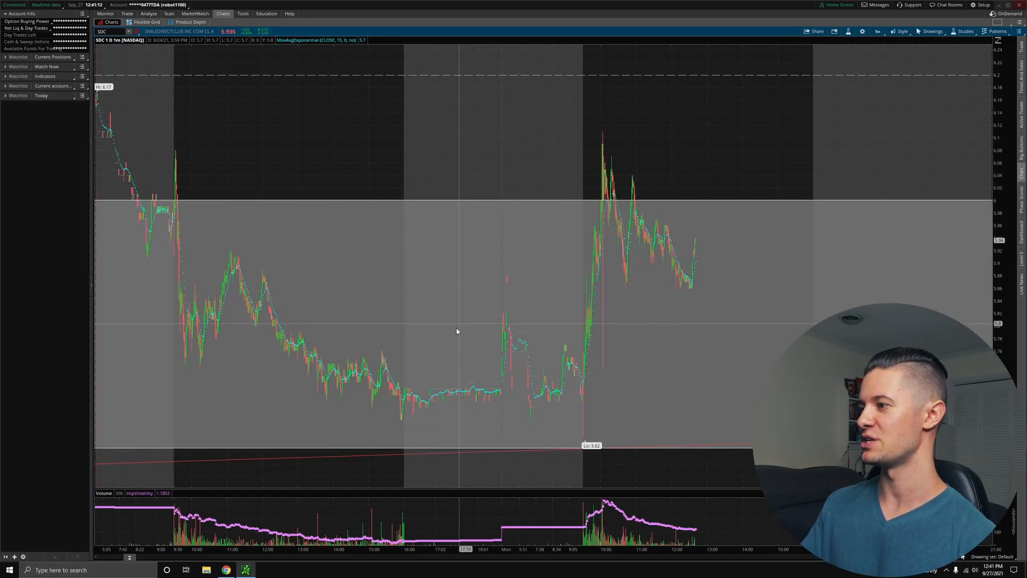
mouse_move(611, 443)
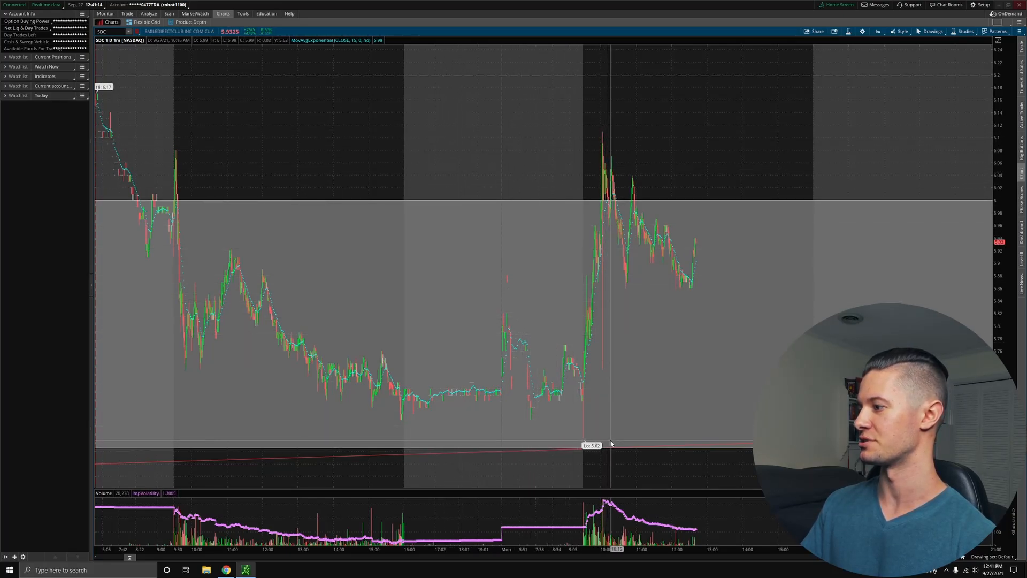
mouse_move(533, 153)
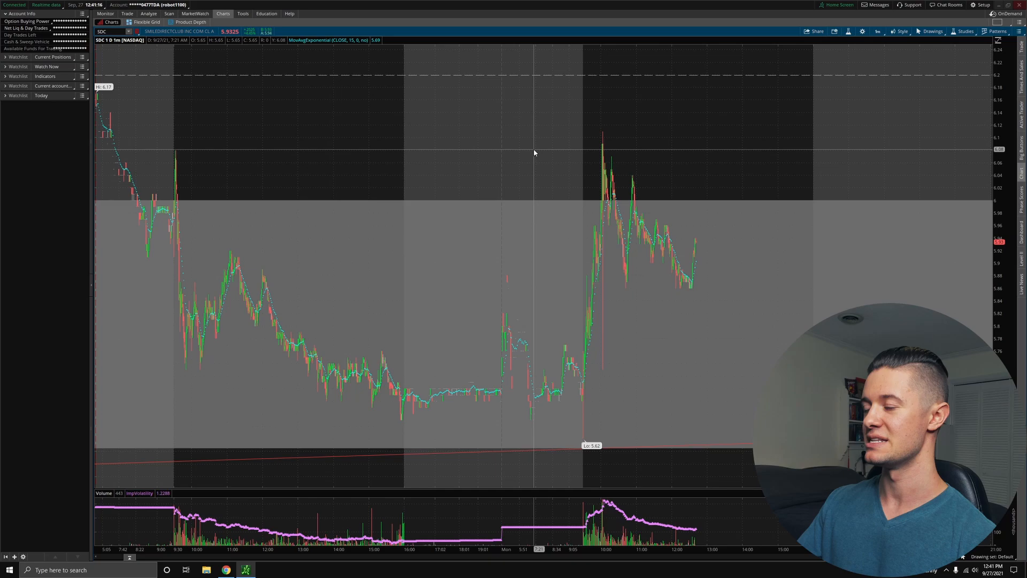
mouse_move(635, 264)
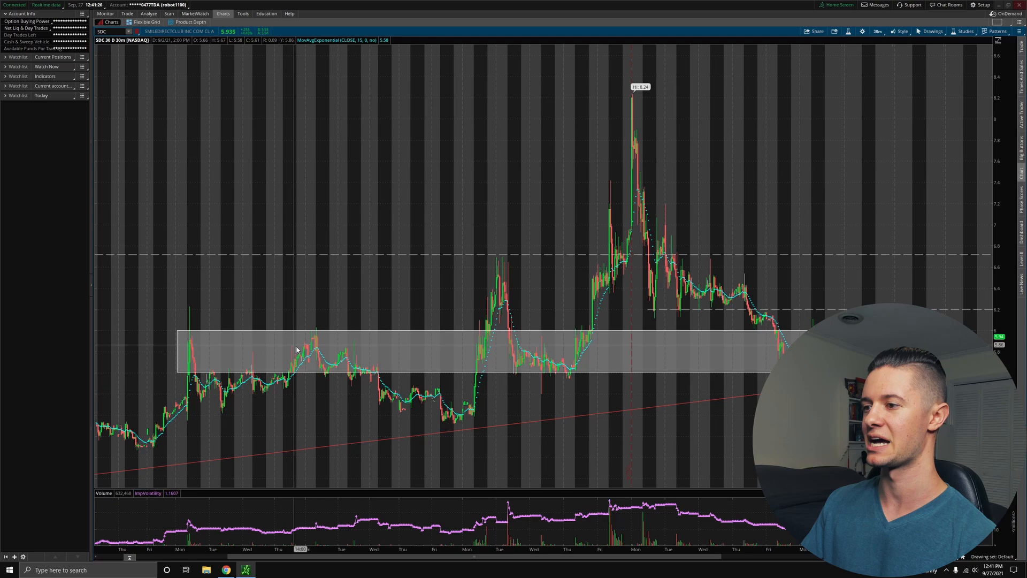
mouse_move(355, 360)
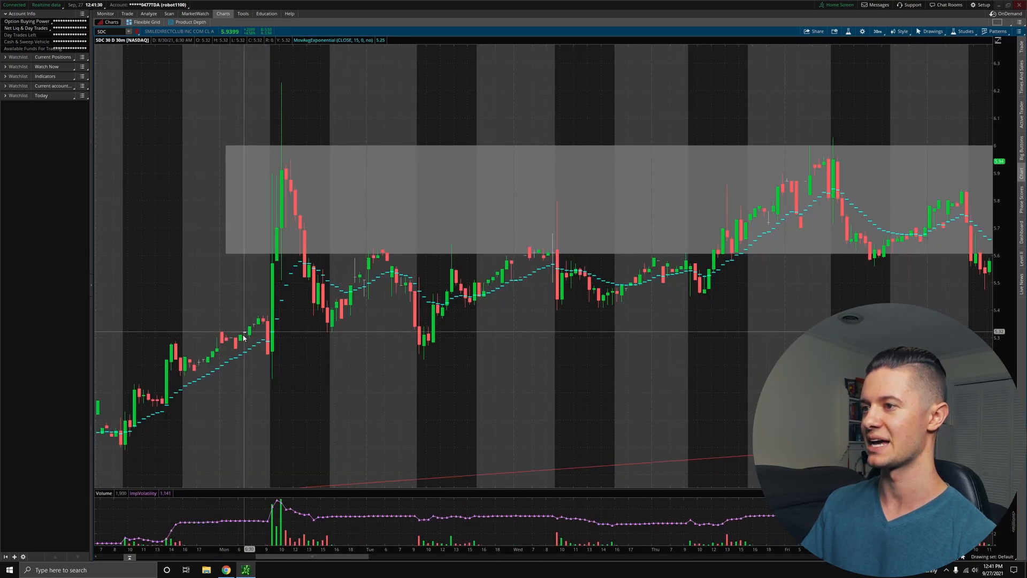
mouse_move(308, 243)
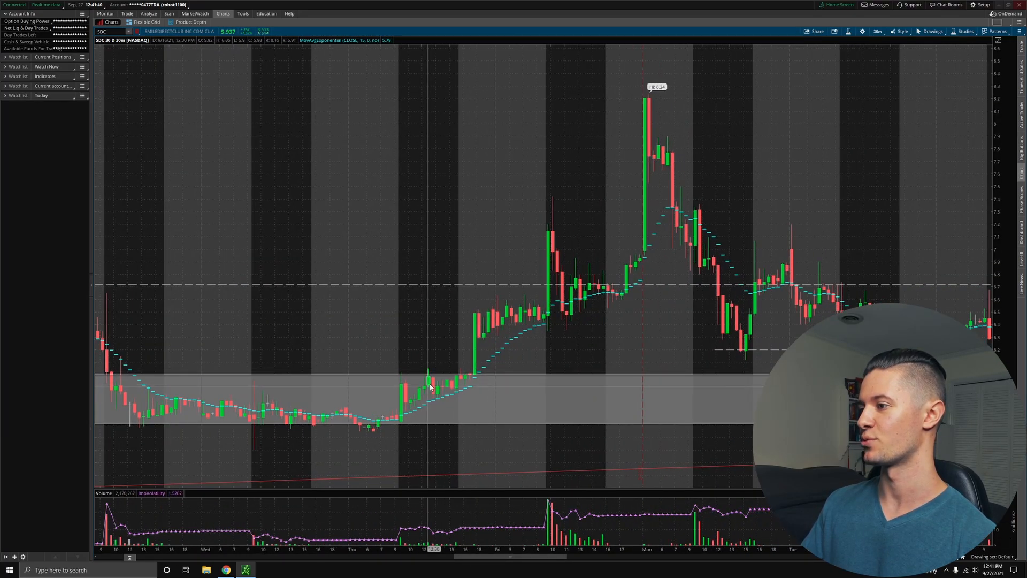
mouse_move(657, 98)
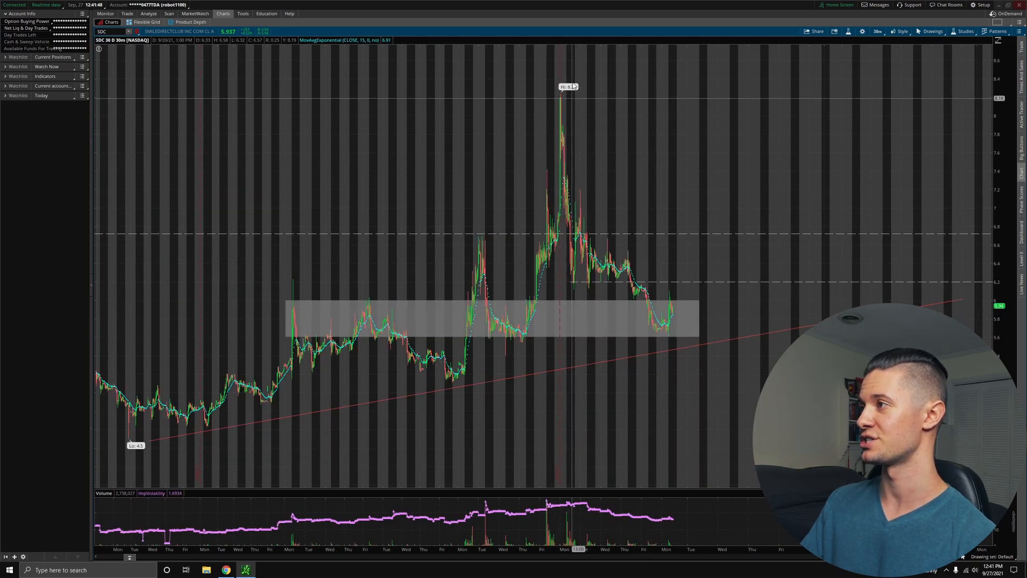
mouse_move(573, 178)
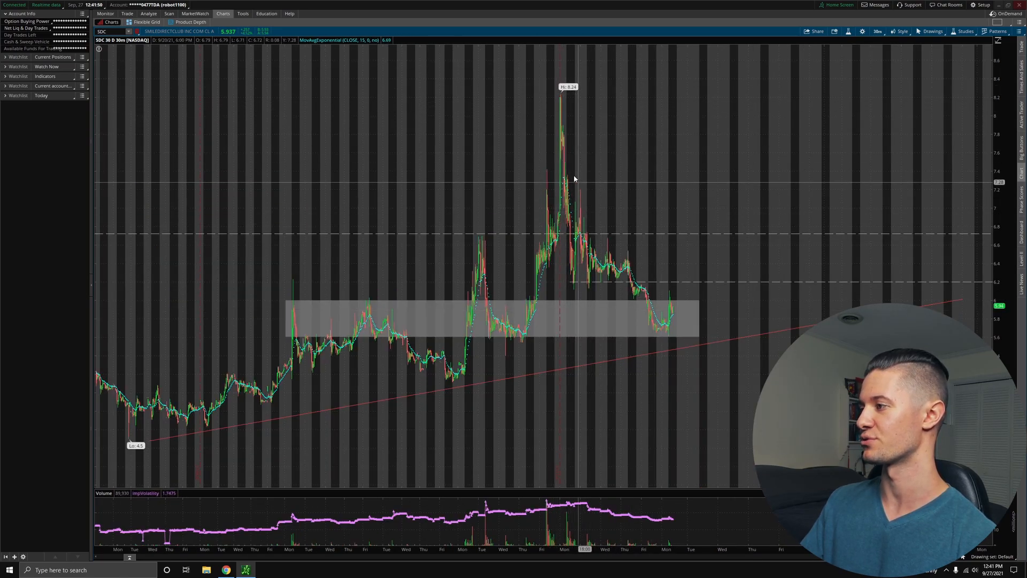
mouse_move(652, 321)
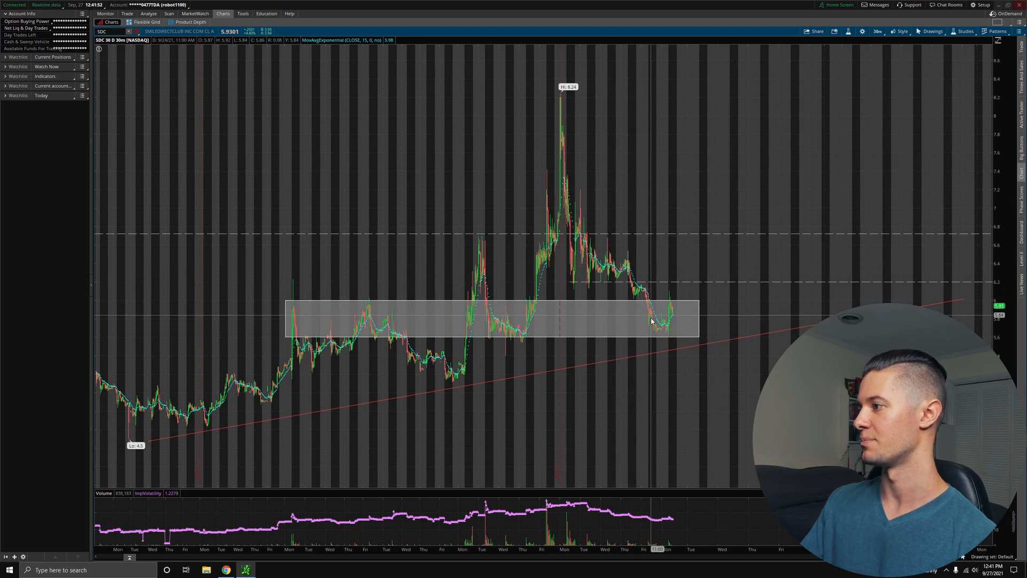
mouse_move(653, 326)
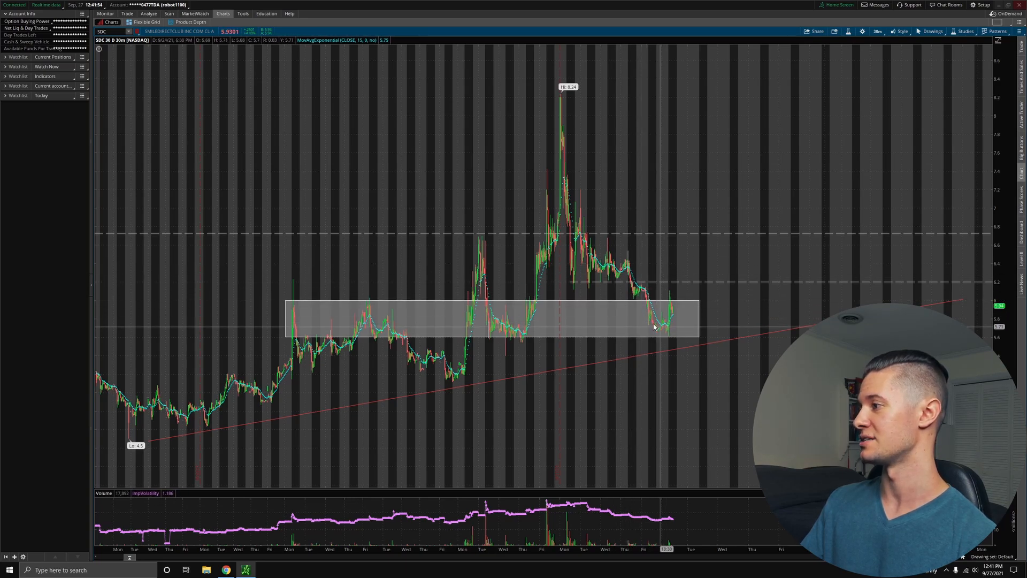
mouse_move(679, 323)
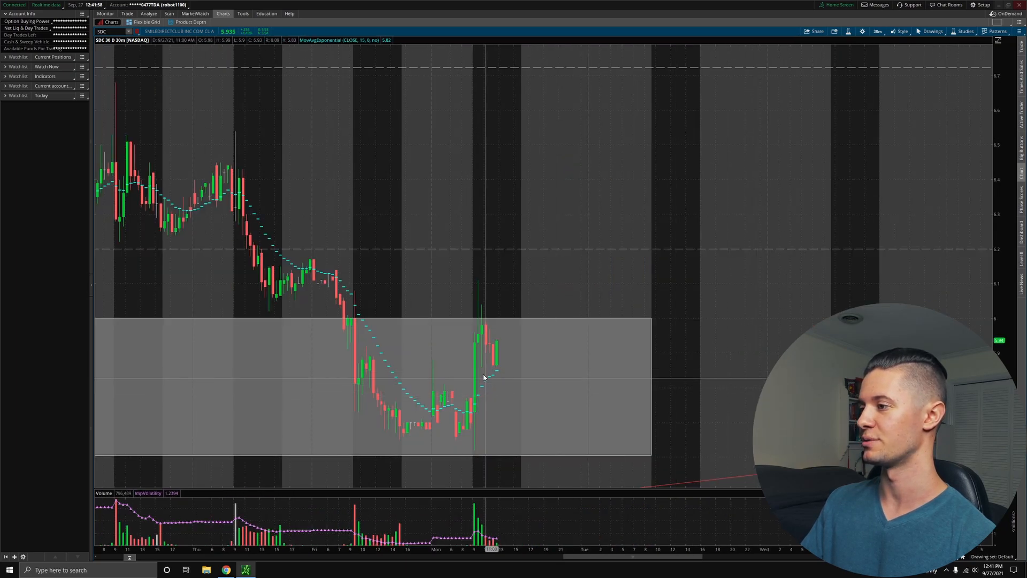
mouse_move(482, 296)
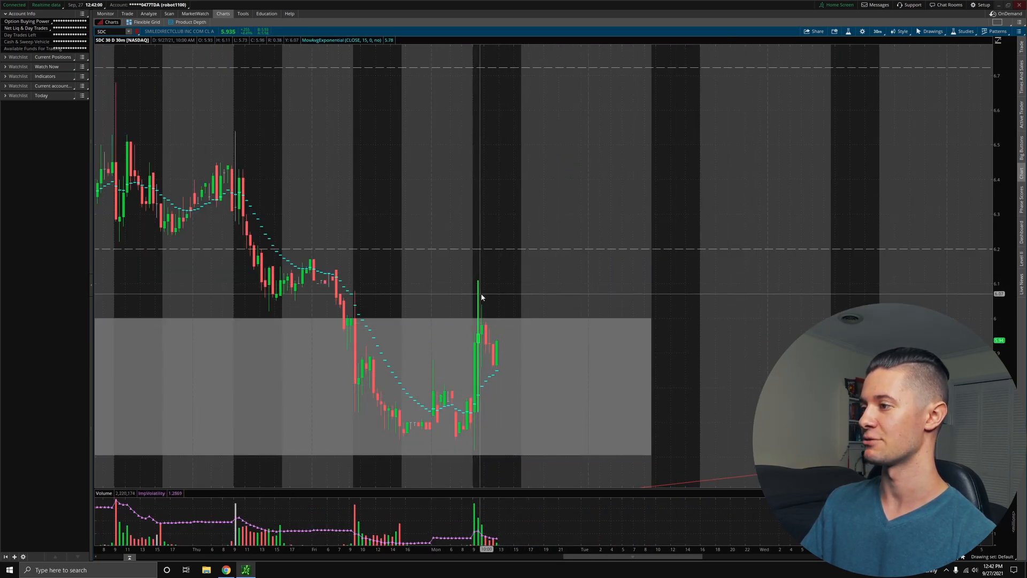
mouse_move(596, 359)
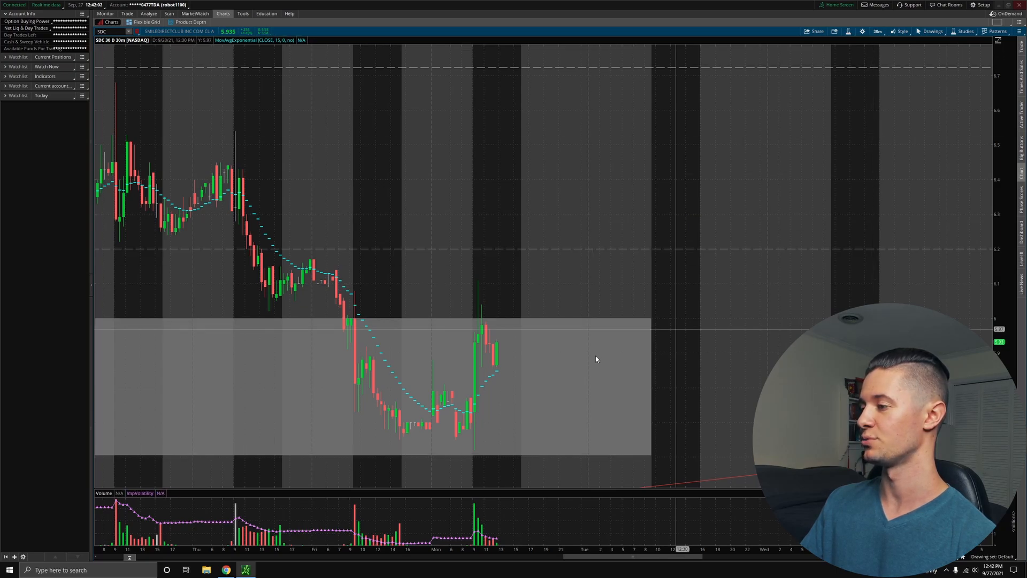
mouse_move(524, 293)
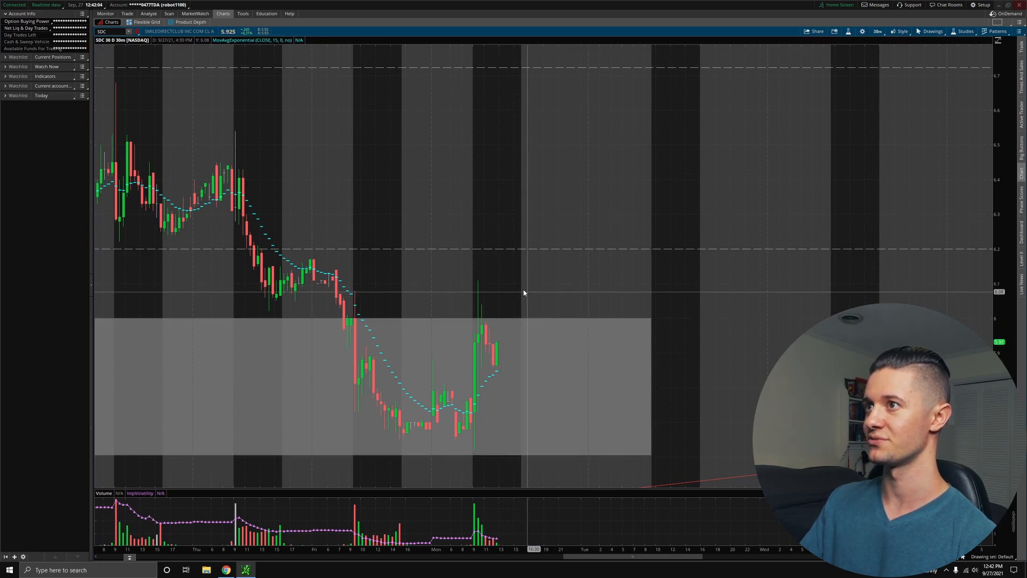
mouse_move(472, 455)
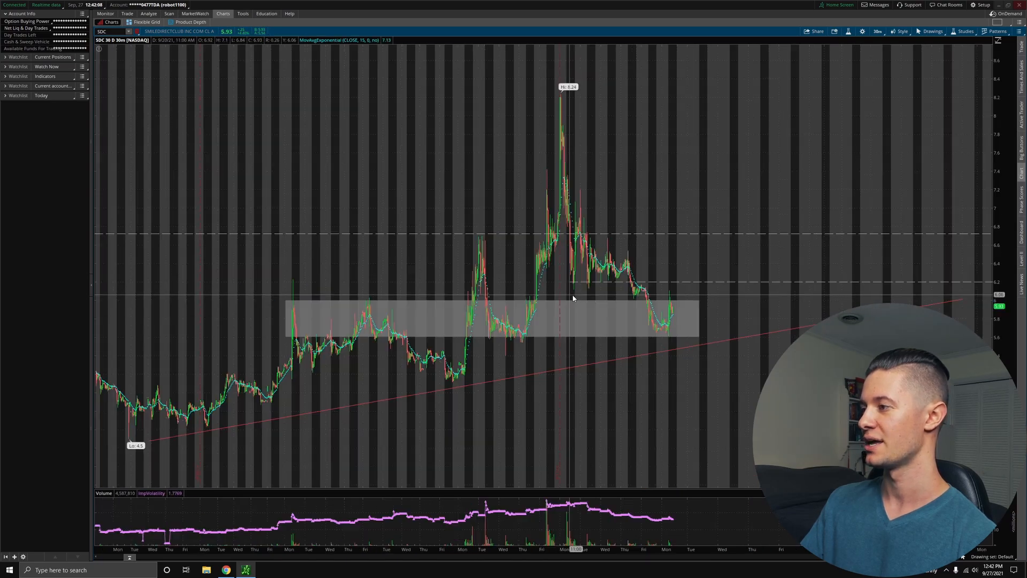
Switch the SDC chart to the 1Y:1D daily time frame to check candles against the trend line.
left_click(876, 31)
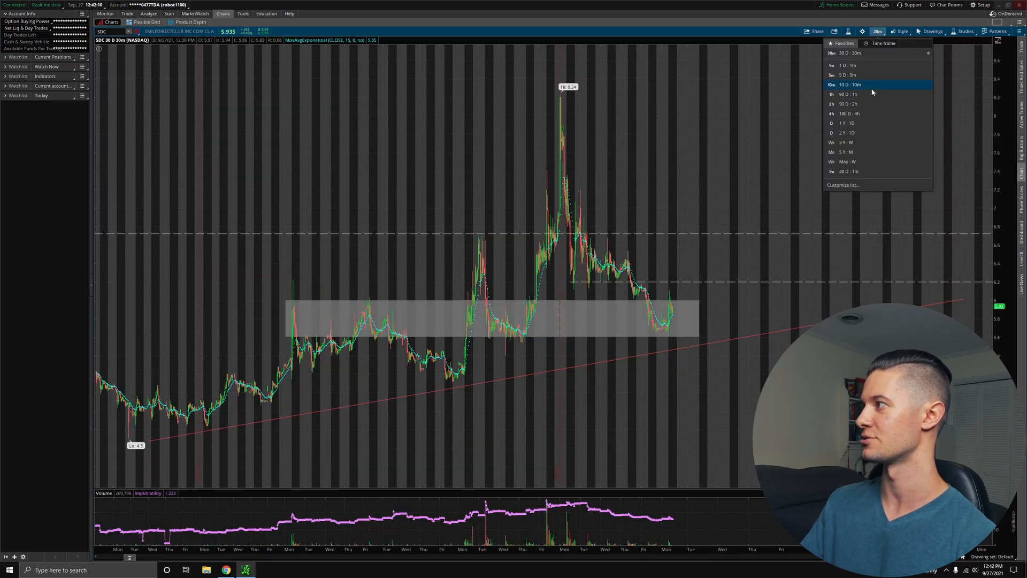
left_click(849, 123)
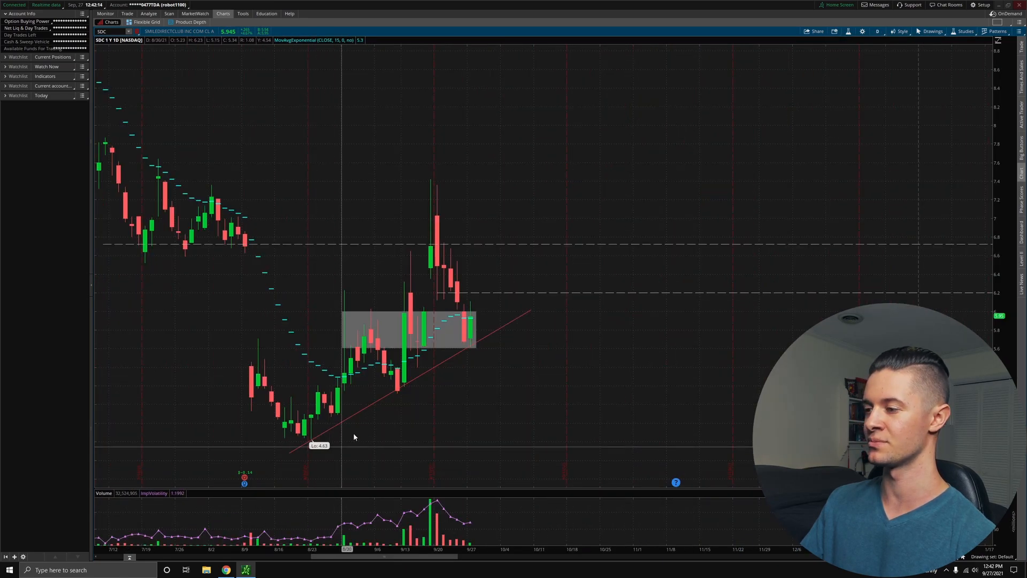
mouse_move(296, 452)
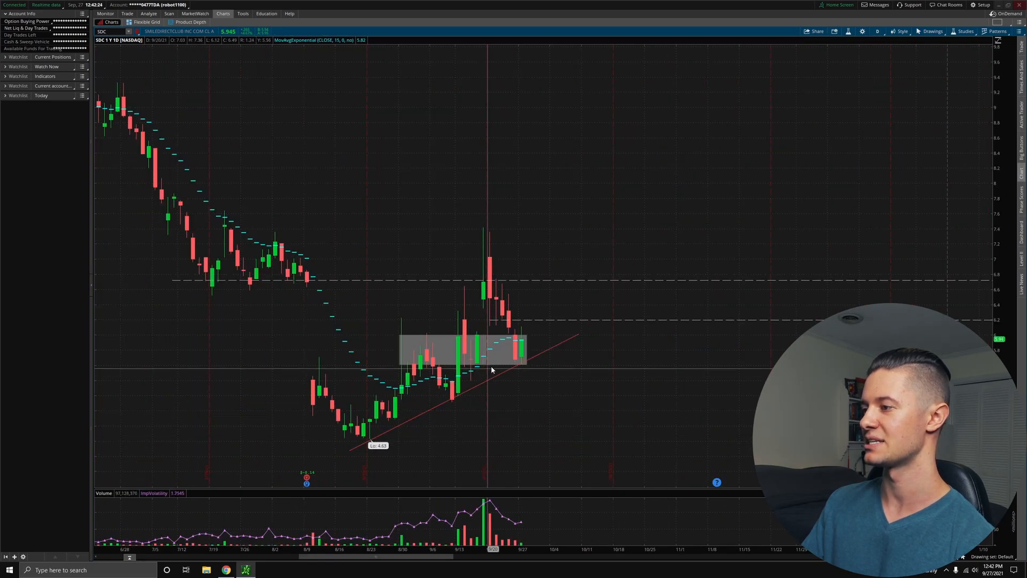
mouse_move(524, 370)
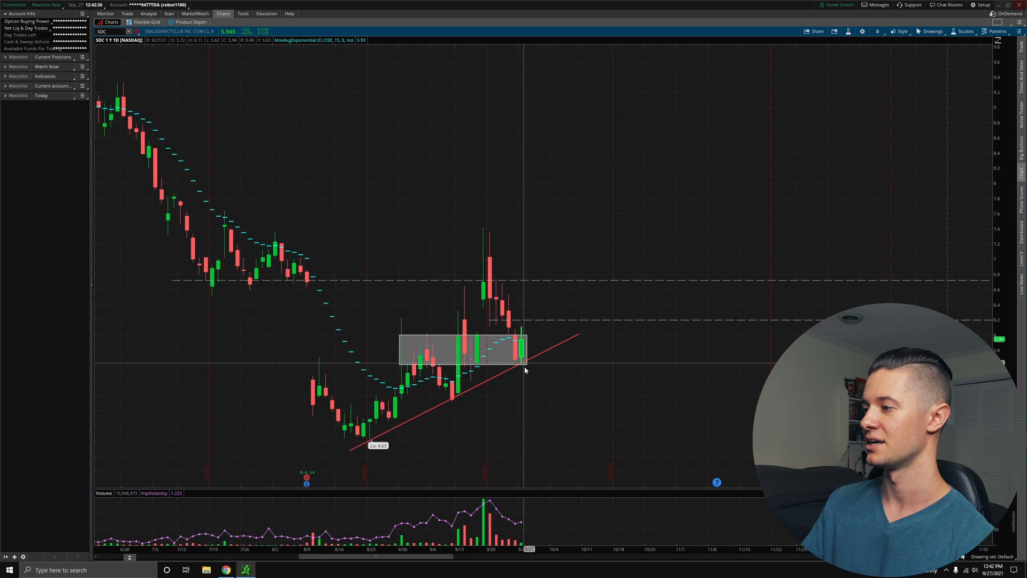
mouse_move(456, 352)
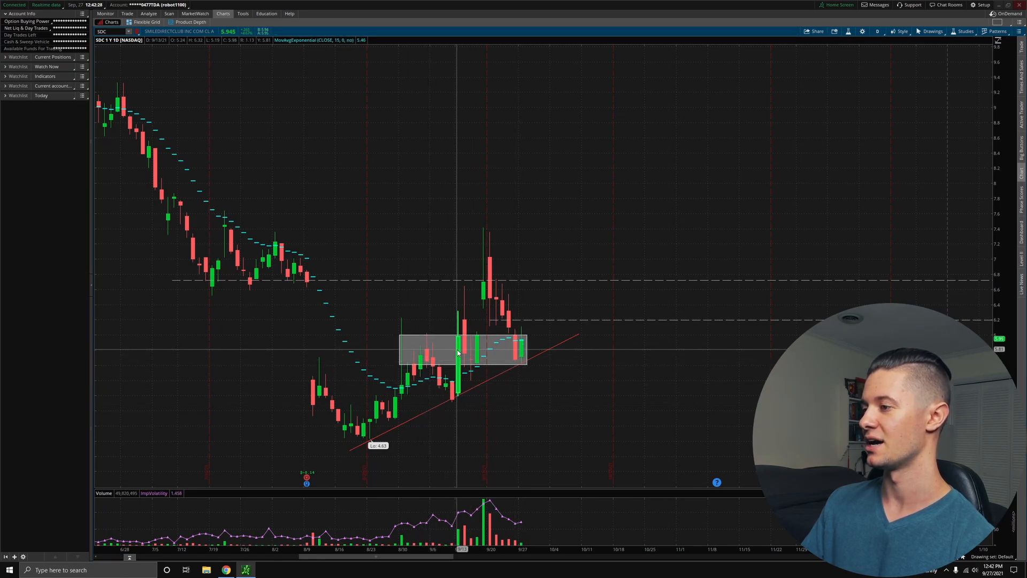
mouse_move(520, 364)
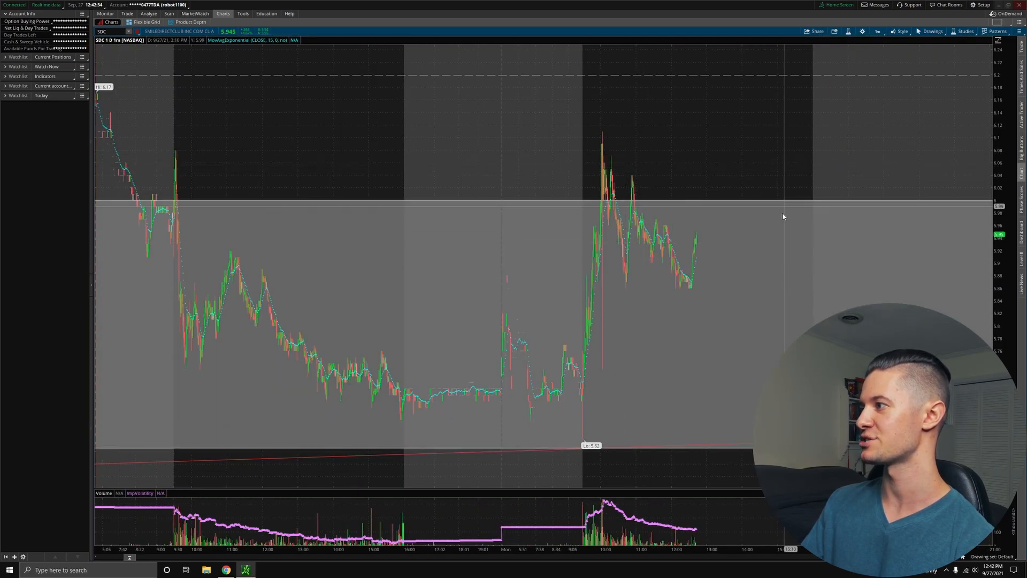
mouse_move(681, 183)
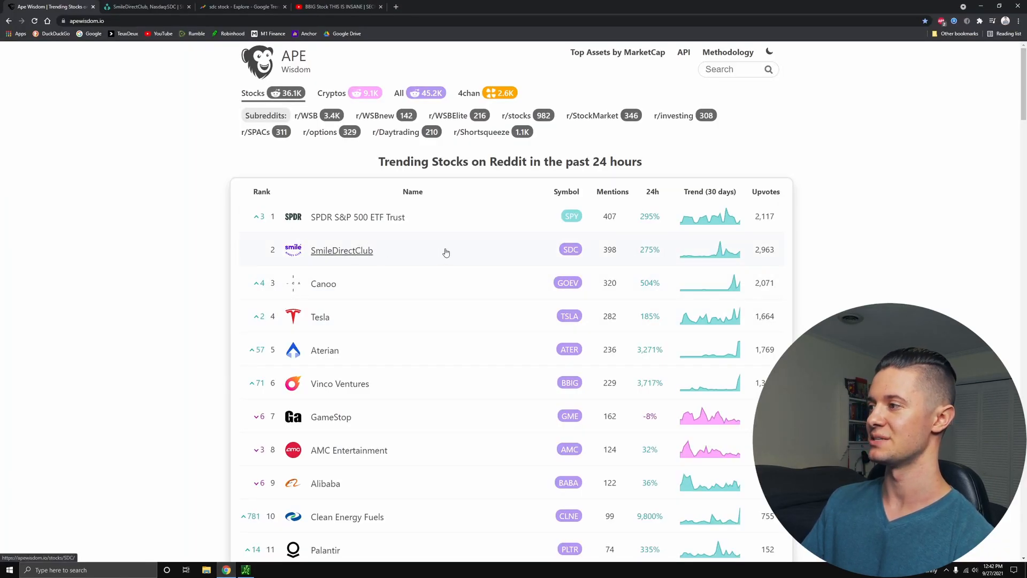
mouse_move(635, 261)
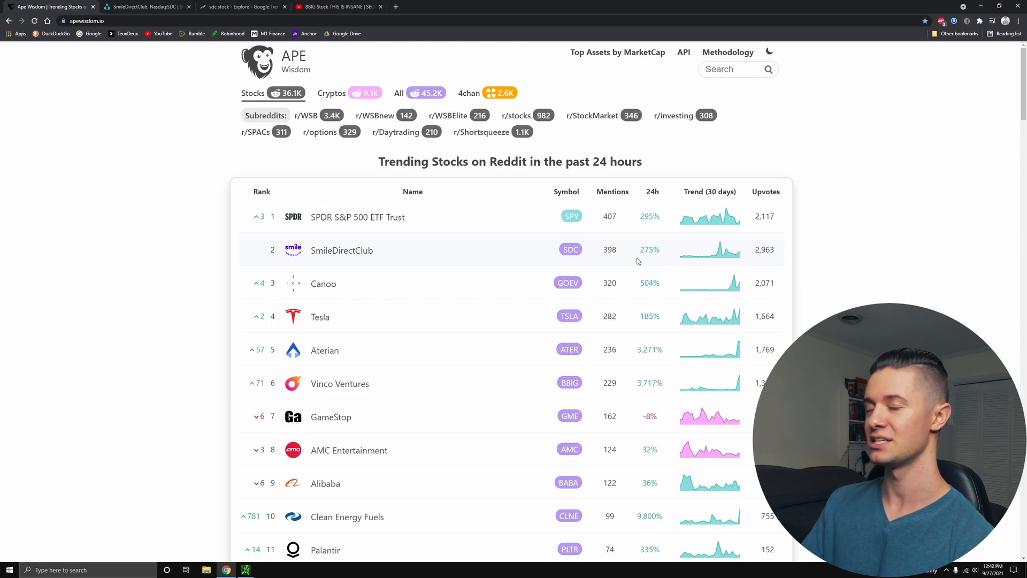
mouse_move(620, 254)
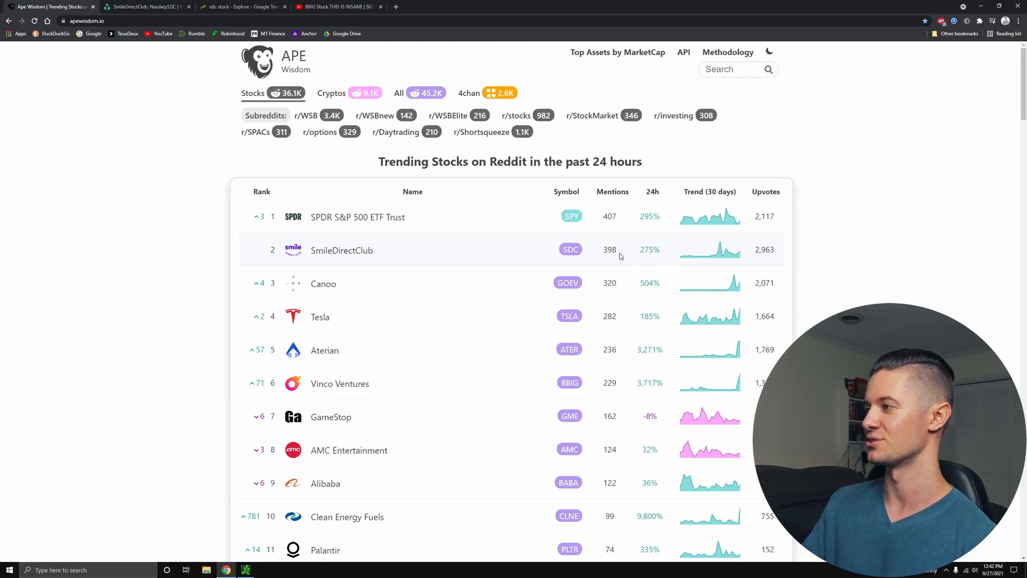
mouse_move(335, 264)
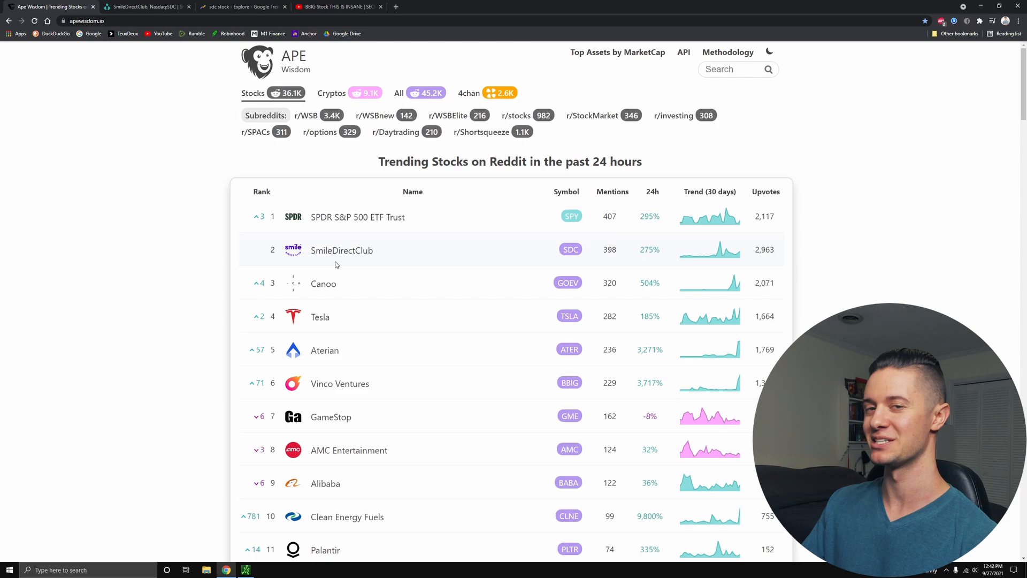
mouse_move(391, 330)
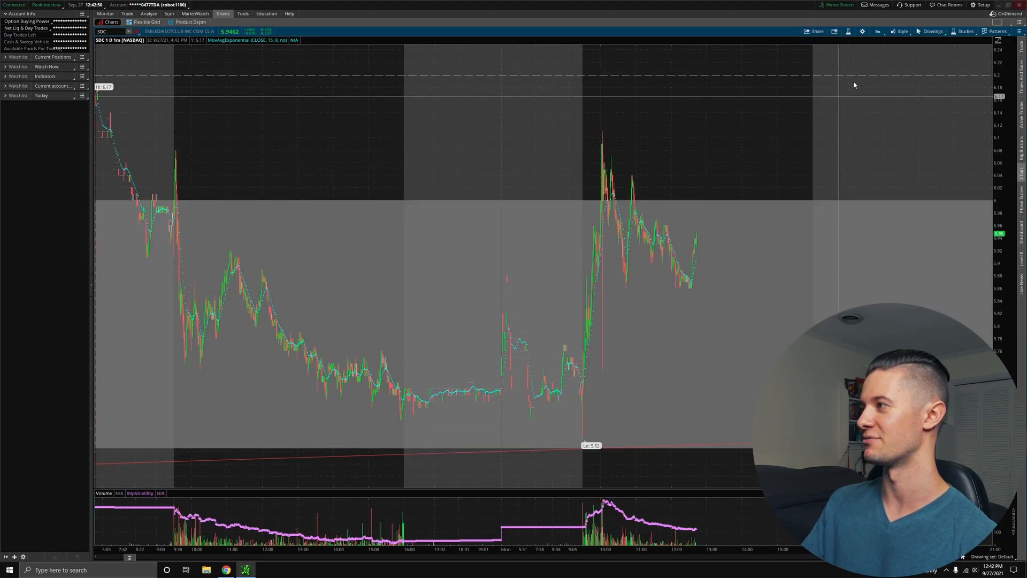
Set the SDC chart to 1Y:1D daily candles, then switch to the Ortex short-interest browser tab.
left_click(878, 31)
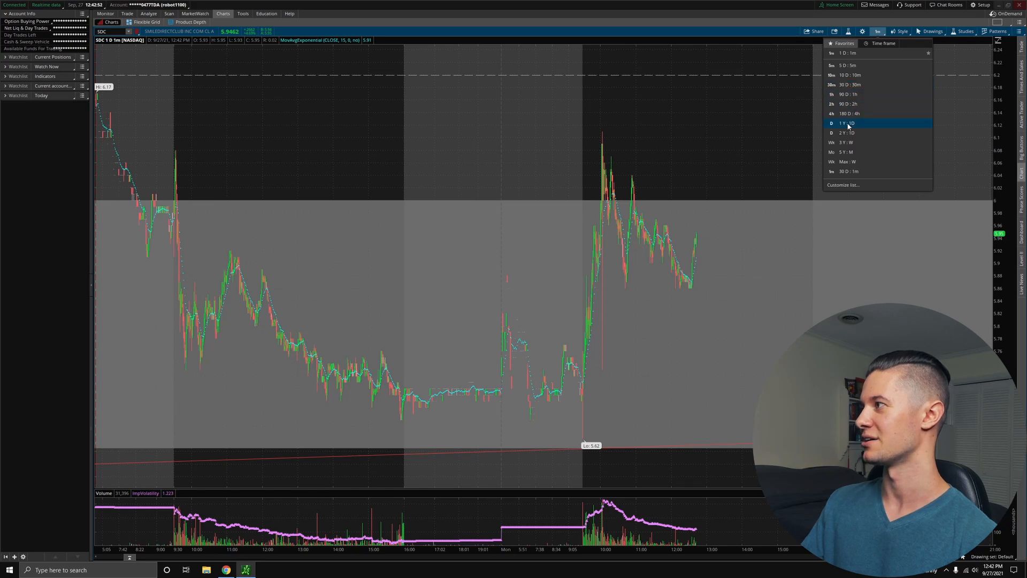
left_click(848, 123)
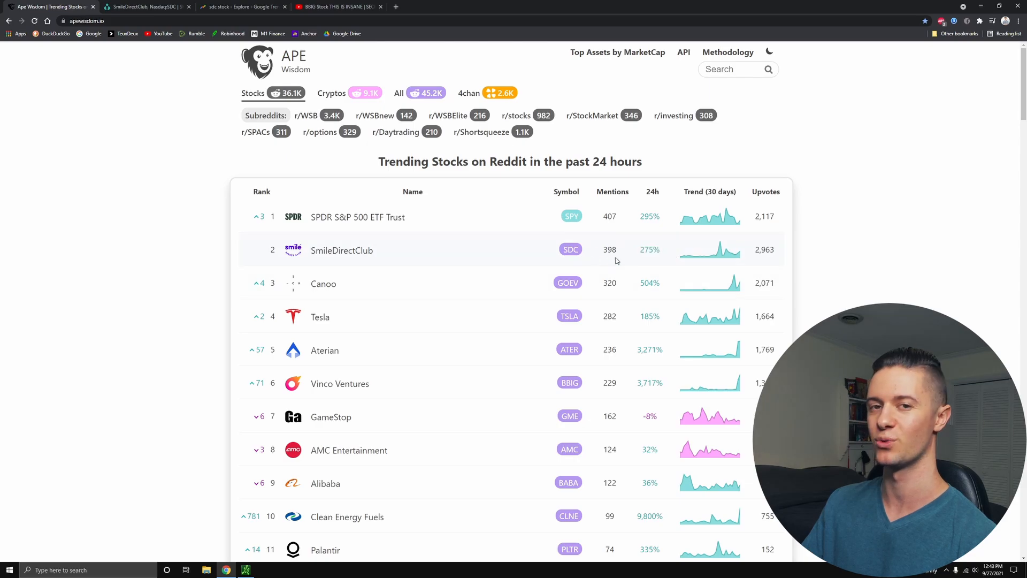
double_click(609, 249)
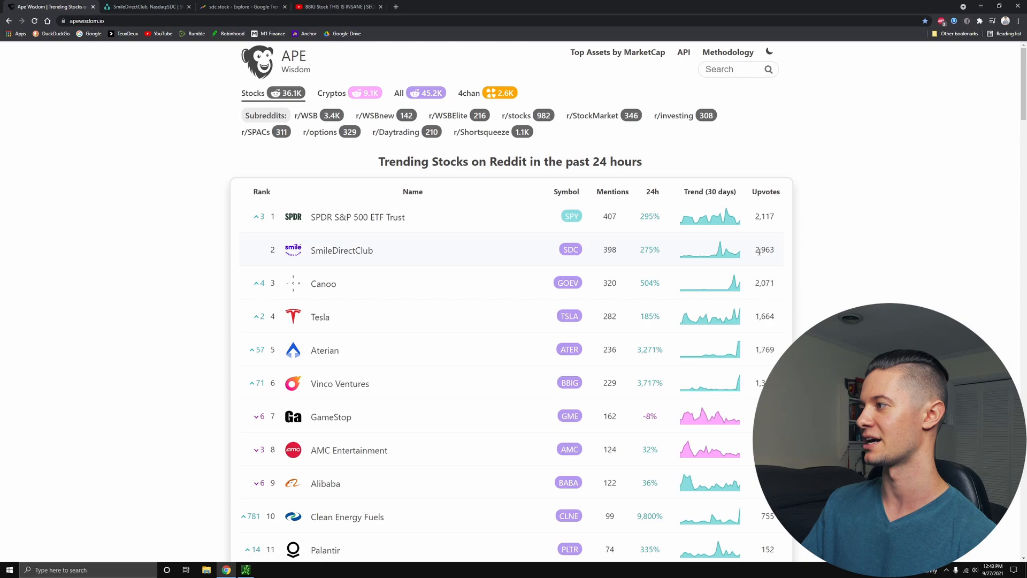
mouse_move(351, 288)
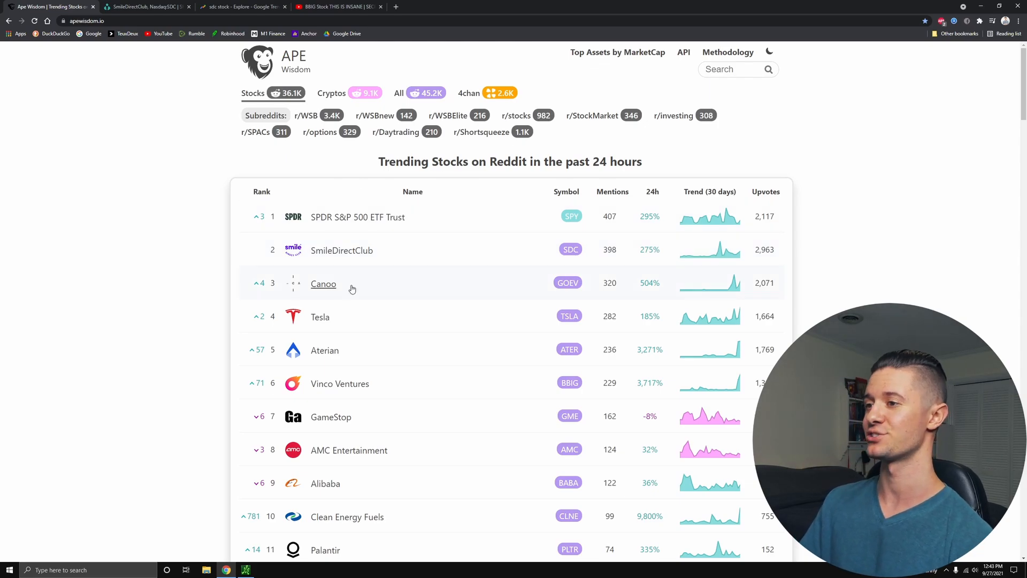
mouse_move(150, 33)
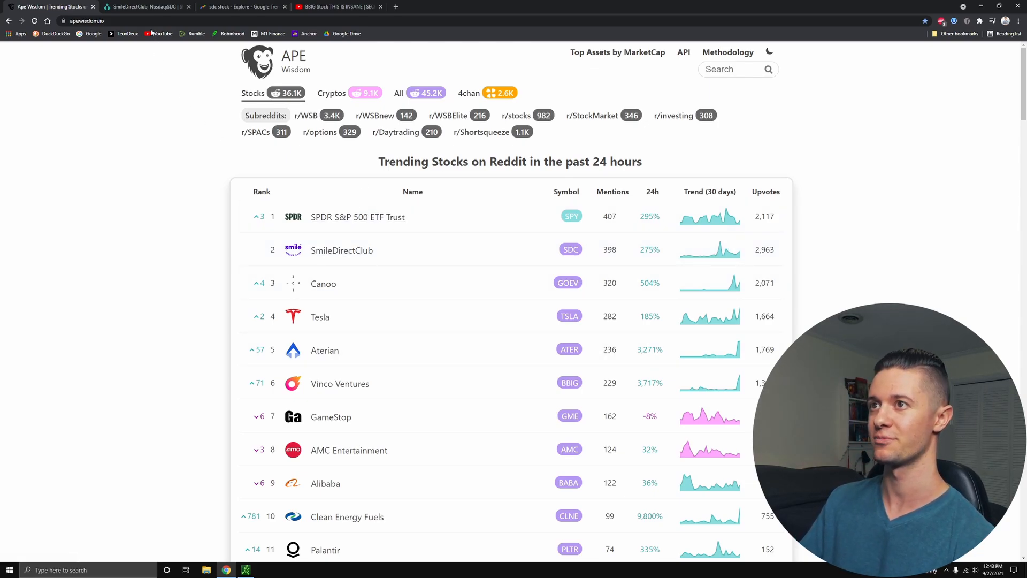
left_click(145, 6)
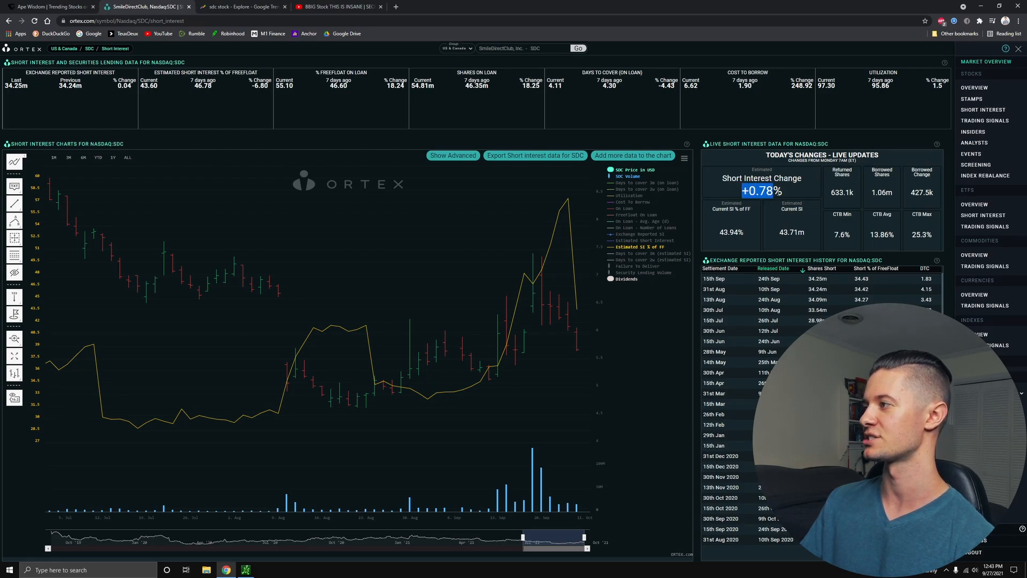
mouse_move(576, 226)
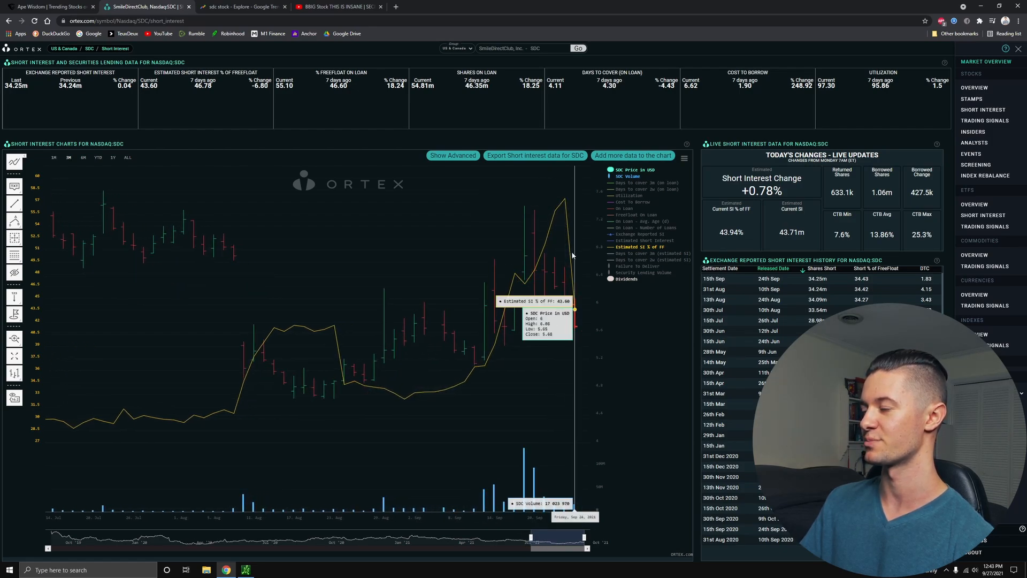
mouse_move(567, 199)
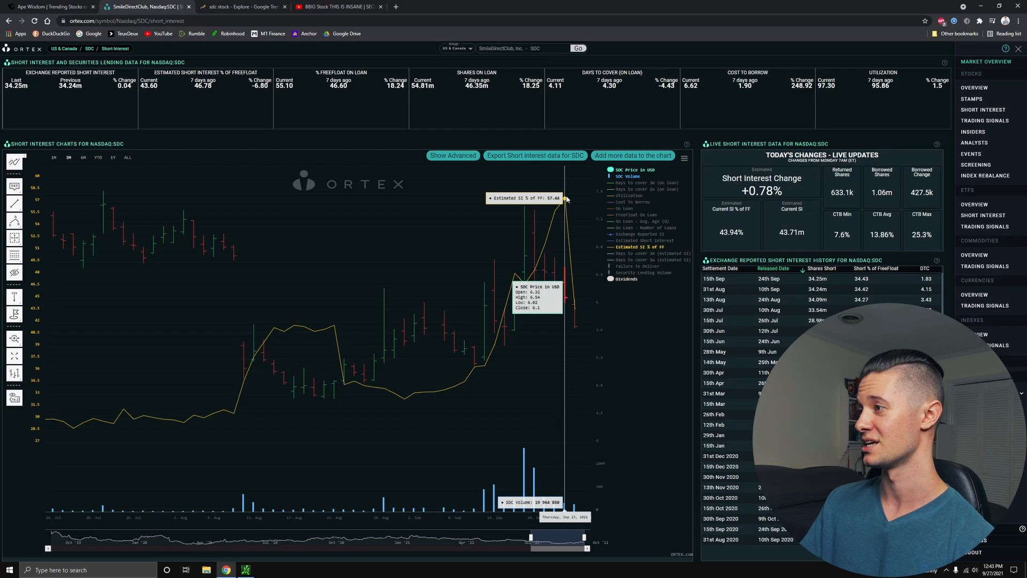
mouse_move(649, 235)
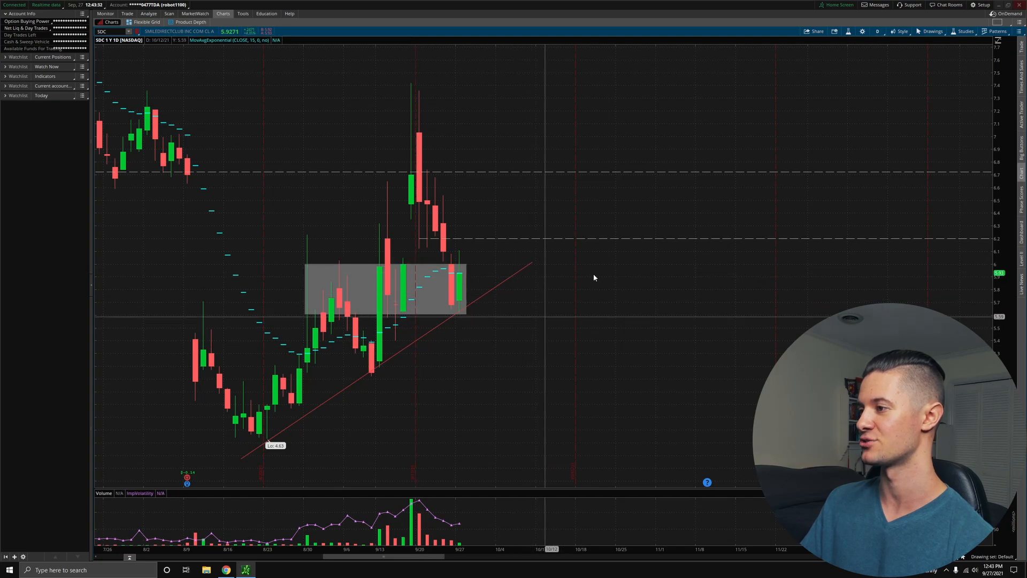
mouse_move(437, 303)
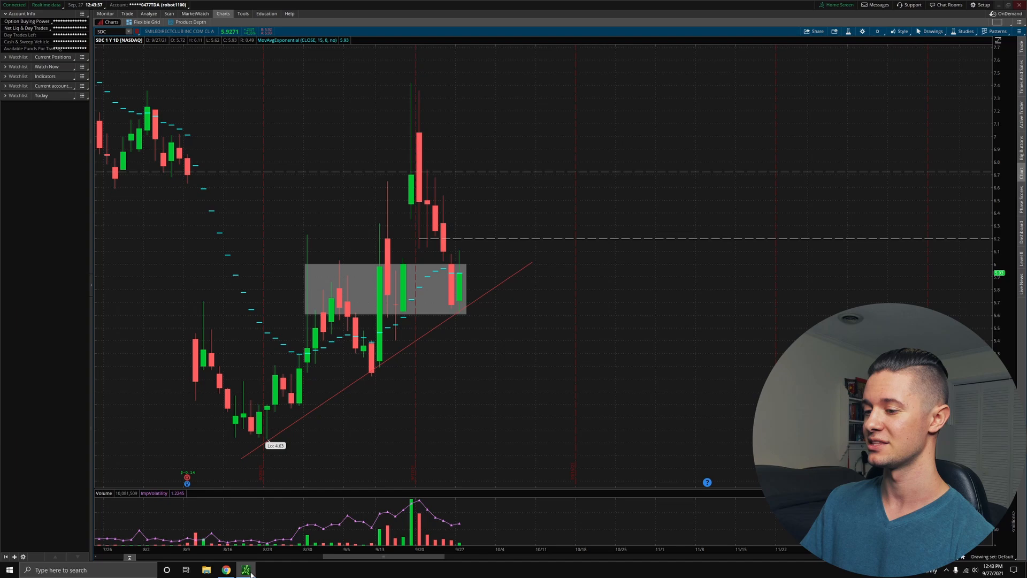
Visit SDC's company overview in Ortex, then return to the thinkorswim SDC daily chart.
left_click(225, 569)
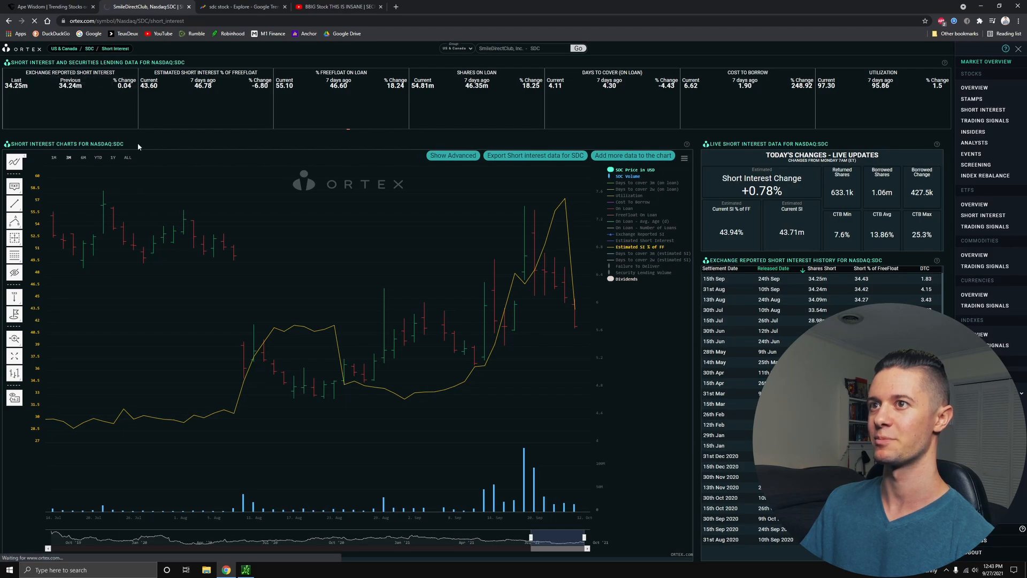
left_click(974, 87)
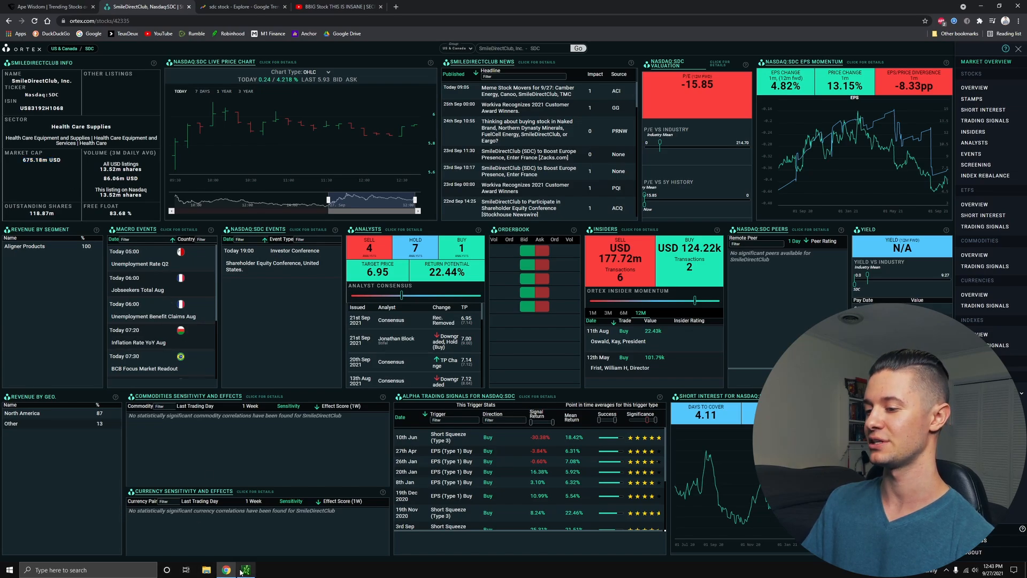
left_click(245, 570)
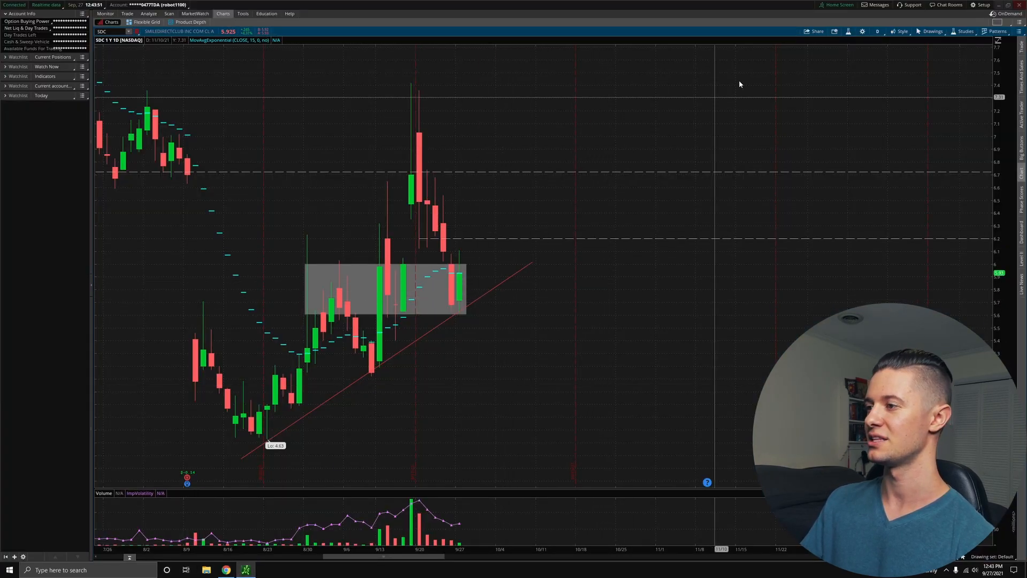
View SDC on 1D:1m then 2Y:1D candles and mark the March 2020 low.
left_click(877, 31)
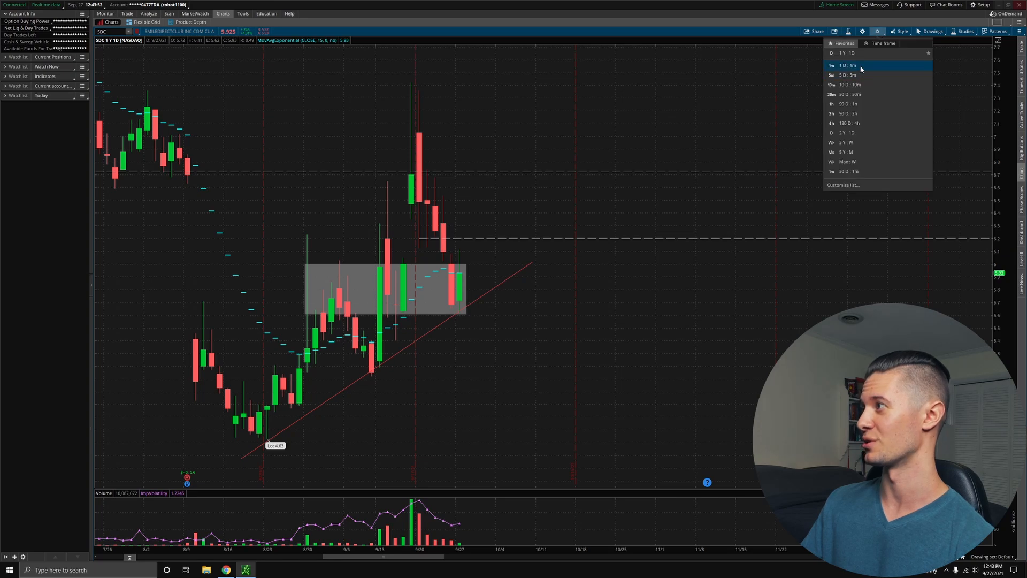
left_click(849, 65)
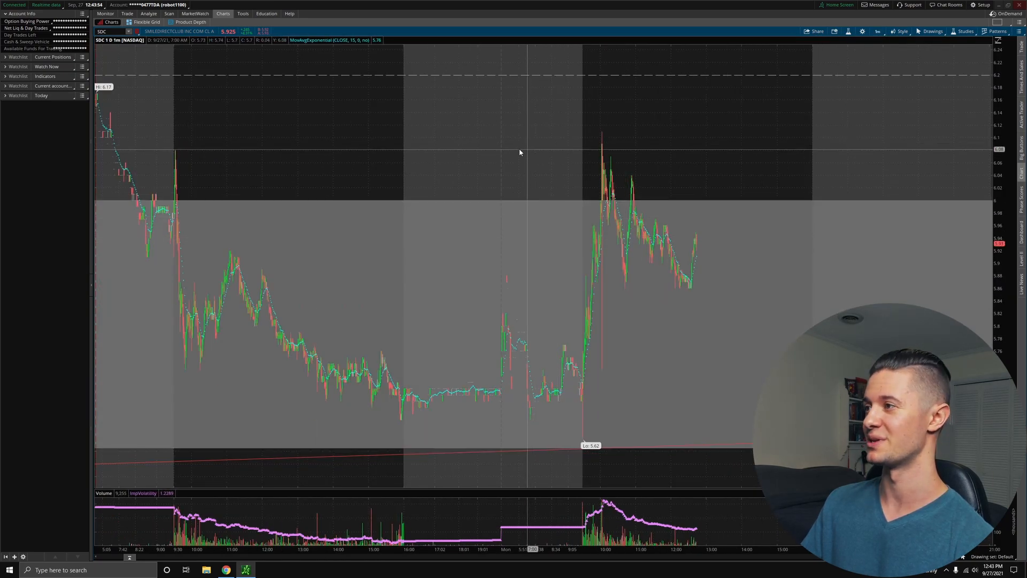
mouse_move(700, 242)
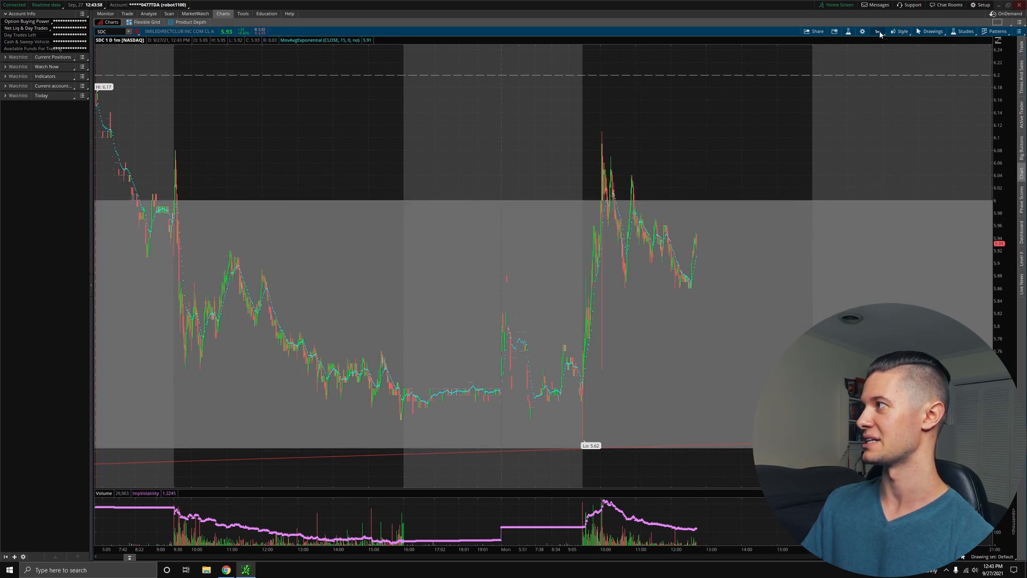
left_click(877, 31)
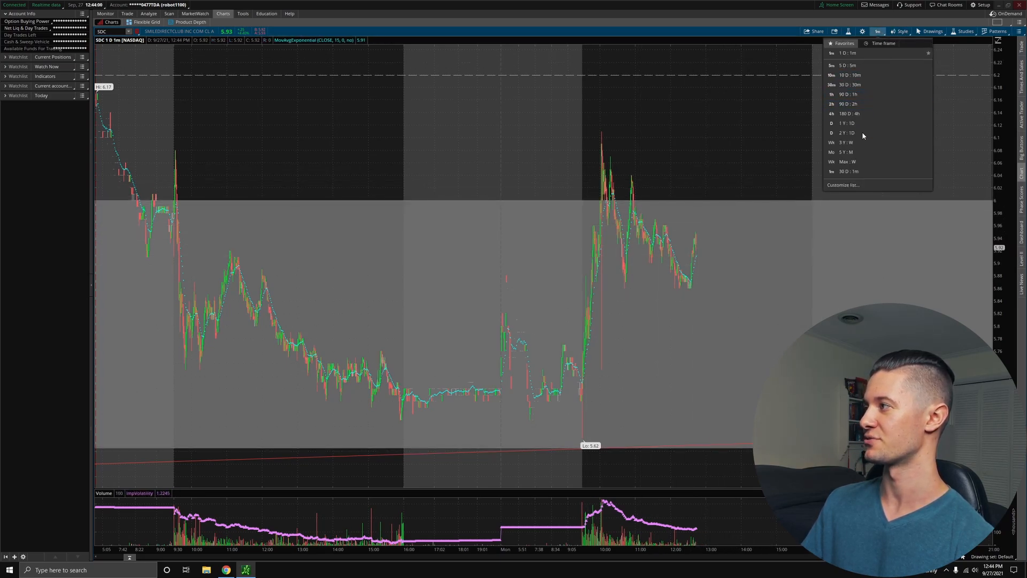
mouse_move(864, 123)
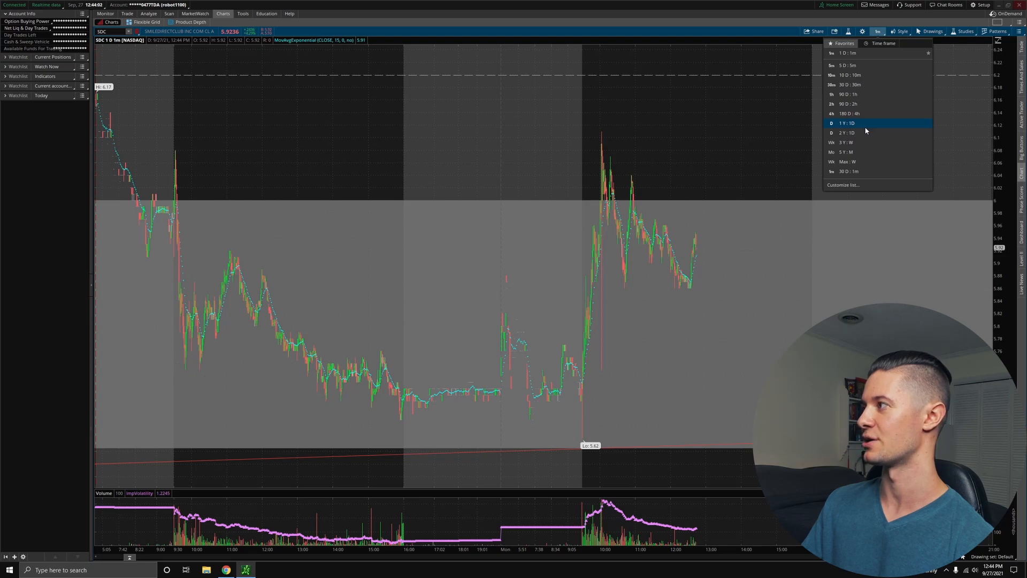
left_click(847, 133)
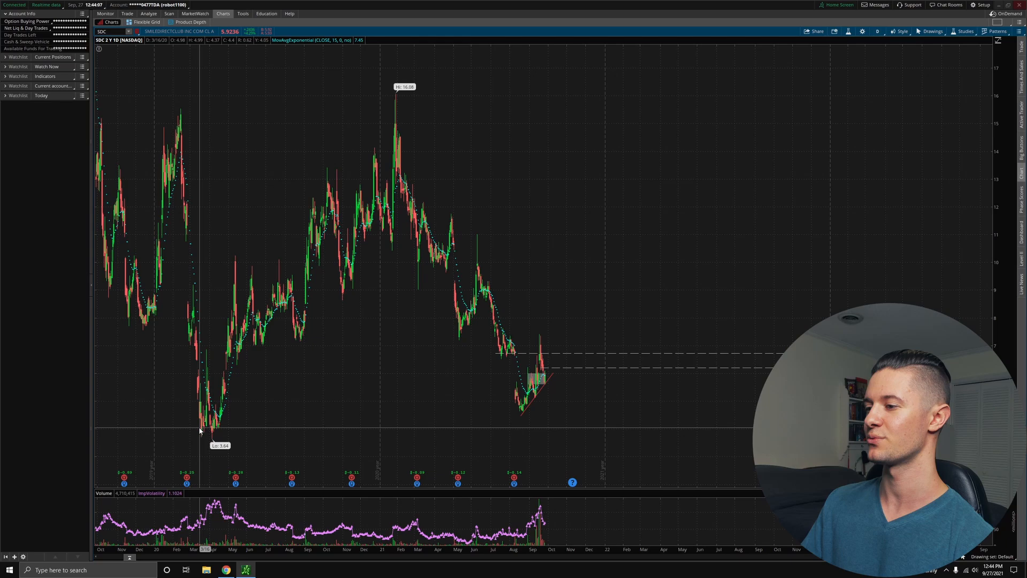
left_click(932, 31)
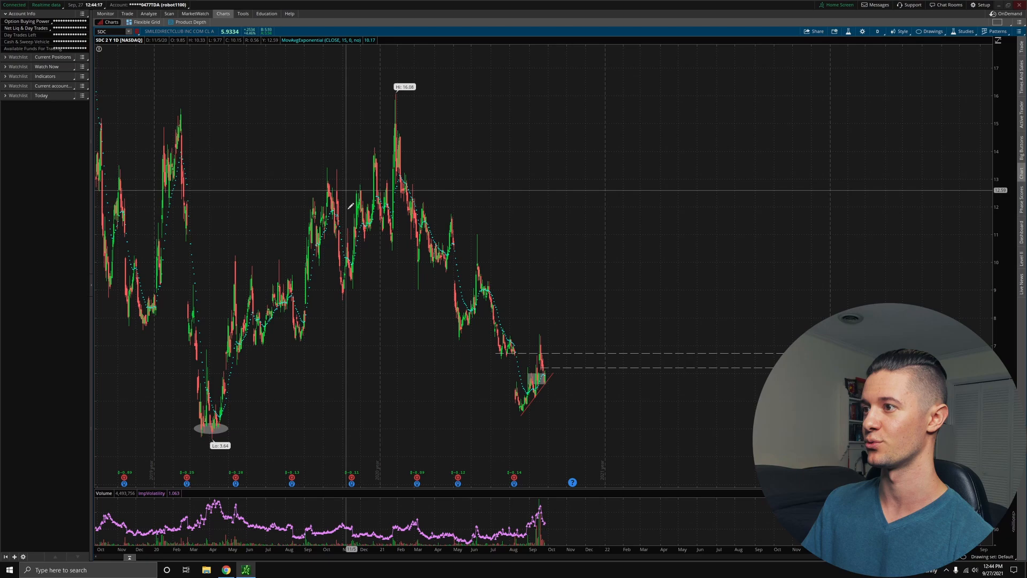
mouse_move(481, 271)
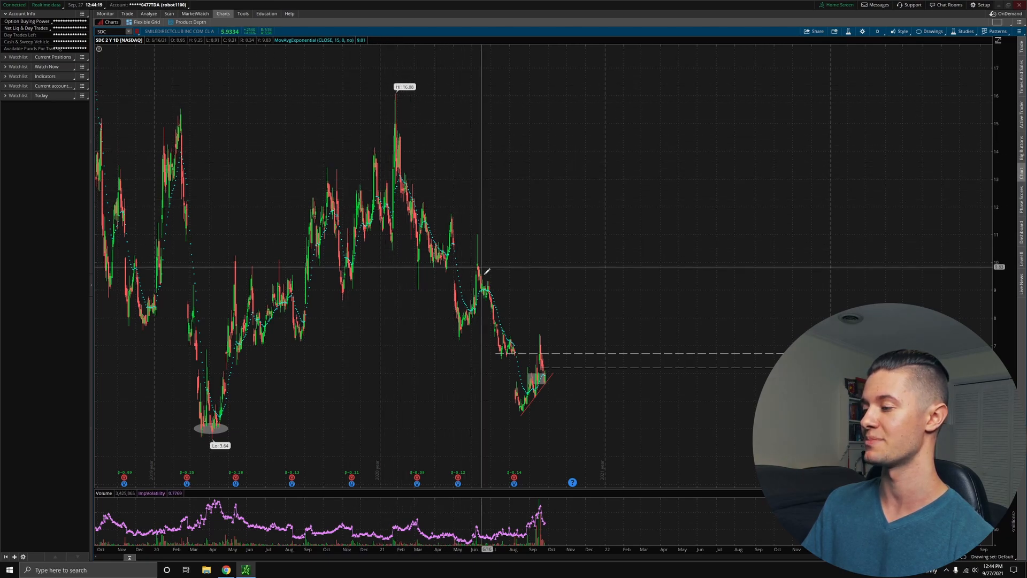
mouse_move(508, 406)
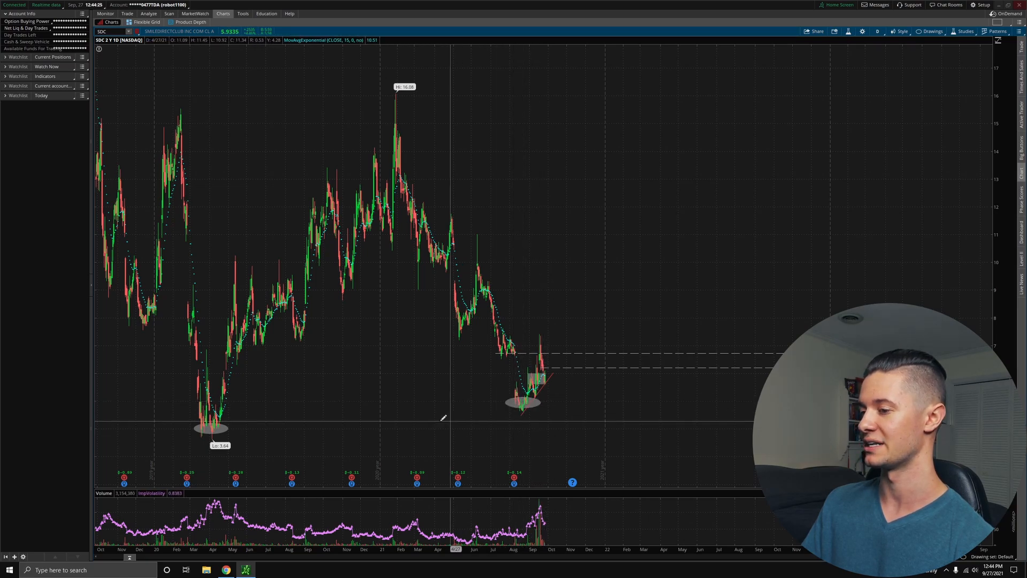
mouse_move(377, 373)
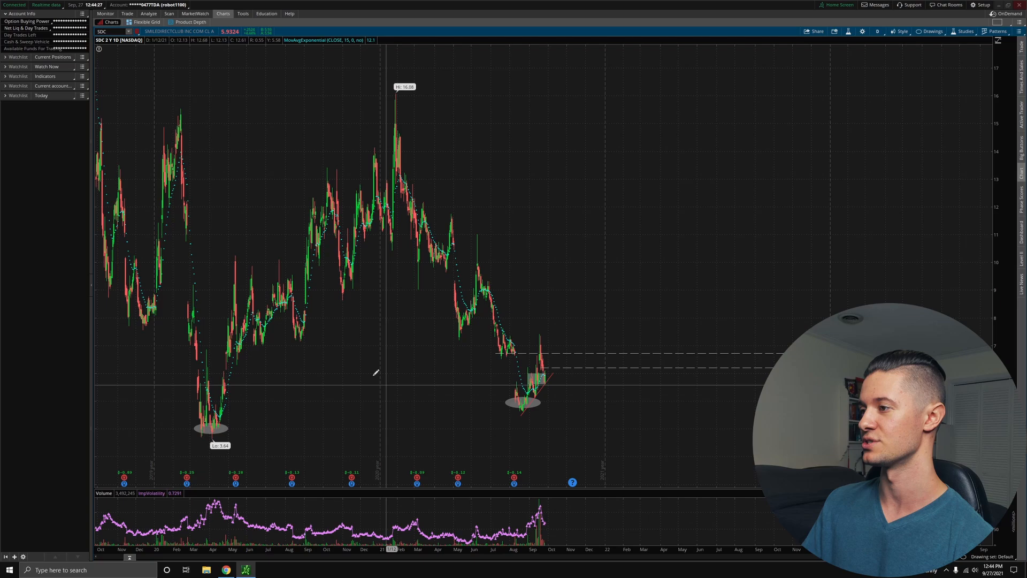
mouse_move(465, 376)
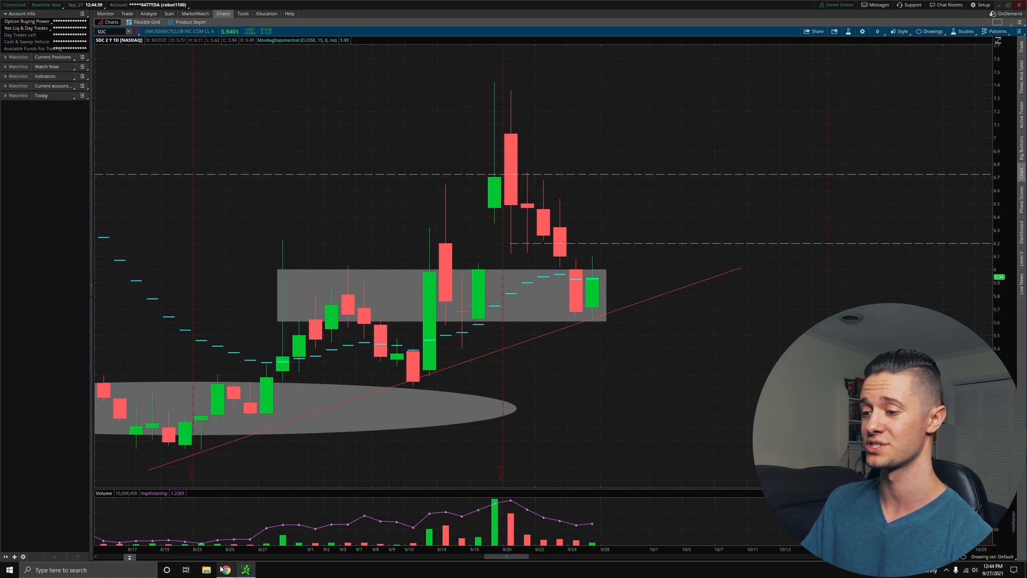
mouse_move(226, 569)
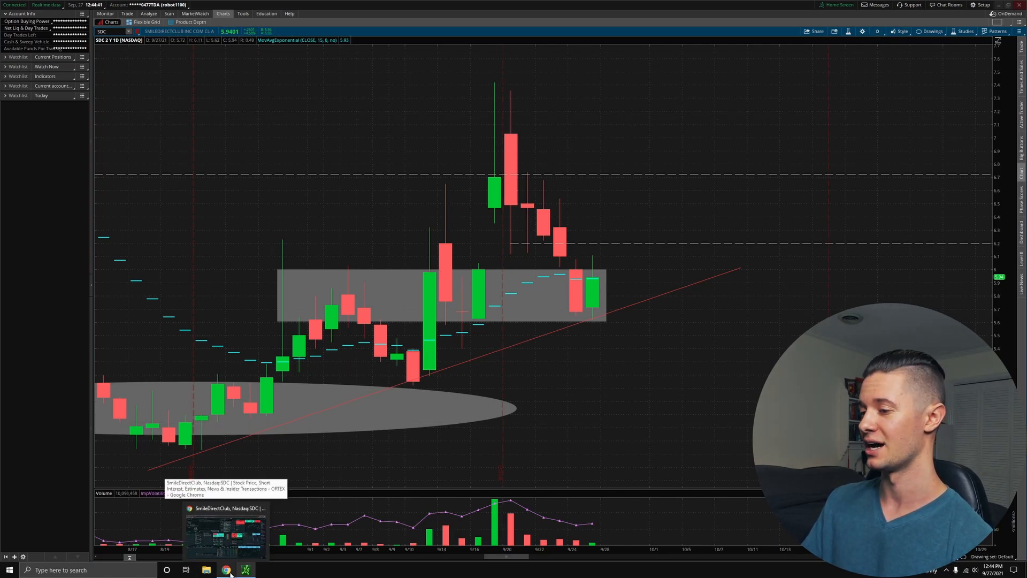
Bring up the Ortex short-interest page, then the Google Trends results for 'sdc stock'.
left_click(226, 570)
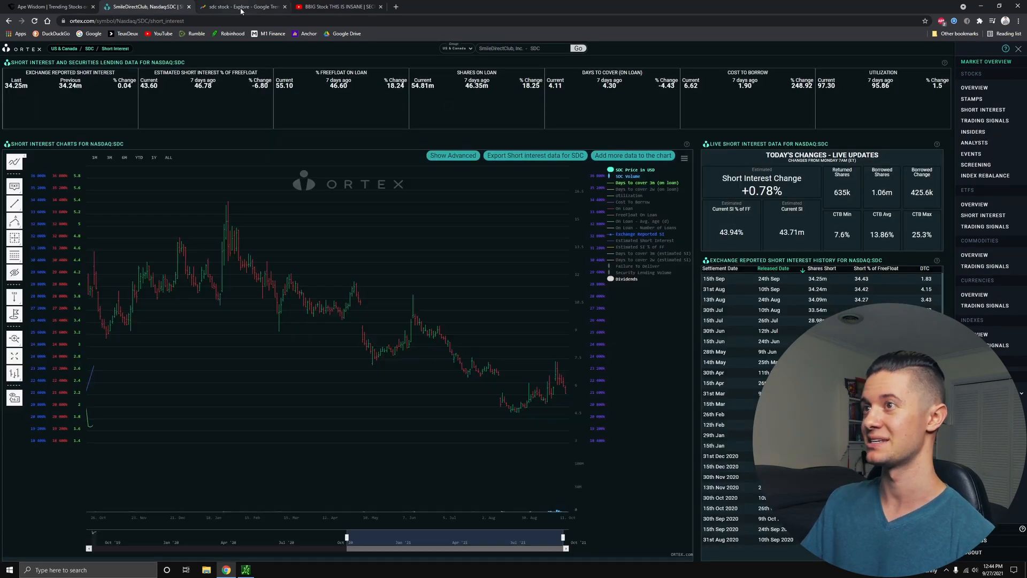
mouse_move(550, 321)
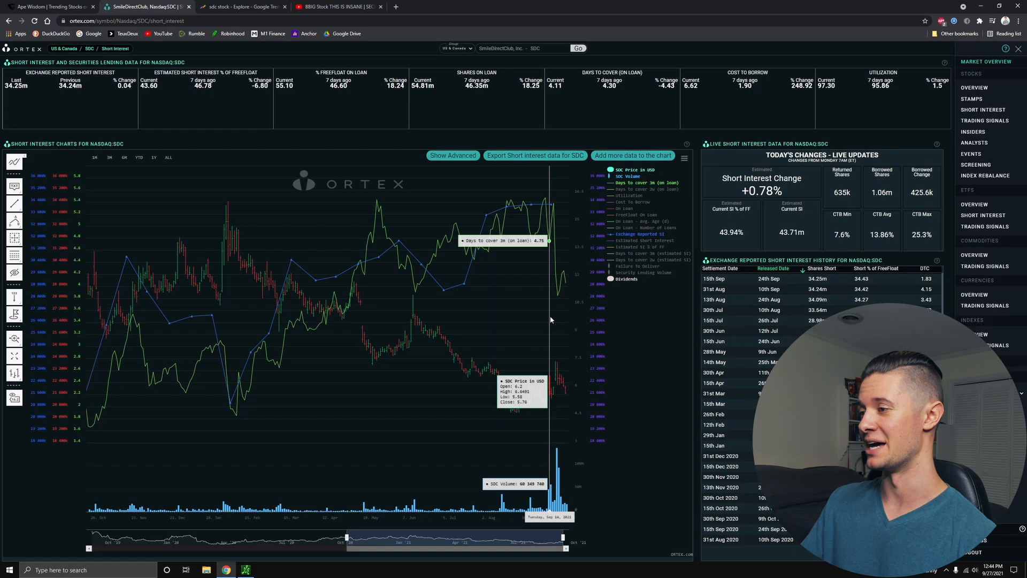
left_click(243, 6)
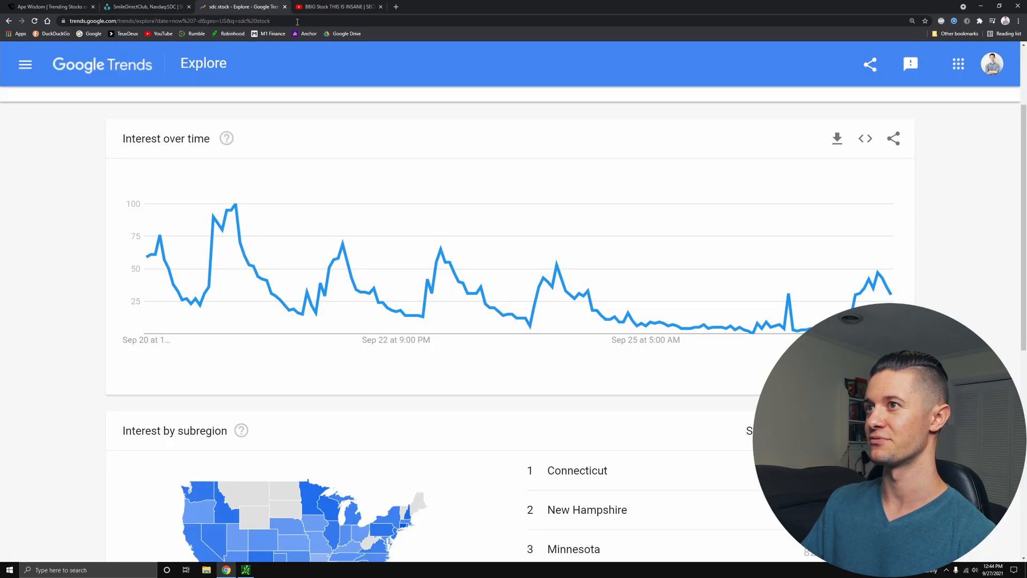
mouse_move(879, 274)
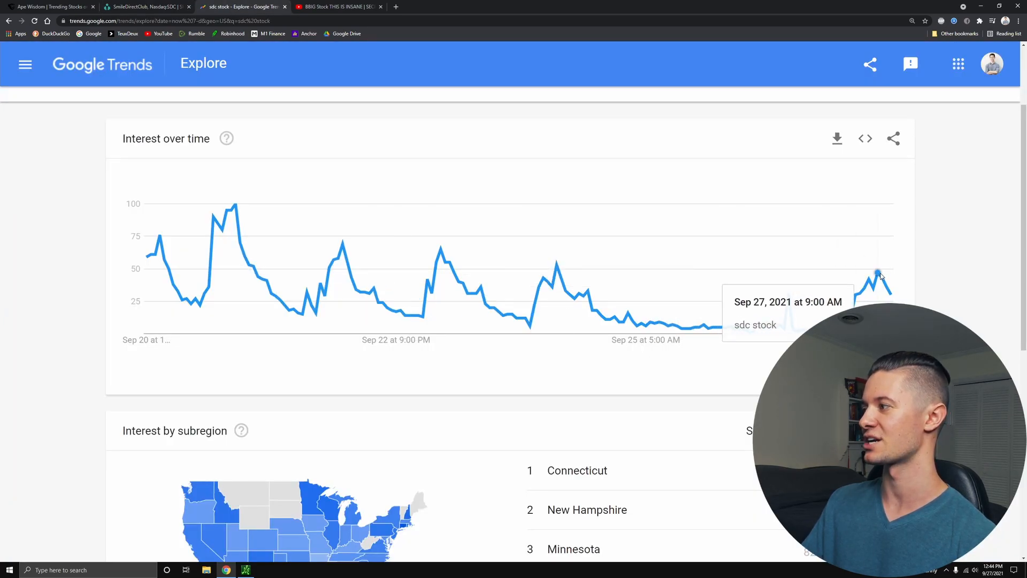
mouse_move(904, 296)
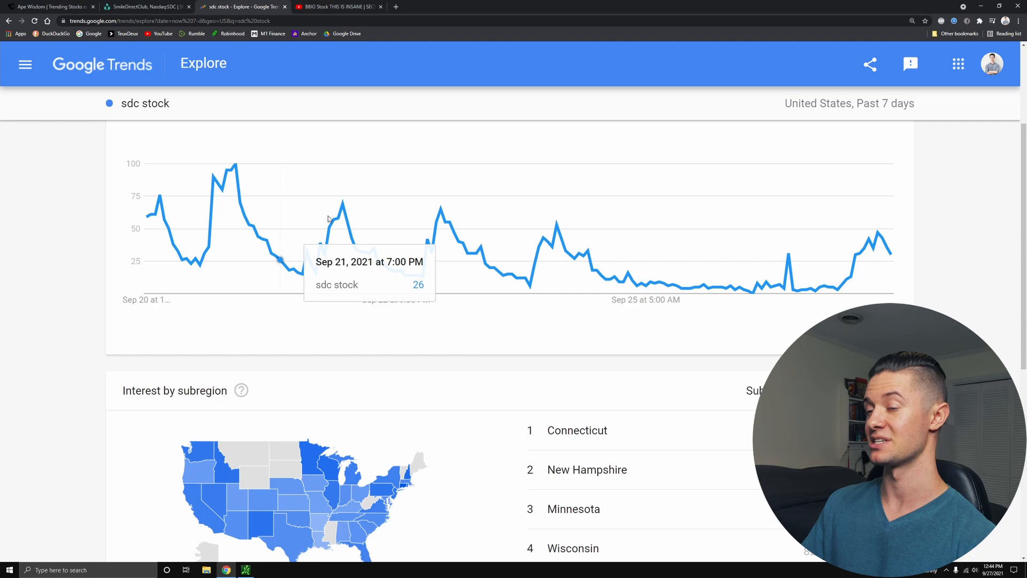
mouse_move(325, 209)
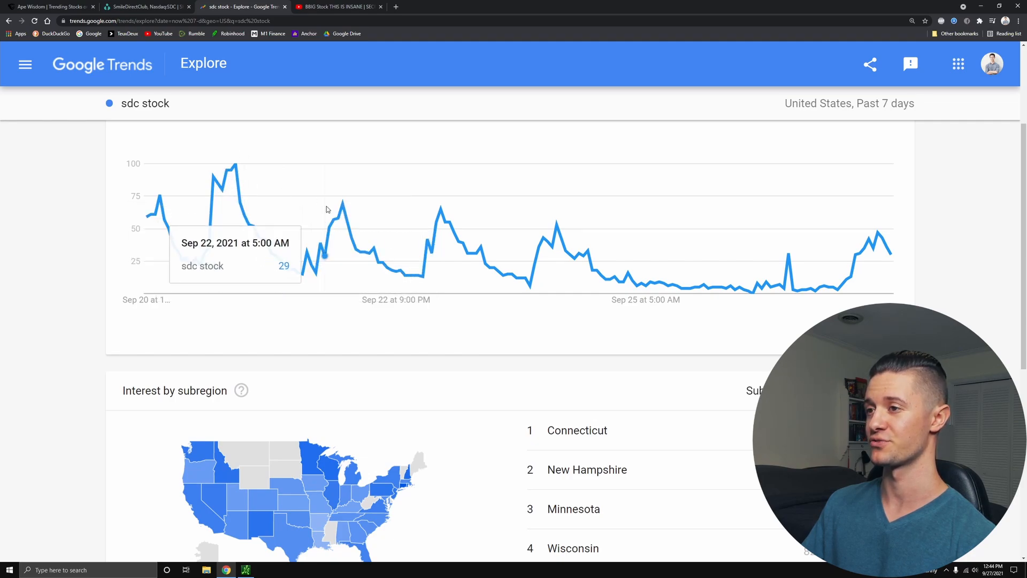
mouse_move(249, 238)
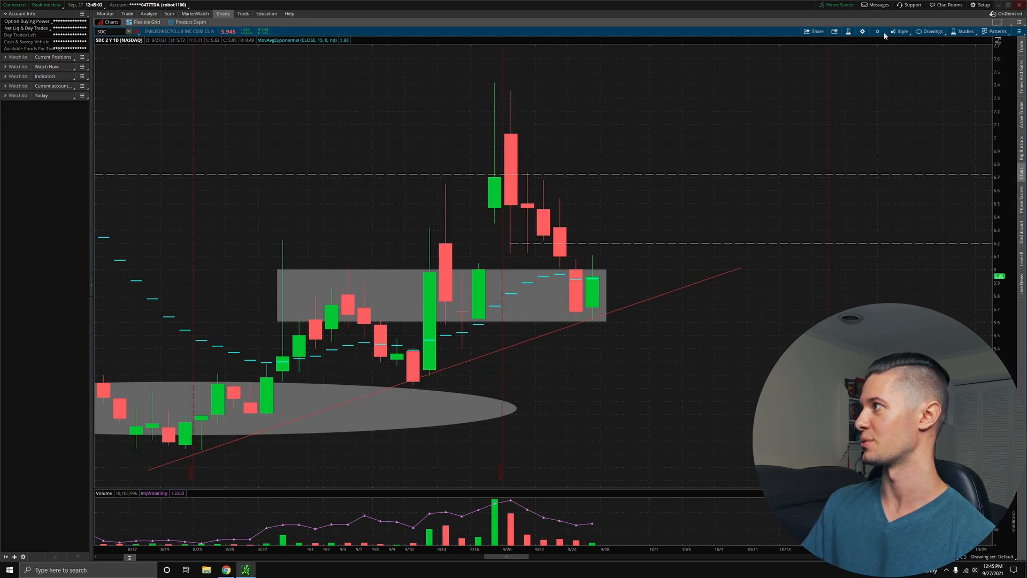
Show SDC on 5D:5m candles, then on 30D:30m candles covering the last month.
left_click(877, 31)
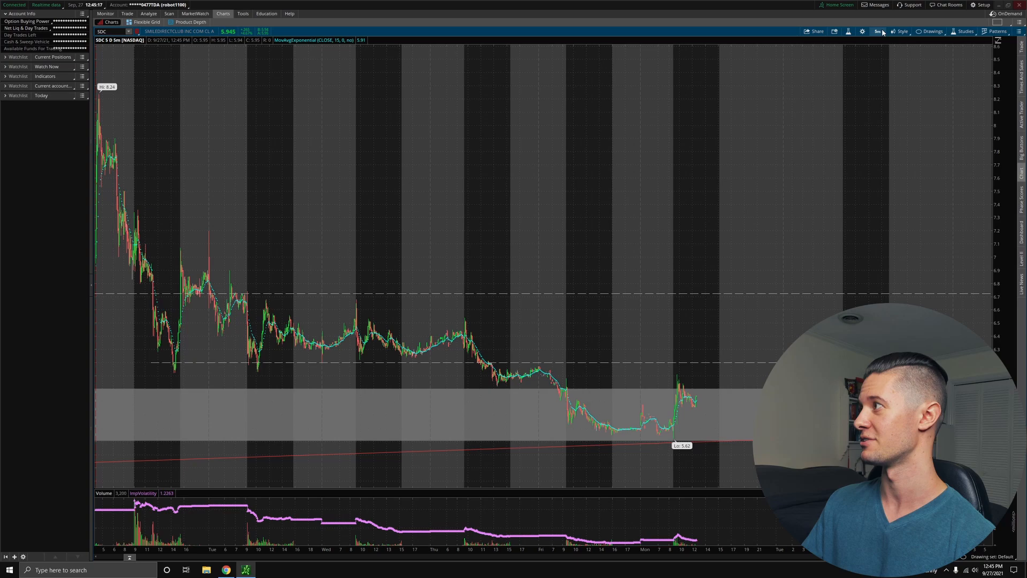
left_click(876, 31)
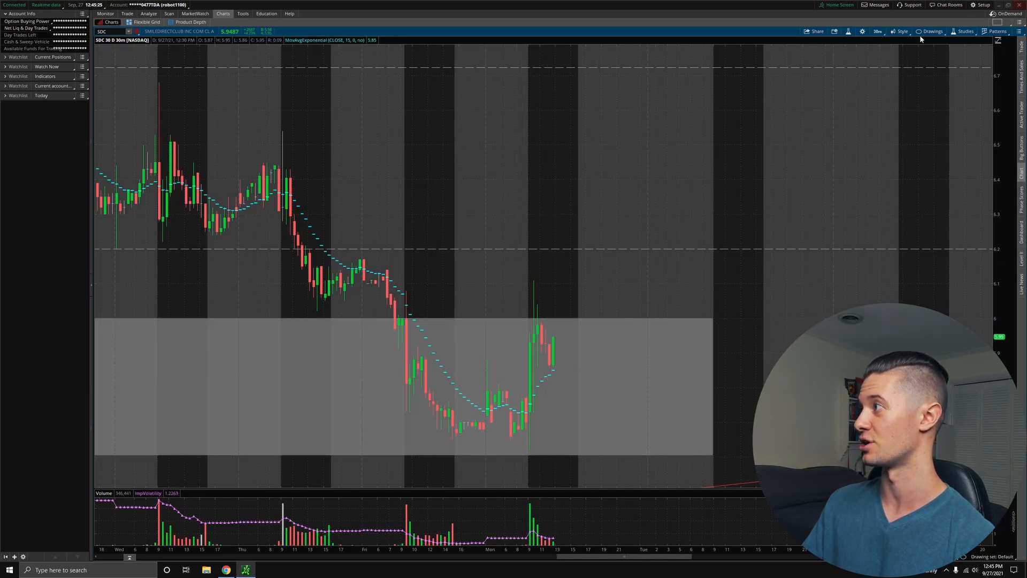
mouse_move(566, 338)
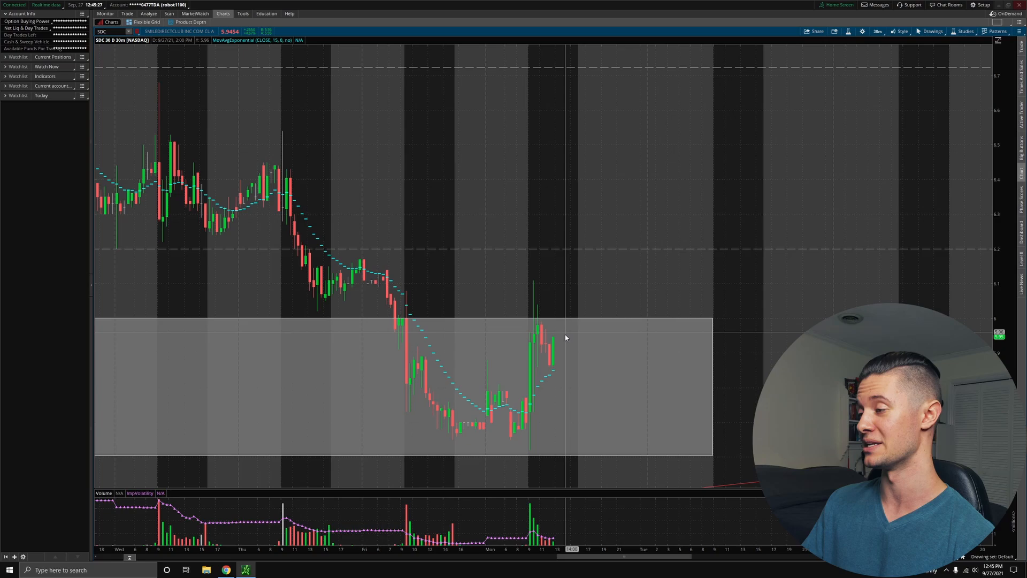
mouse_move(710, 302)
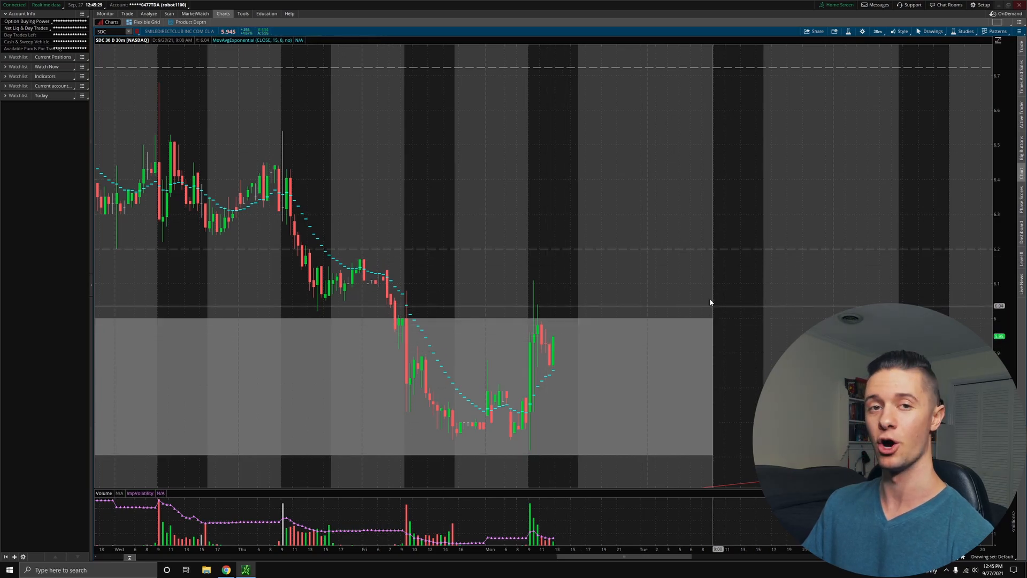
mouse_move(626, 331)
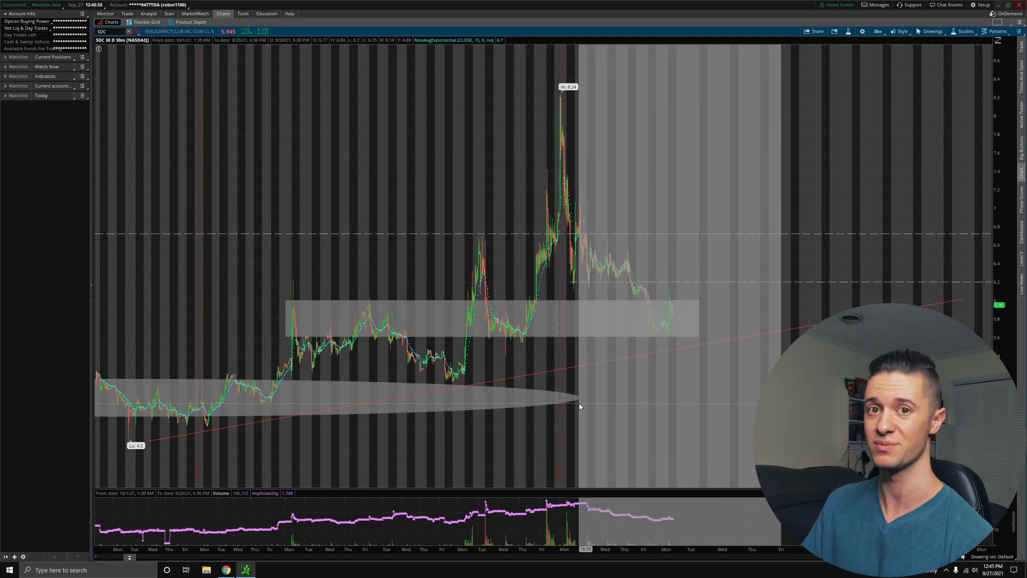
mouse_move(549, 407)
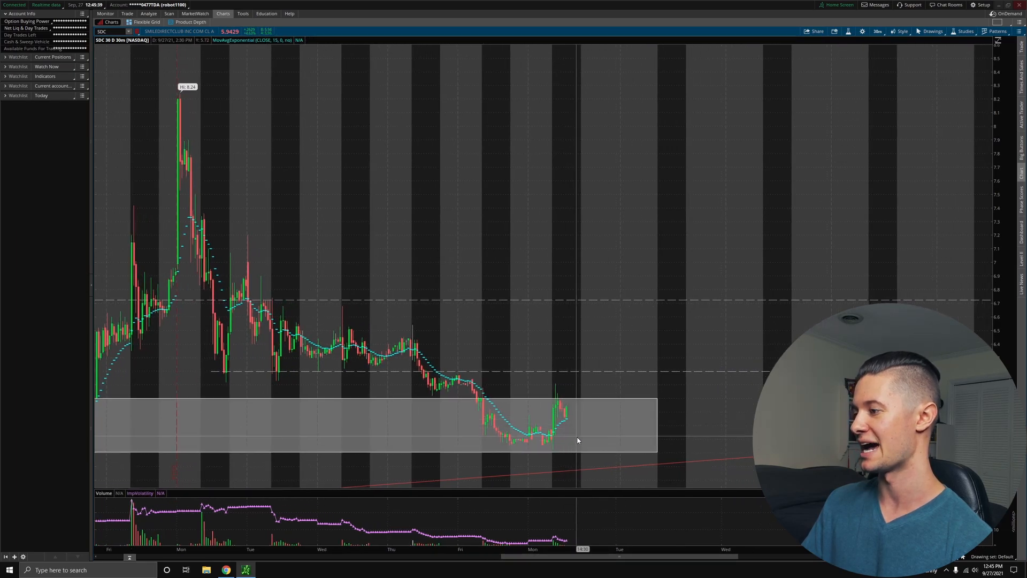
mouse_move(570, 450)
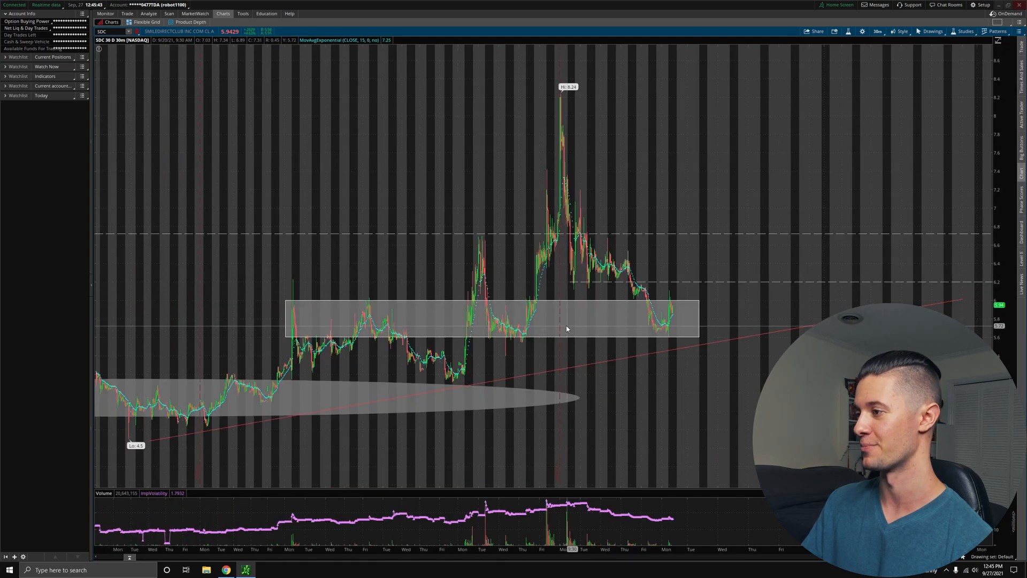
mouse_move(514, 337)
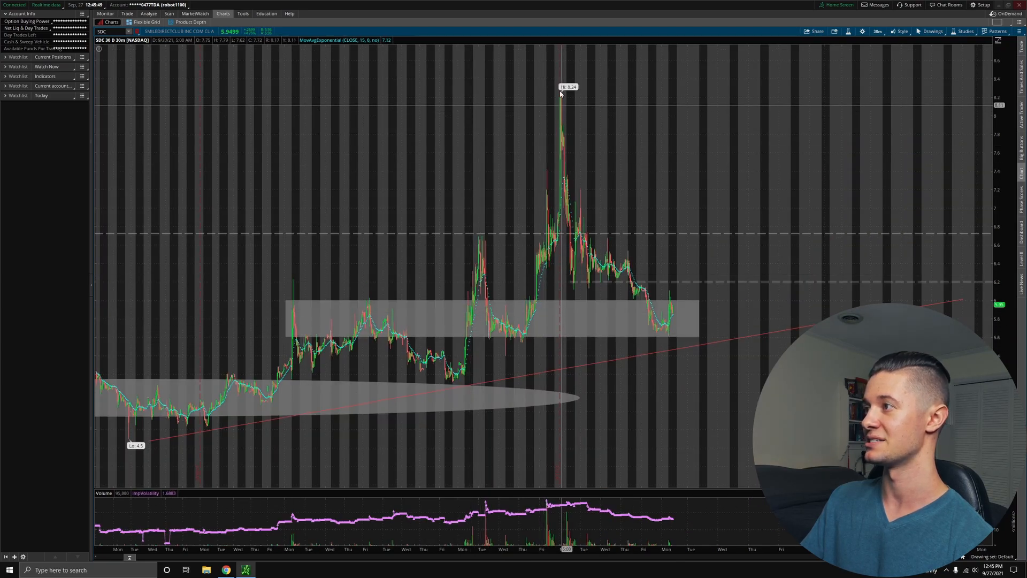
mouse_move(568, 102)
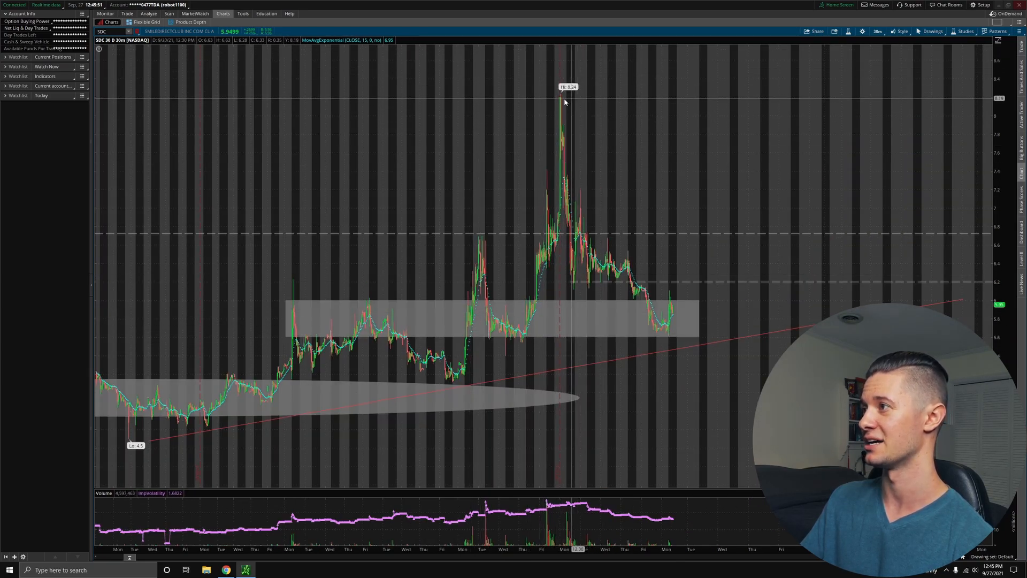
mouse_move(525, 337)
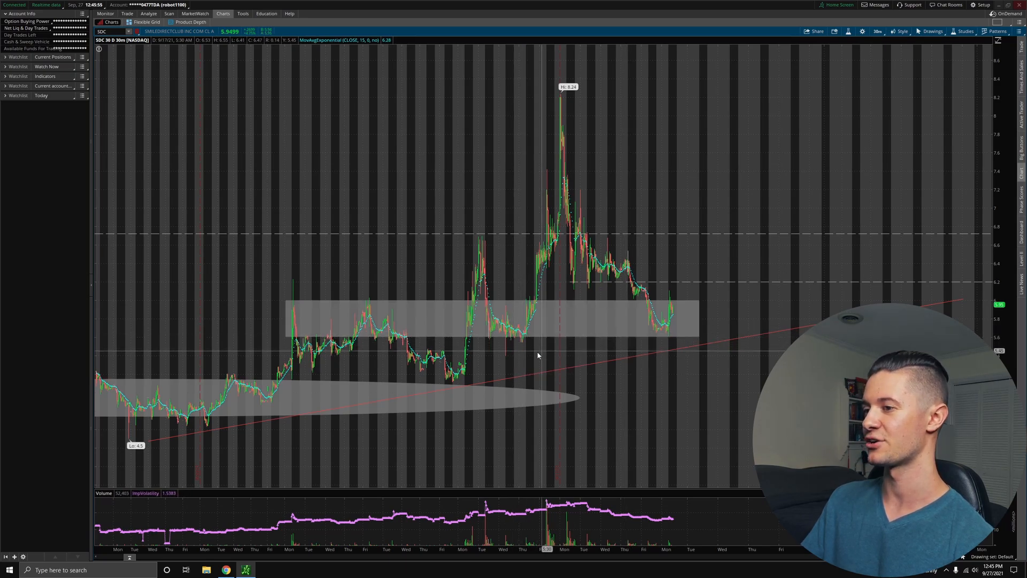
mouse_move(478, 379)
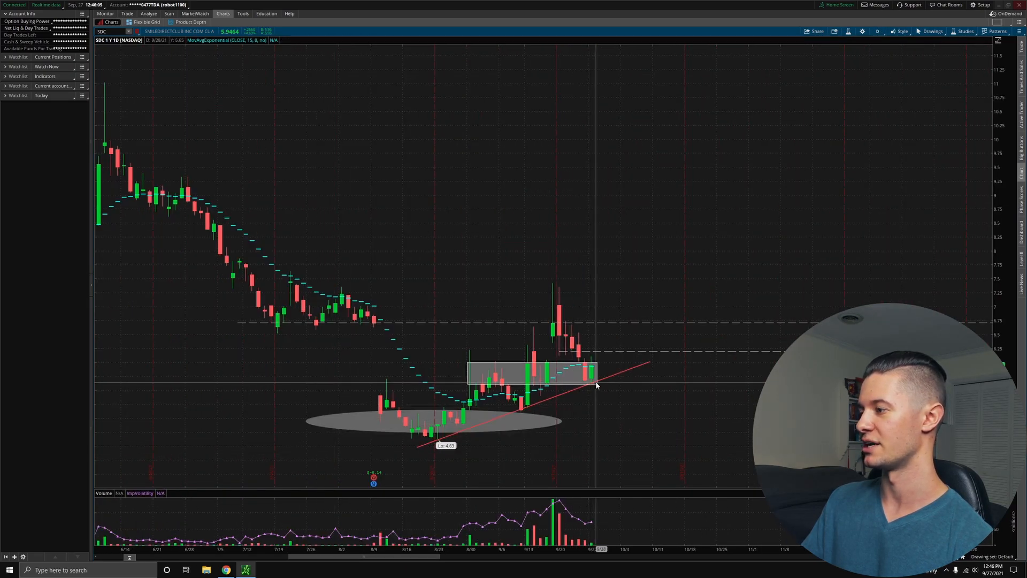
mouse_move(537, 395)
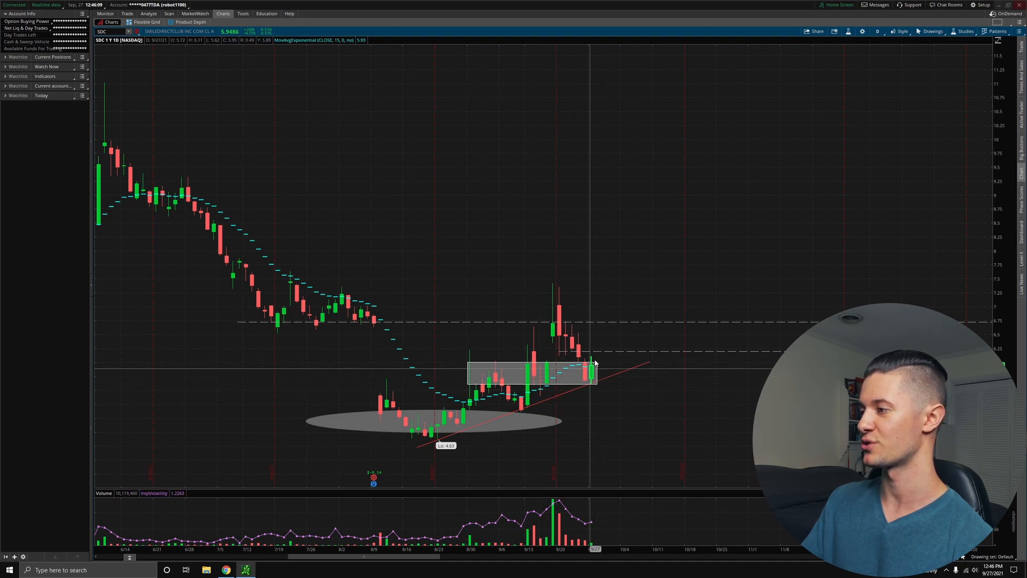
mouse_move(602, 346)
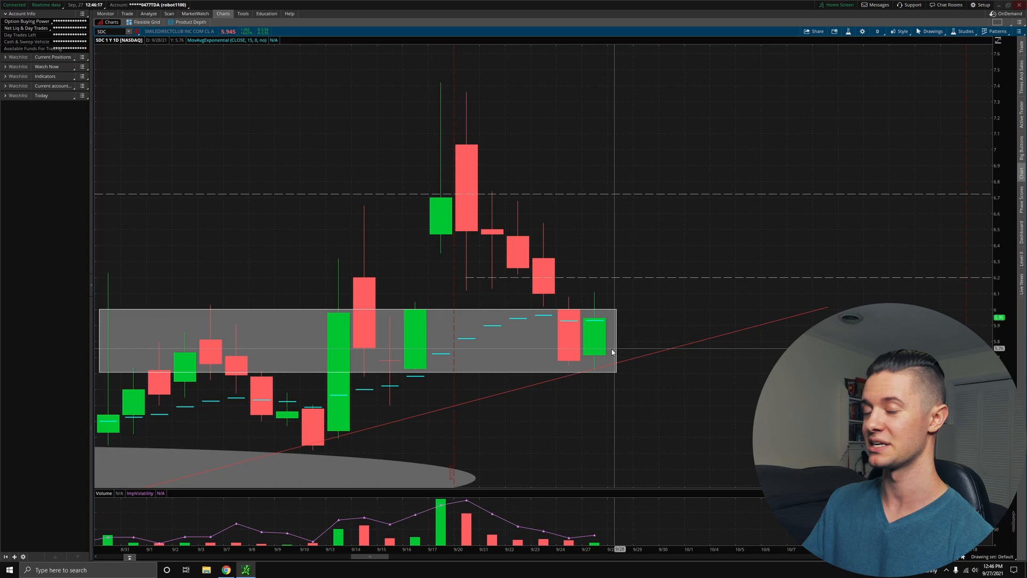
mouse_move(686, 299)
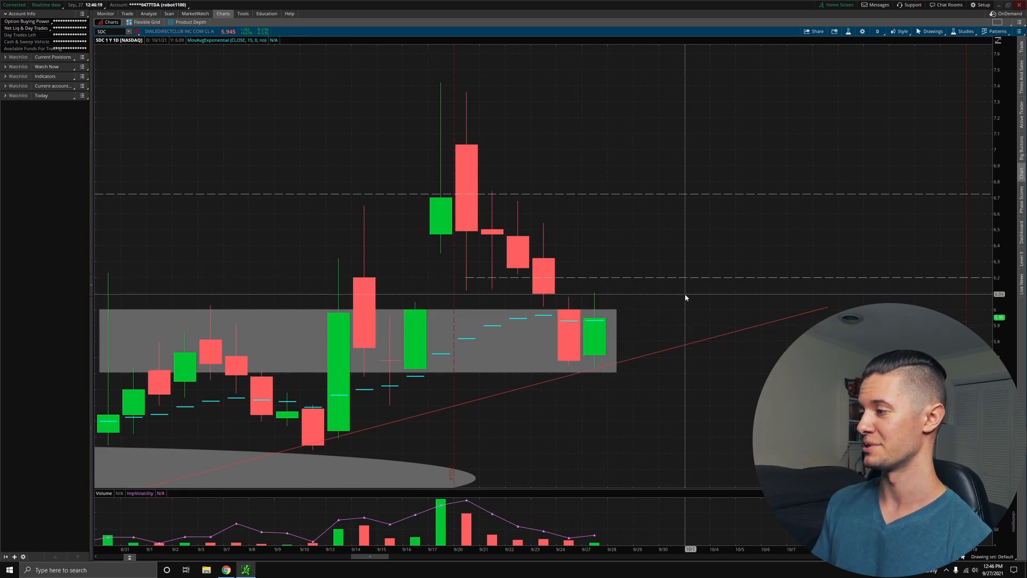
mouse_move(683, 302)
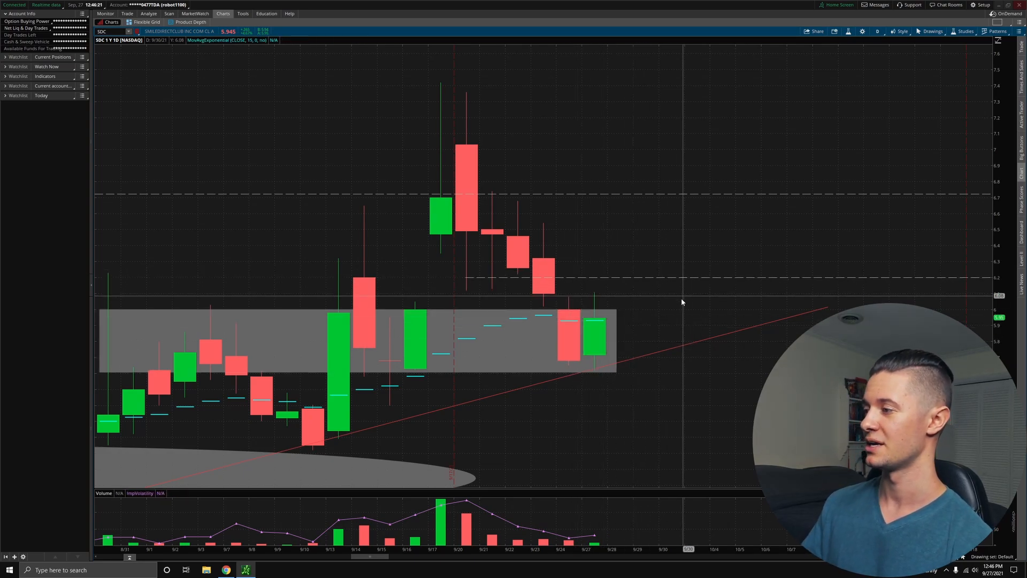
mouse_move(688, 250)
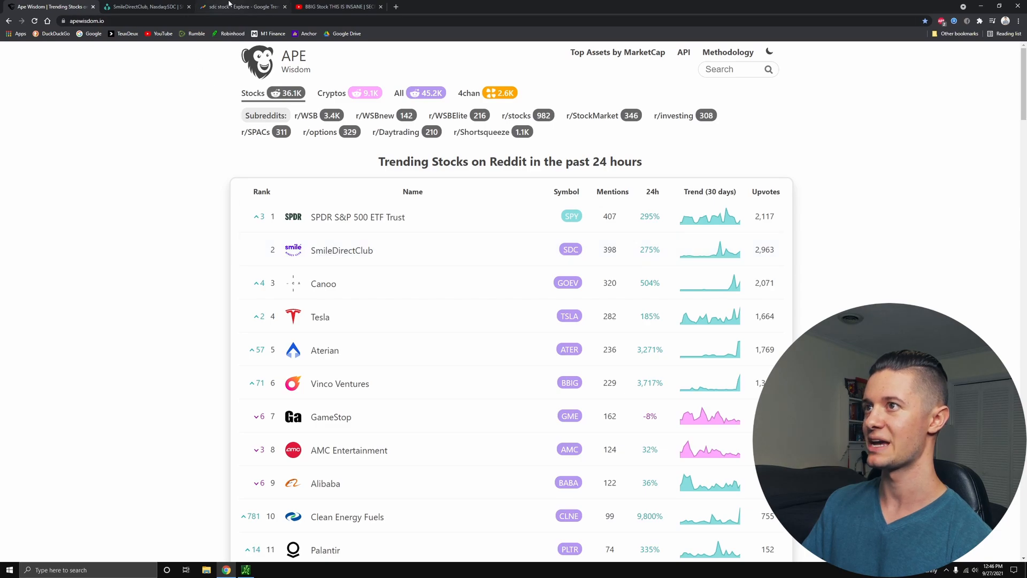
Revisit Google Trends past-7-days interest for 'sdc stock', then return to the thinkorswim SDC chart.
left_click(243, 7)
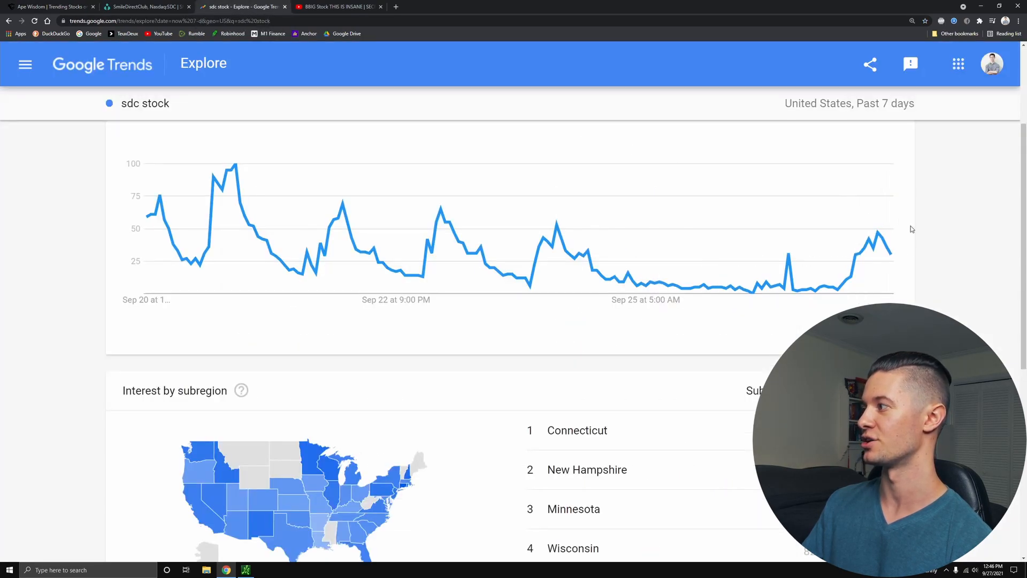
mouse_move(857, 272)
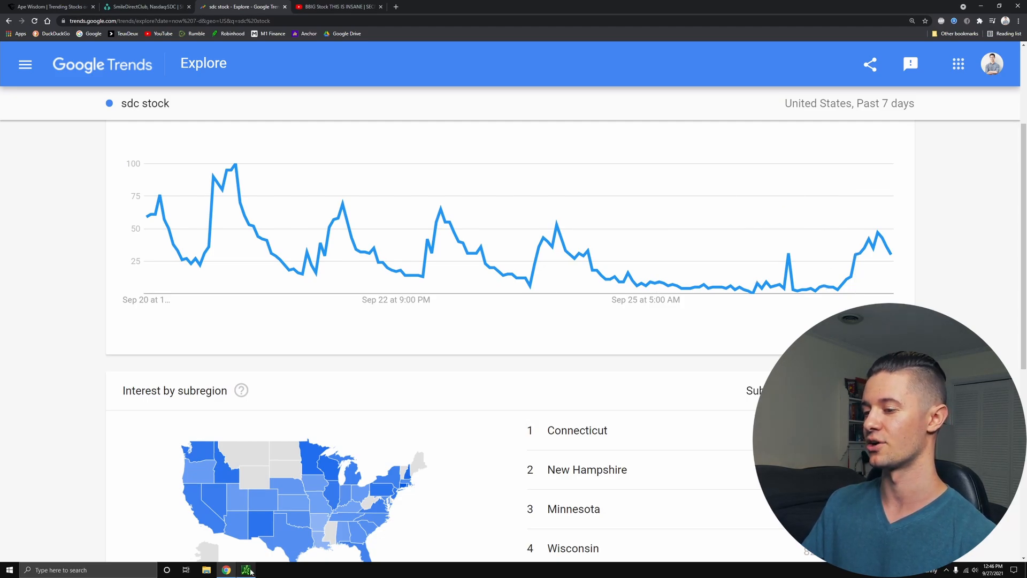
left_click(246, 569)
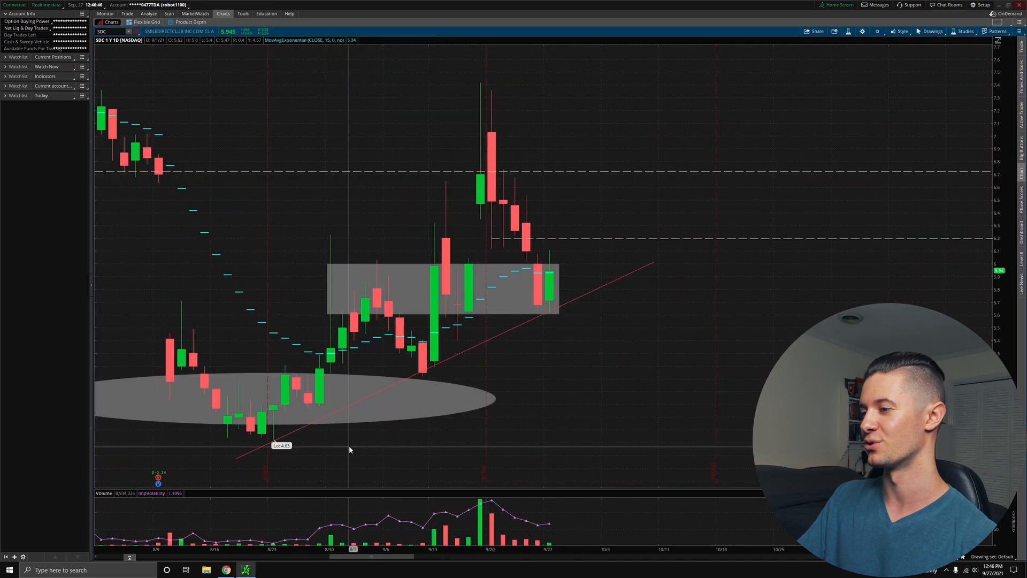
mouse_move(609, 273)
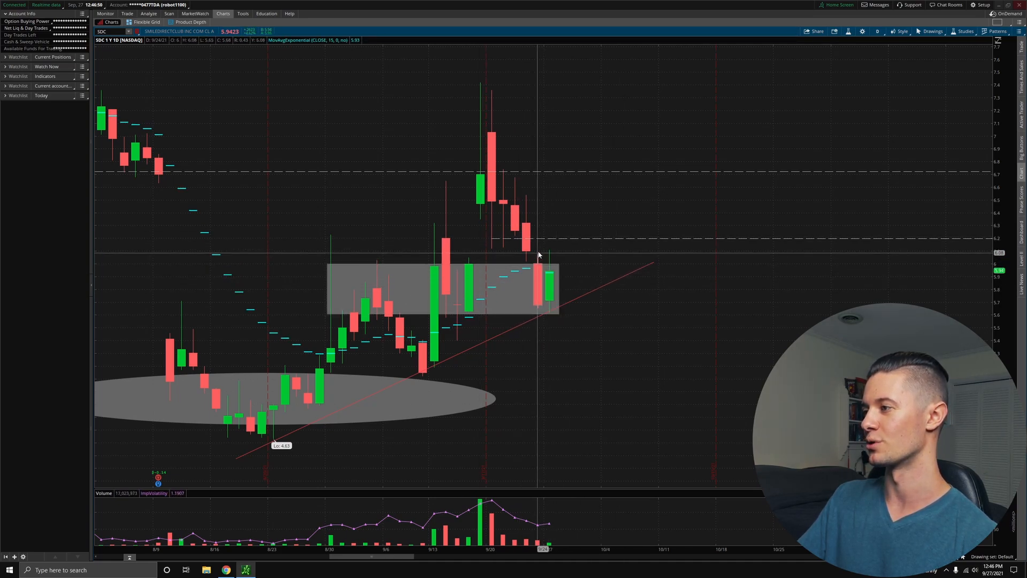
mouse_move(530, 315)
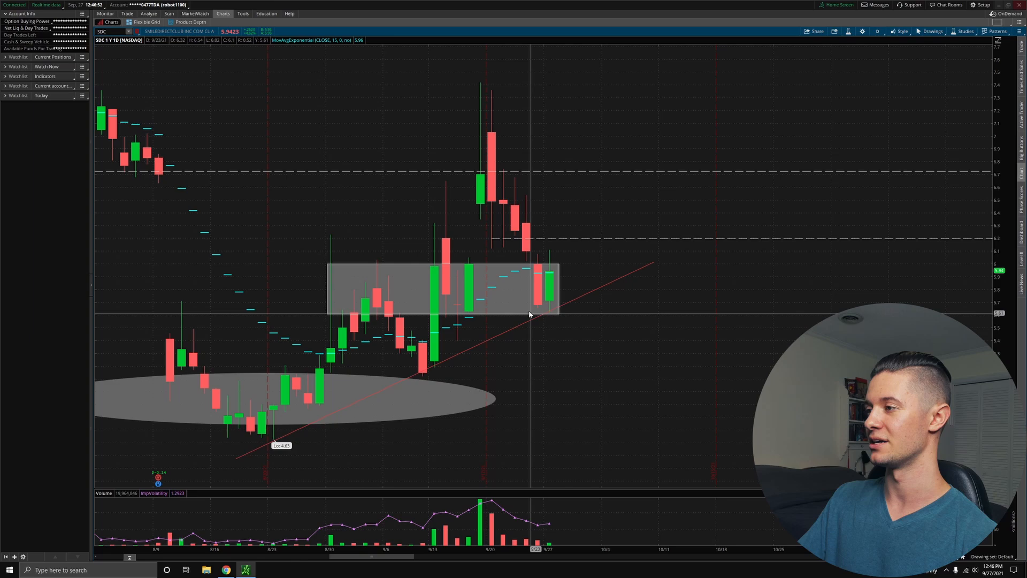
mouse_move(562, 256)
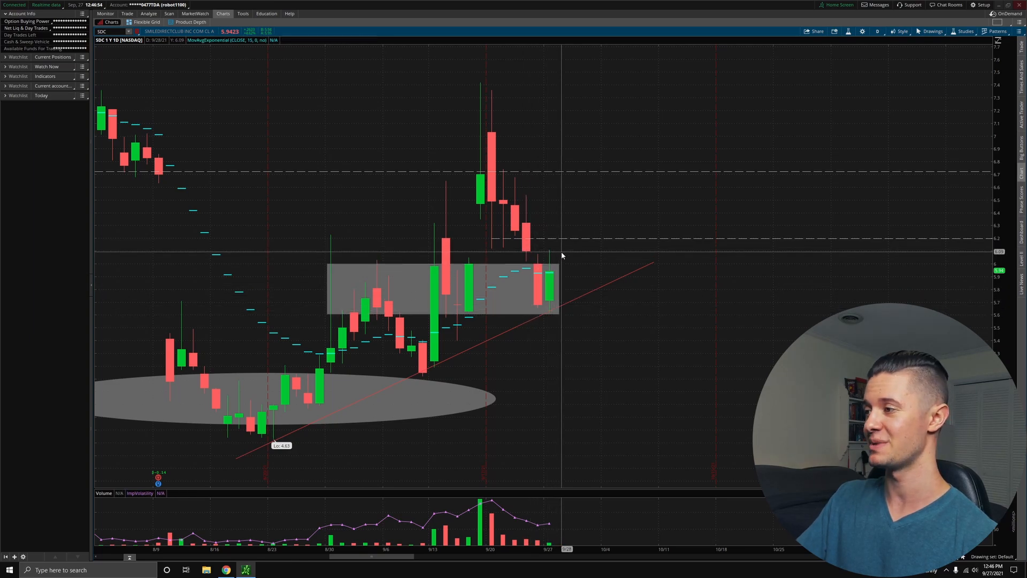
mouse_move(565, 298)
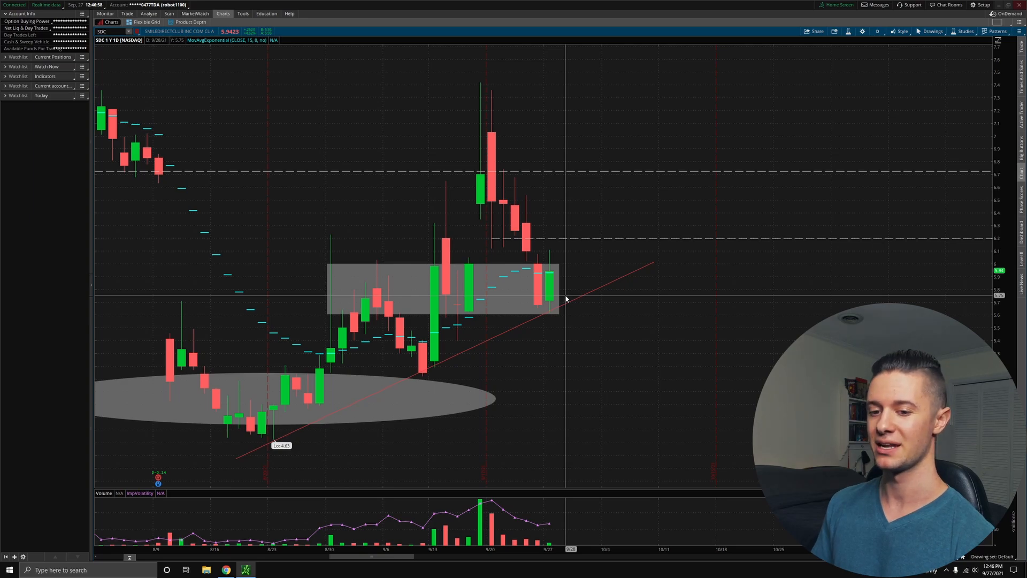
mouse_move(497, 83)
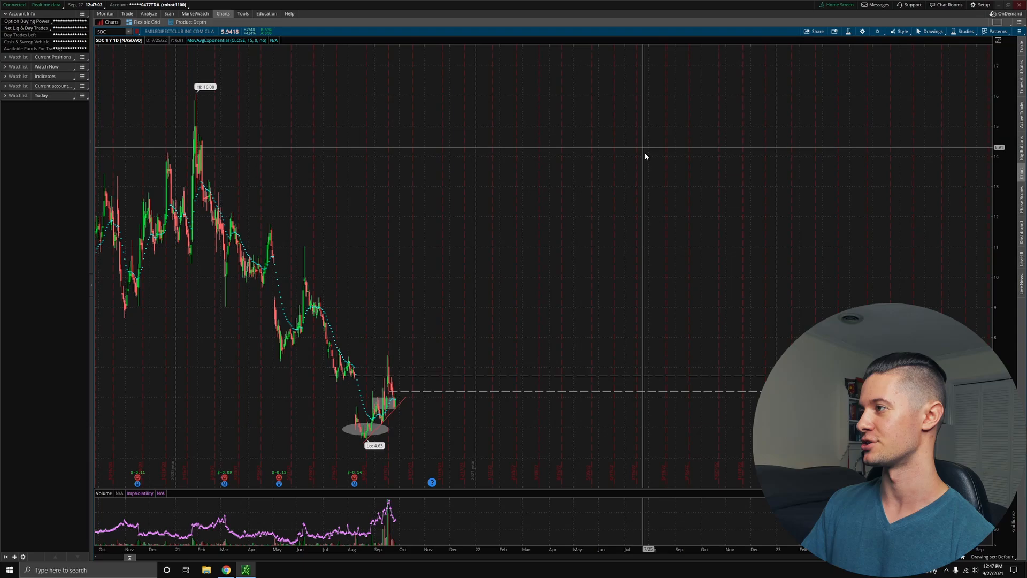
mouse_move(372, 388)
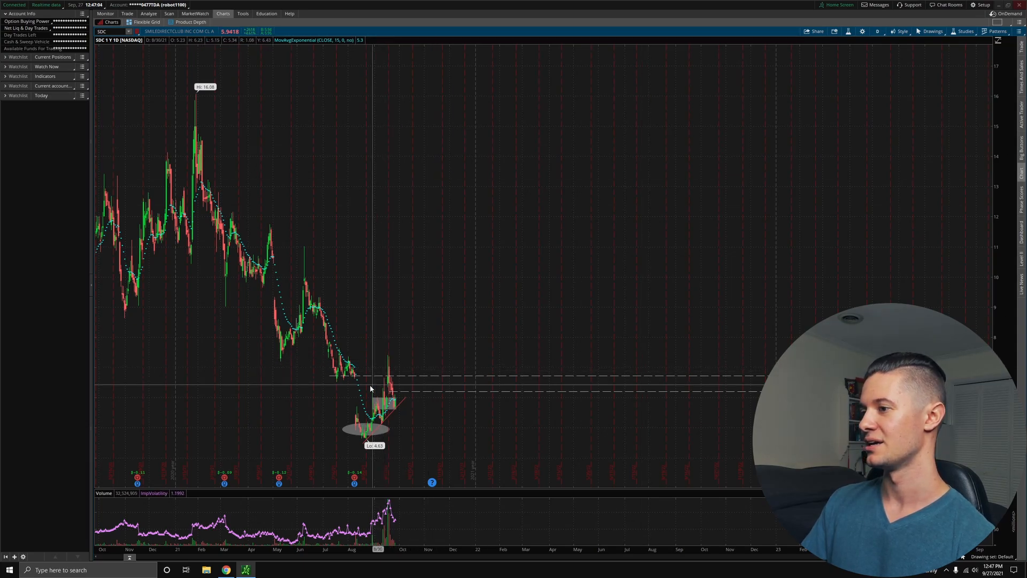
mouse_move(332, 379)
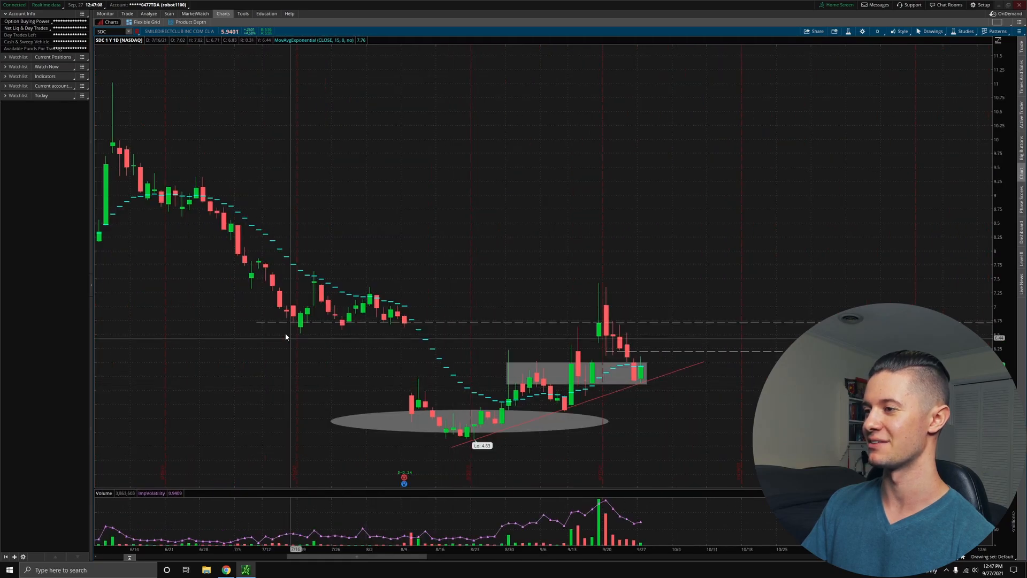
mouse_move(403, 328)
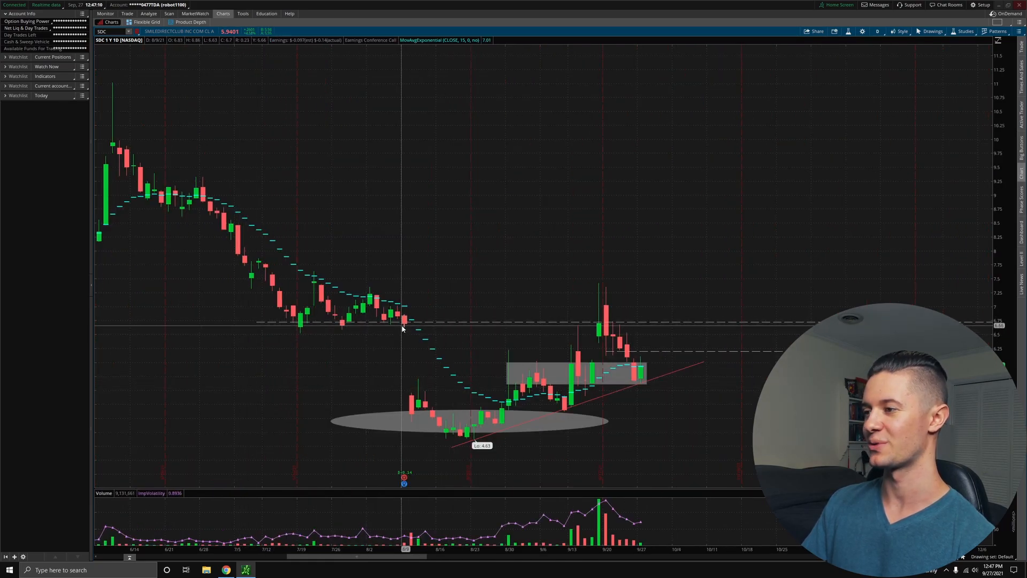
mouse_move(403, 477)
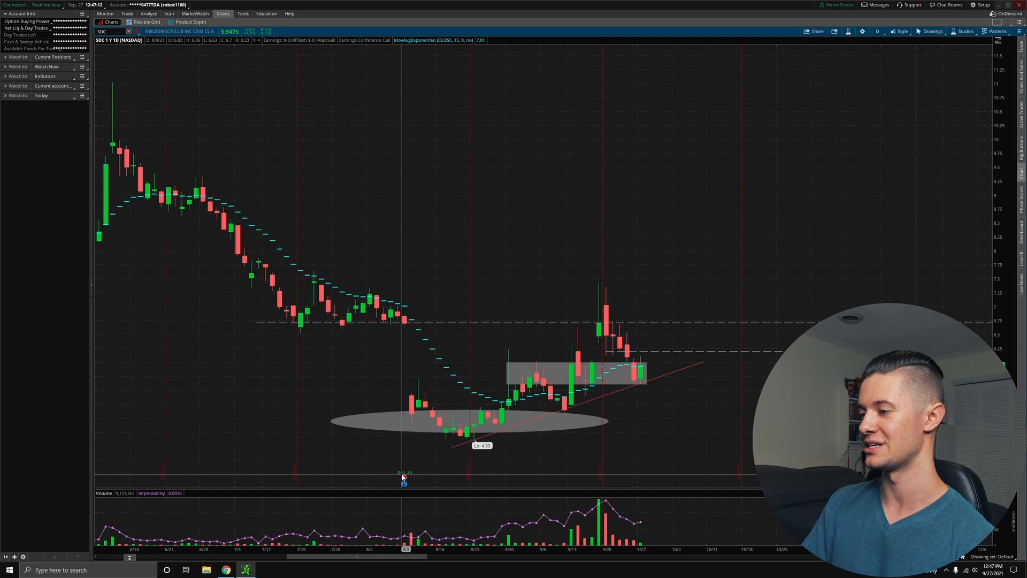
mouse_move(385, 321)
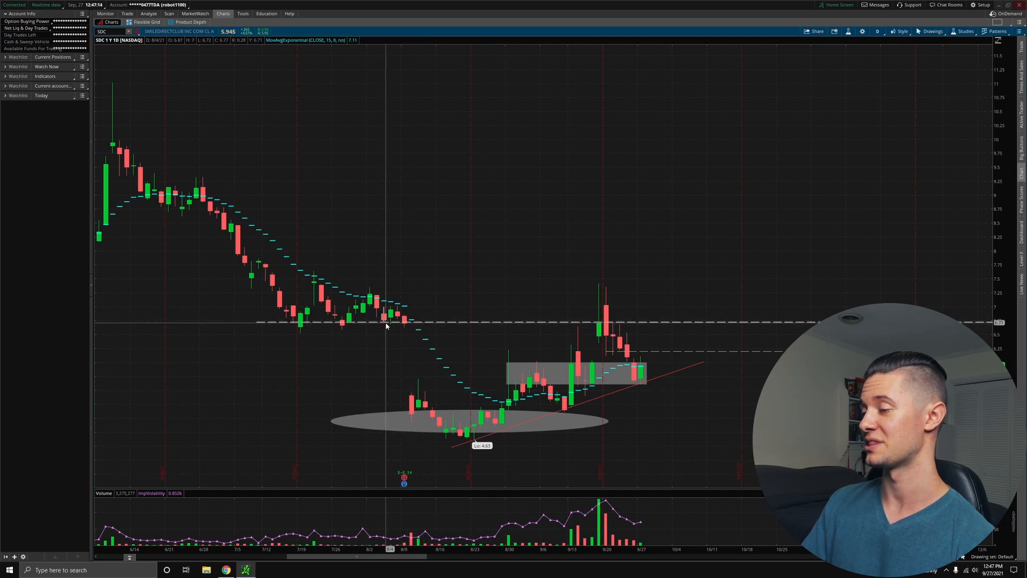
mouse_move(404, 323)
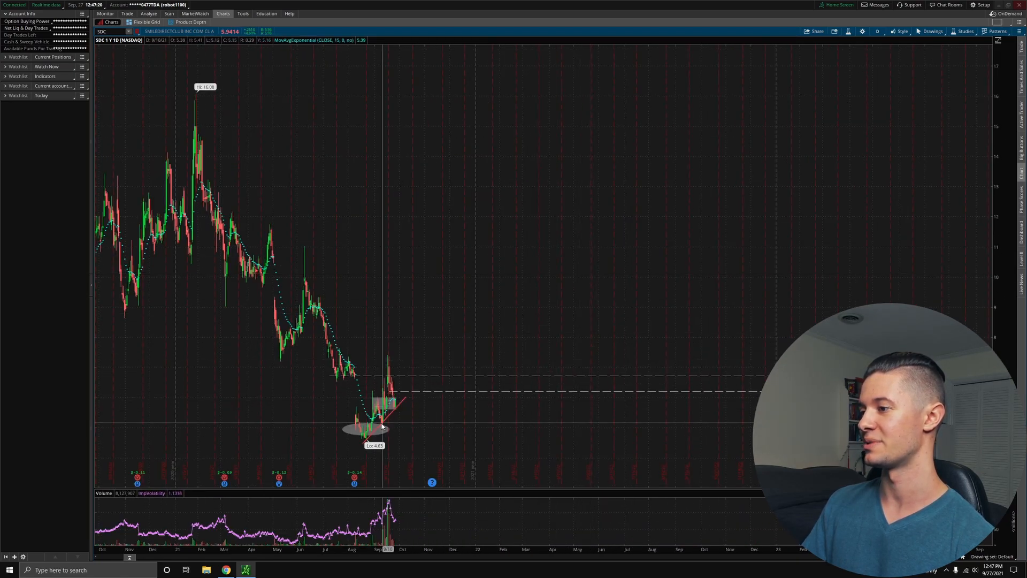
mouse_move(494, 419)
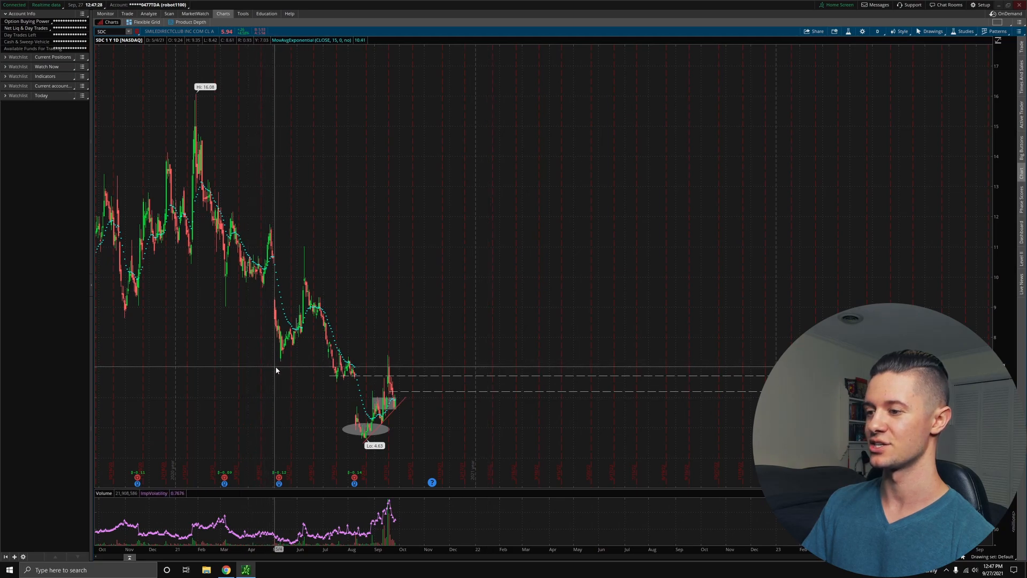
mouse_move(274, 257)
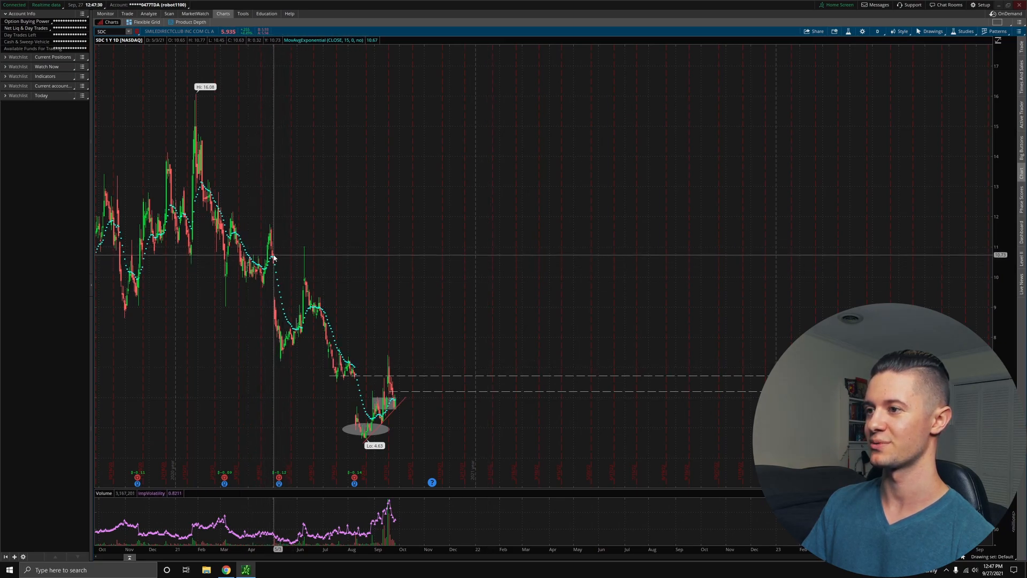
mouse_move(272, 315)
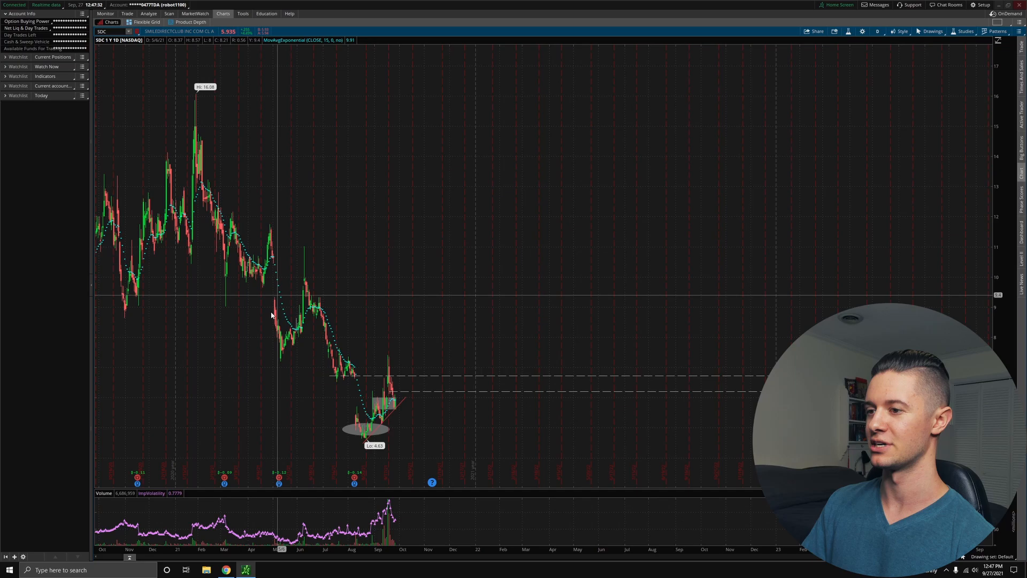
mouse_move(367, 413)
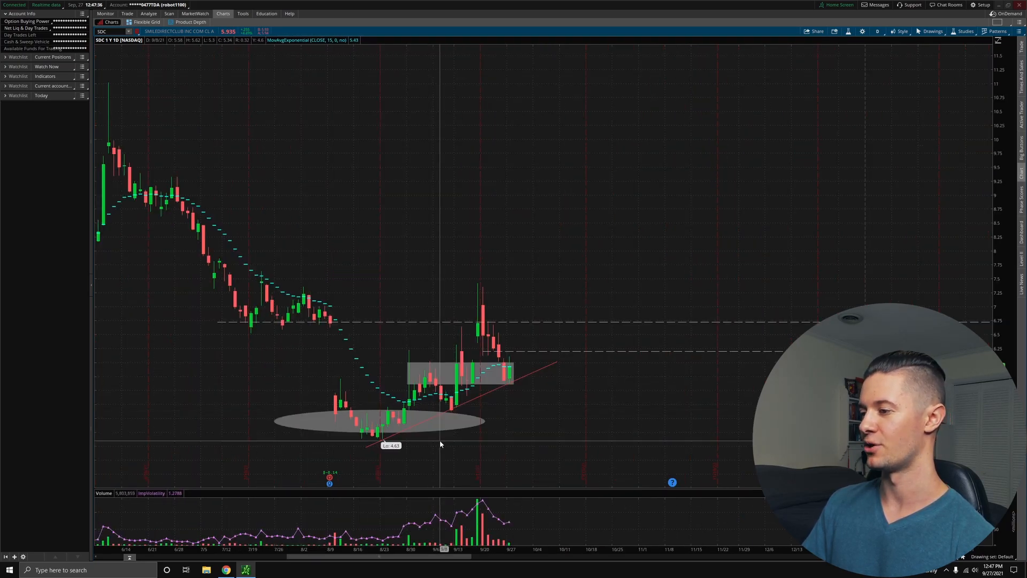
mouse_move(488, 364)
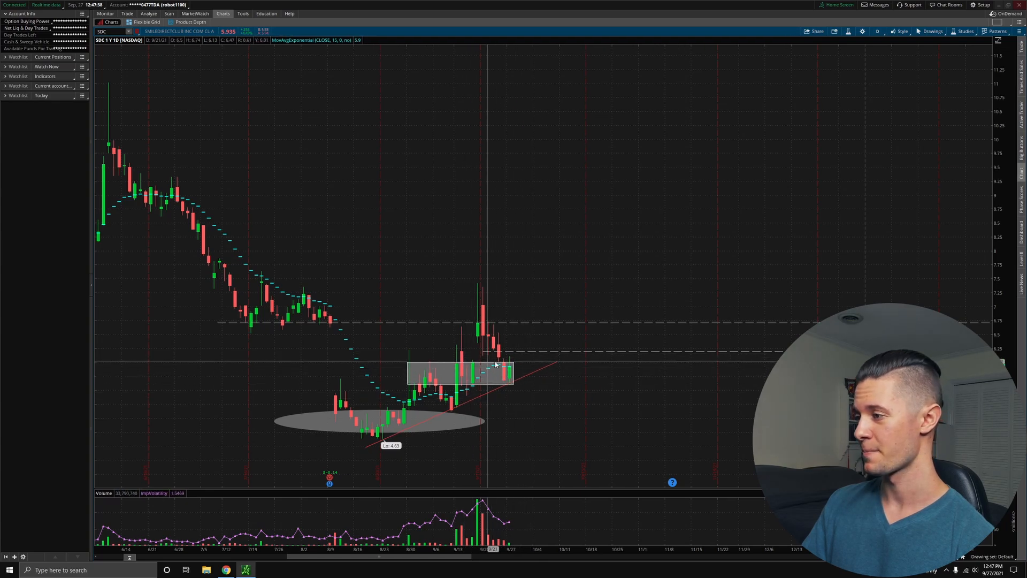
mouse_move(512, 380)
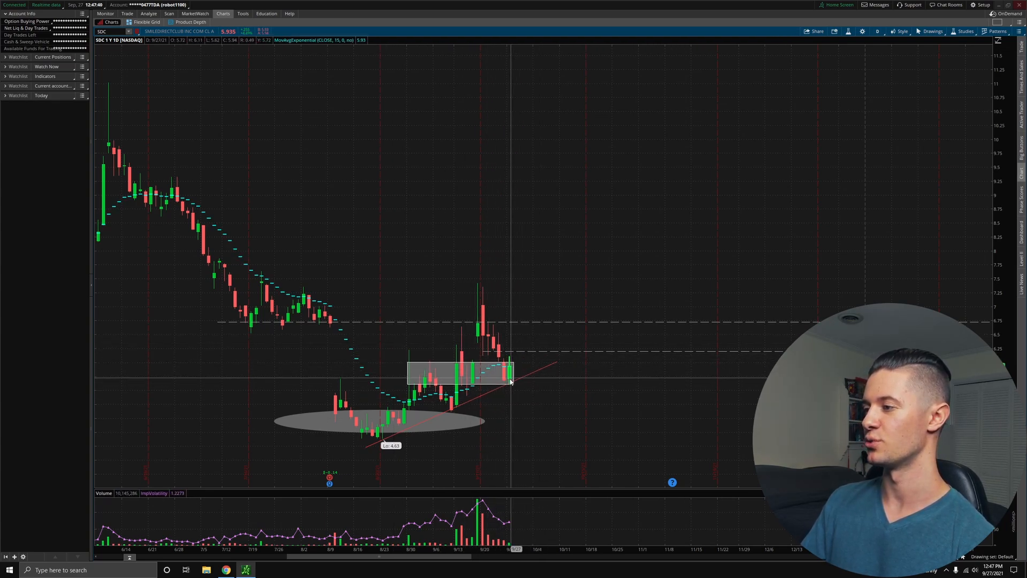
mouse_move(537, 357)
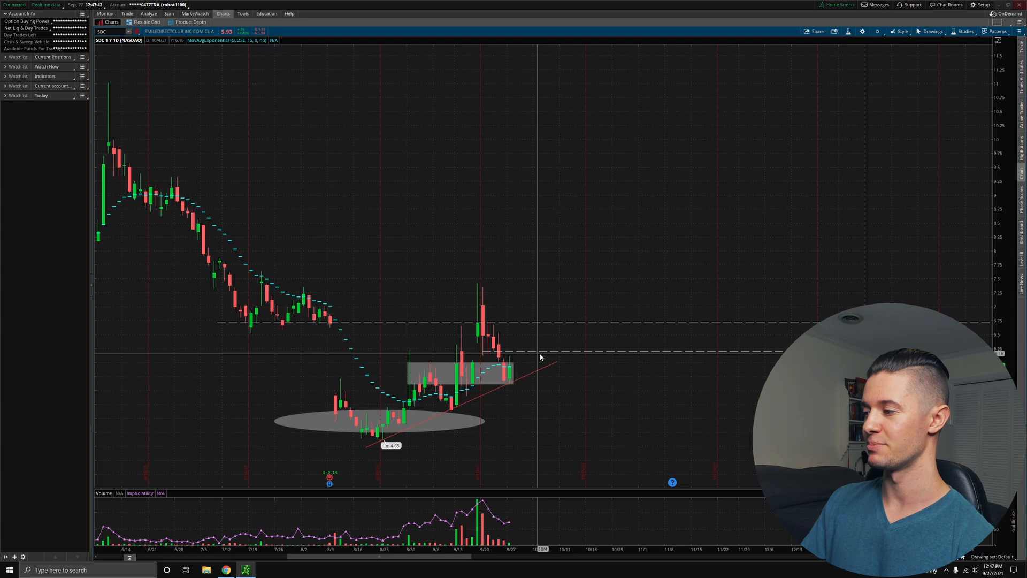
mouse_move(668, 471)
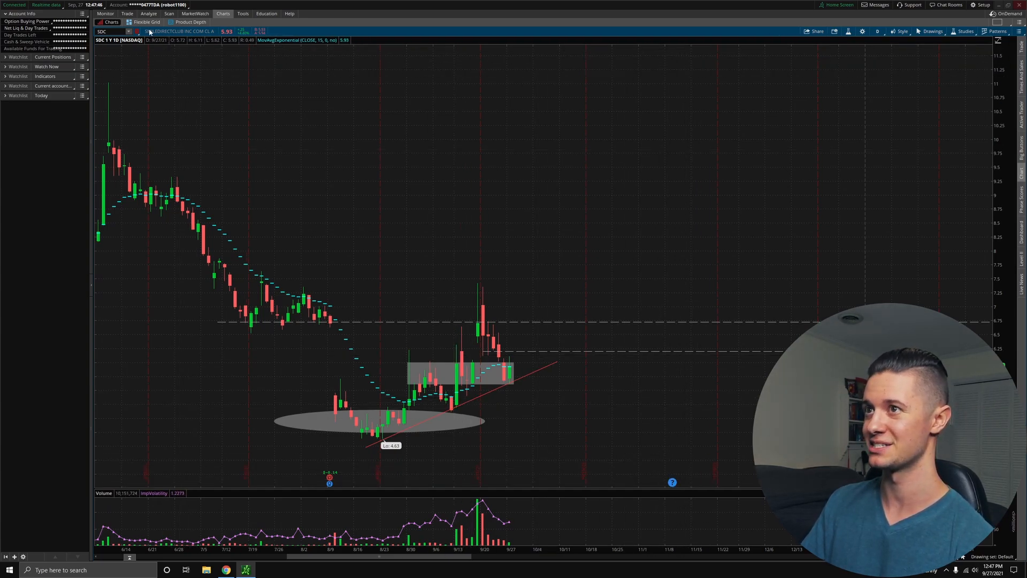
On the Trade tab, check the 1 OCT 21 and 8 OCT 21 strikes, then expand the 15 OCT 21 expiration.
left_click(127, 12)
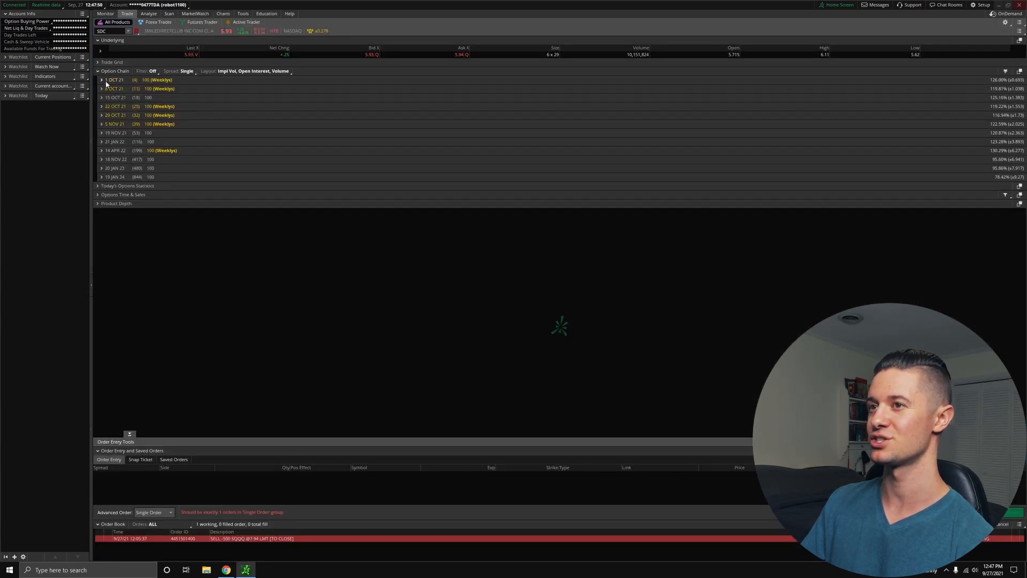
left_click(101, 79)
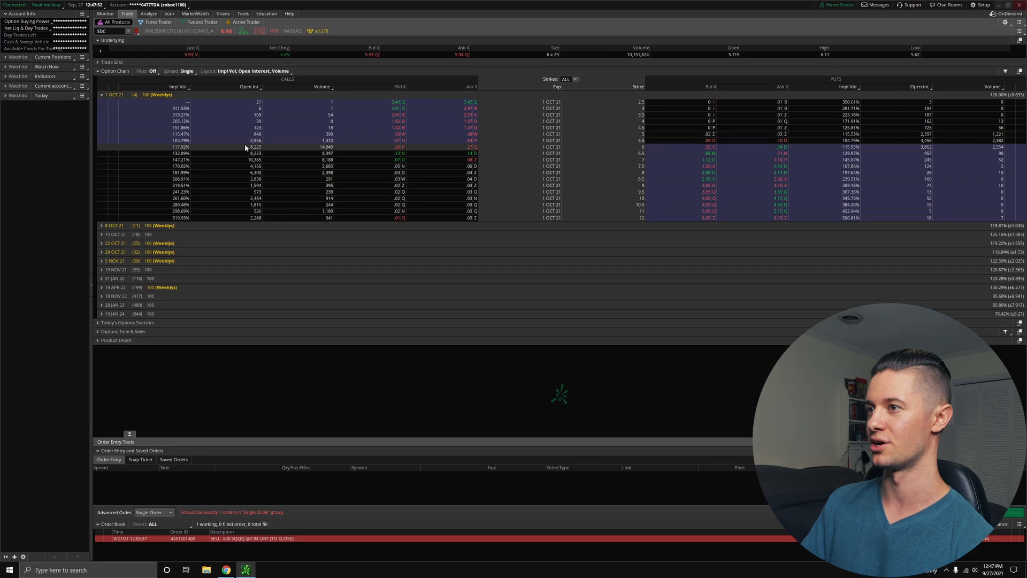
left_click(243, 179)
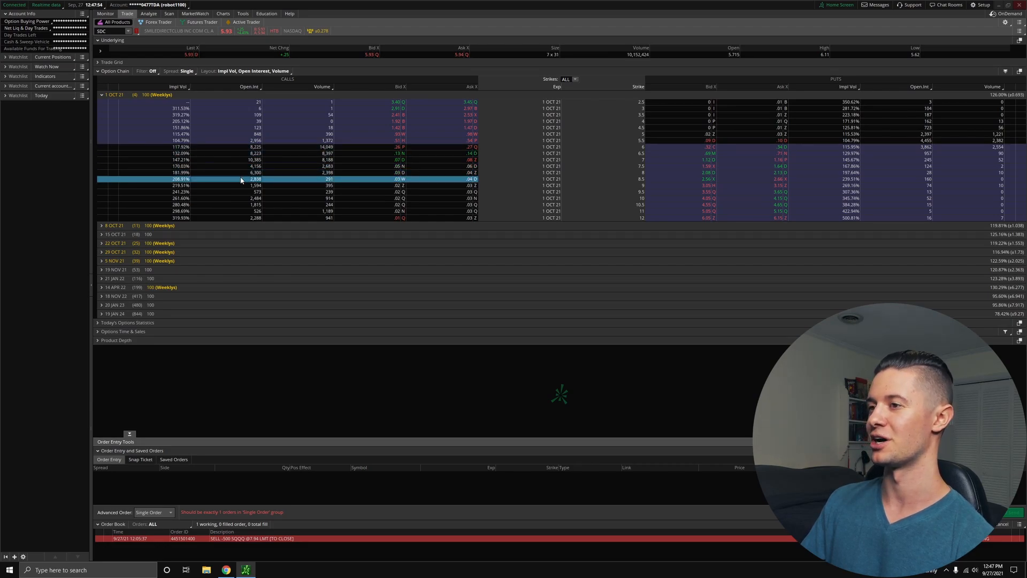
left_click(101, 79)
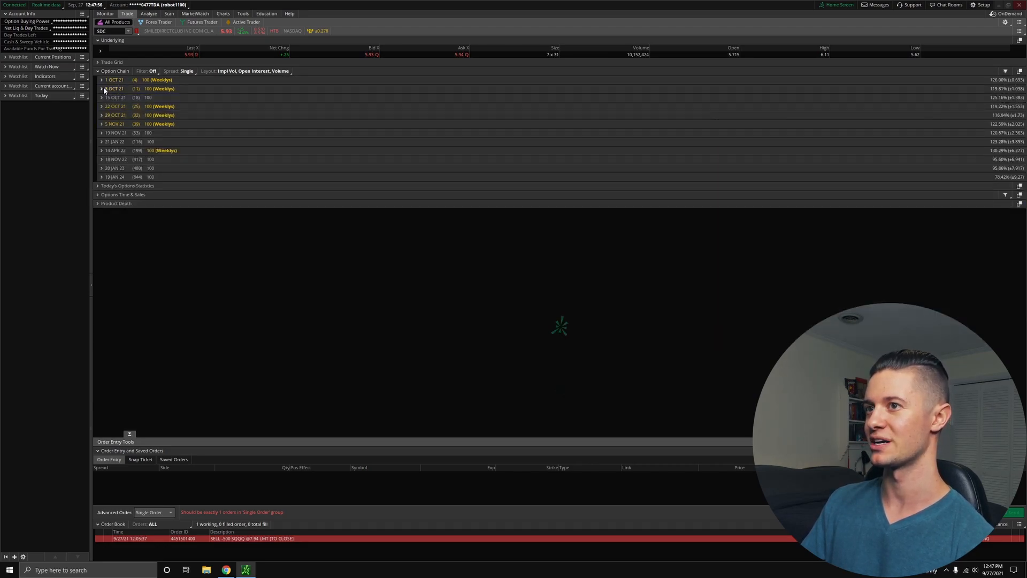
left_click(103, 88)
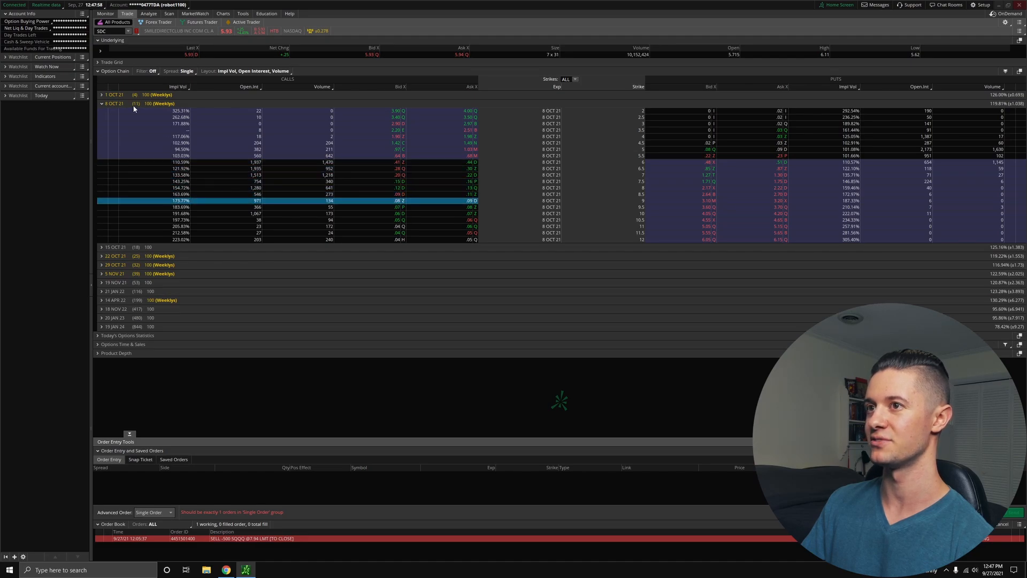
left_click(102, 247)
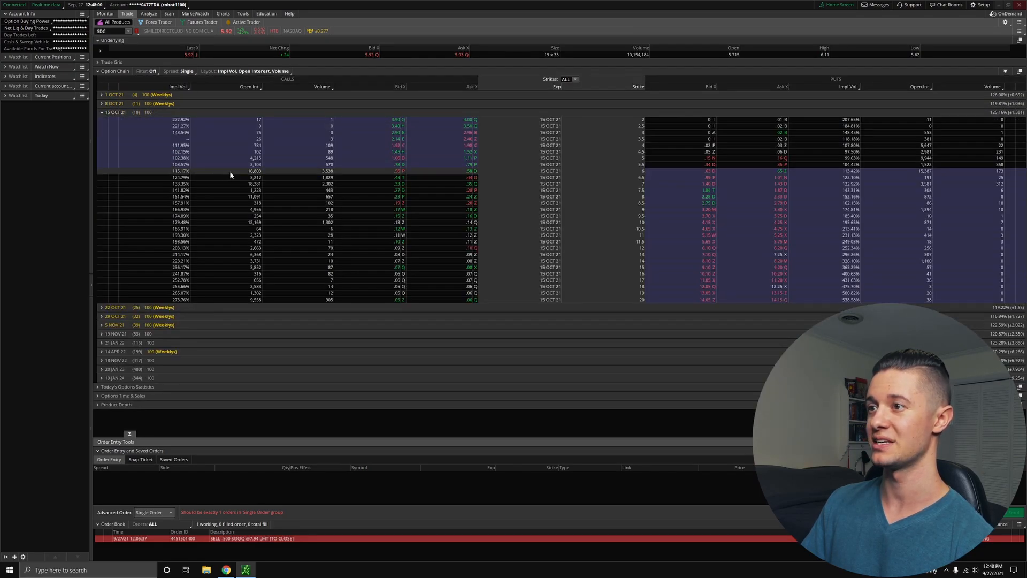
left_click(234, 165)
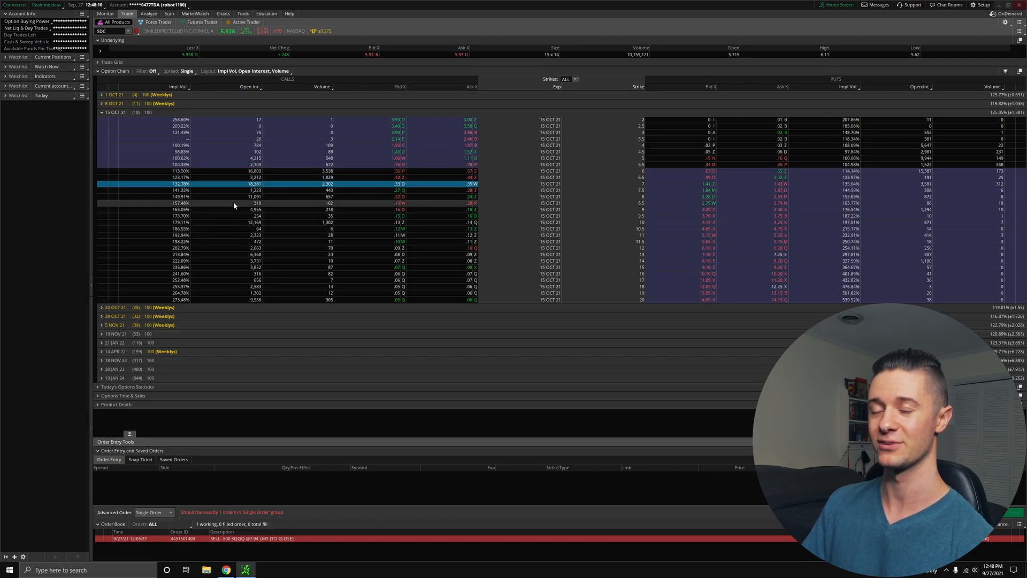
mouse_move(197, 179)
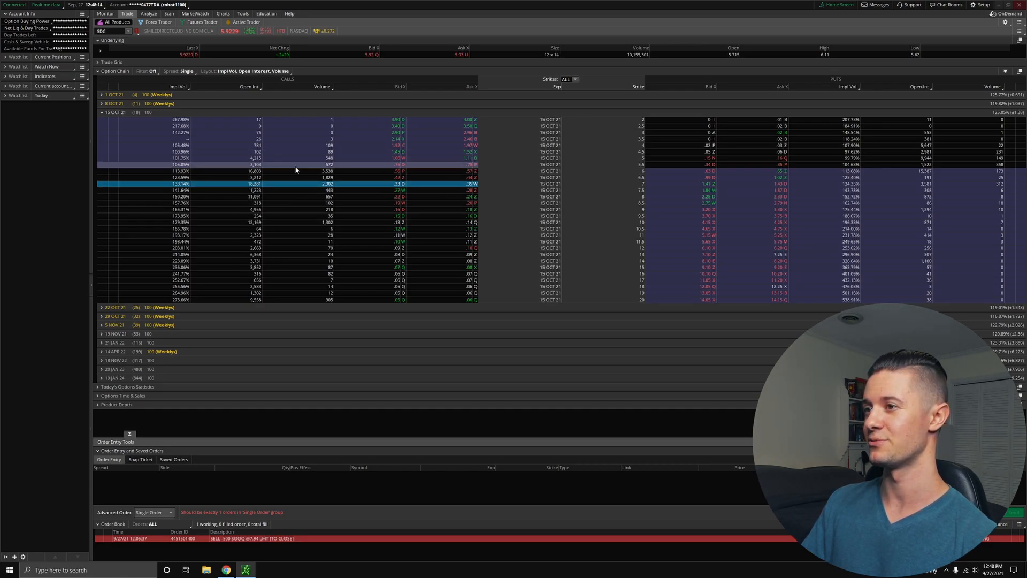
mouse_move(580, 190)
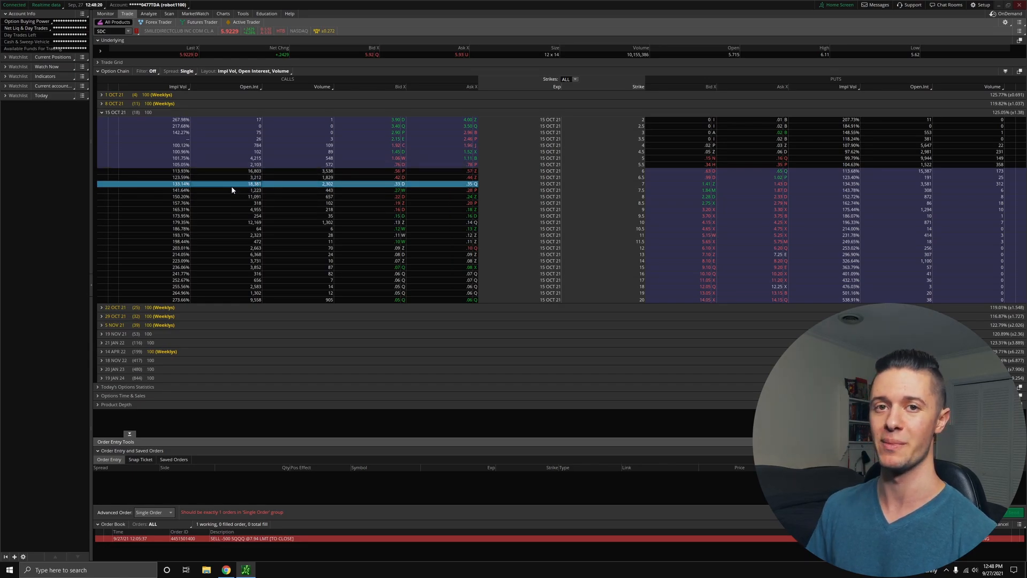
Return from the option chain to the SDC price chart via the charting views list.
left_click(223, 12)
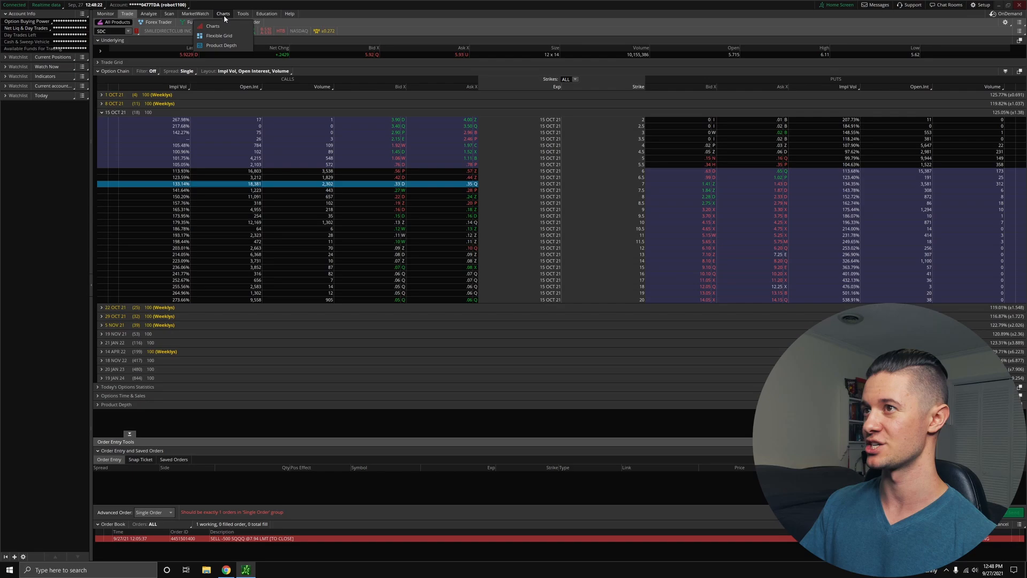
left_click(212, 26)
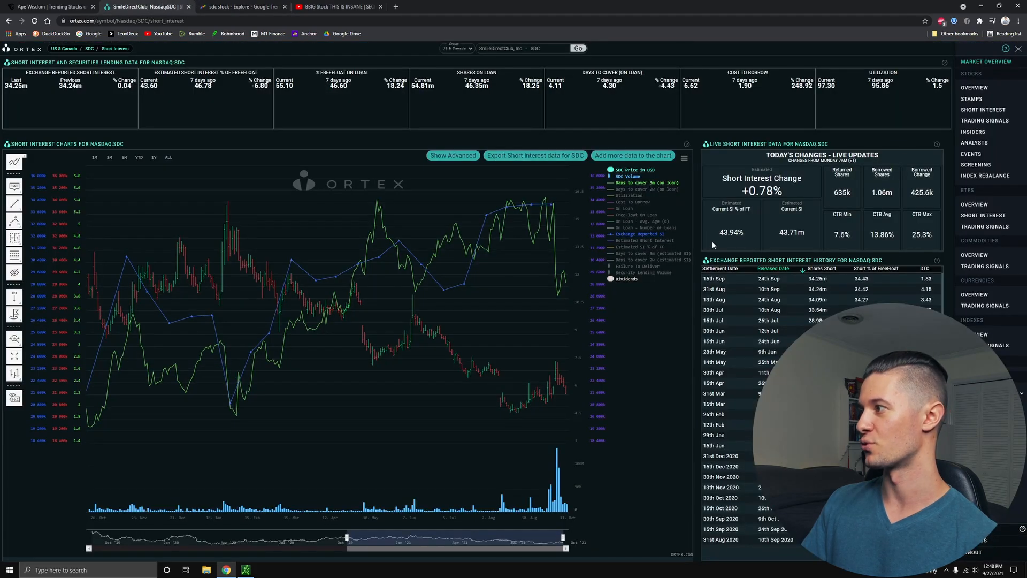
mouse_move(631, 235)
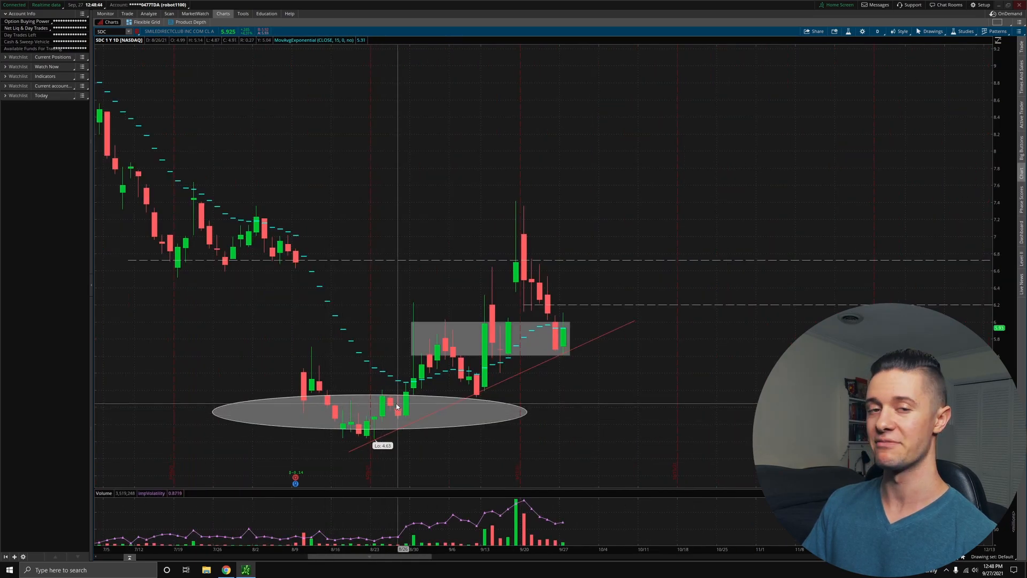
mouse_move(549, 285)
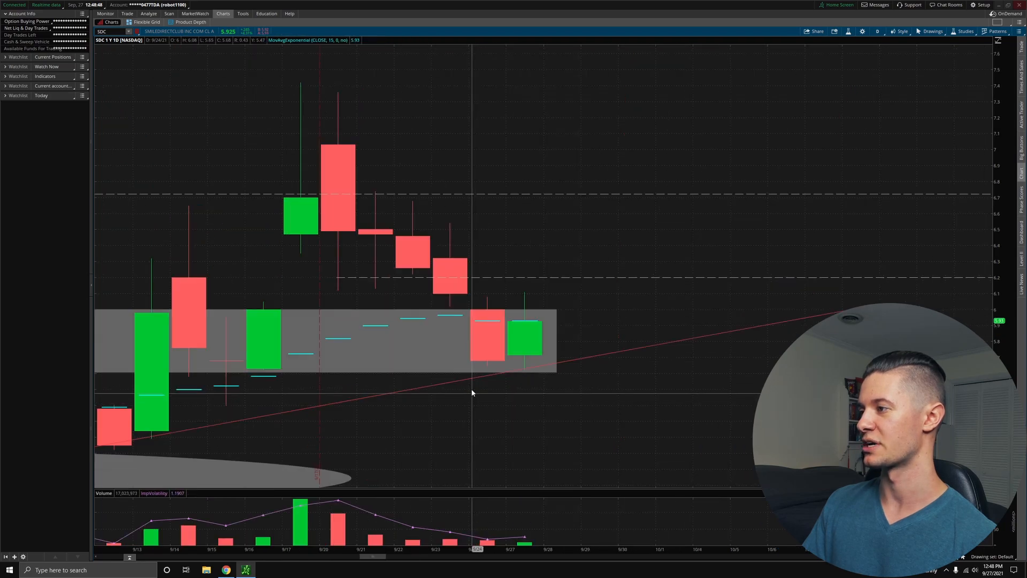
mouse_move(488, 285)
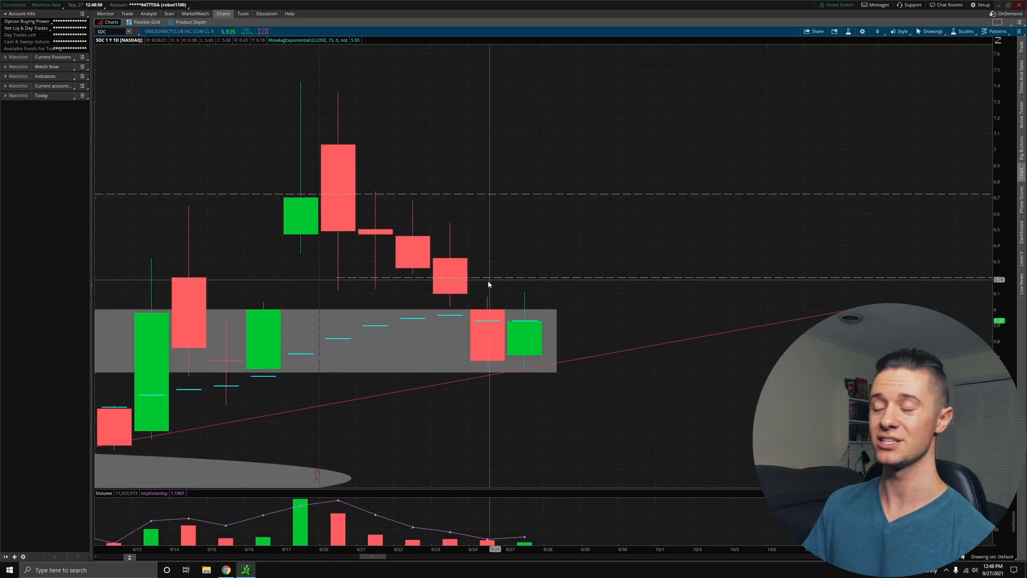
mouse_move(450, 299)
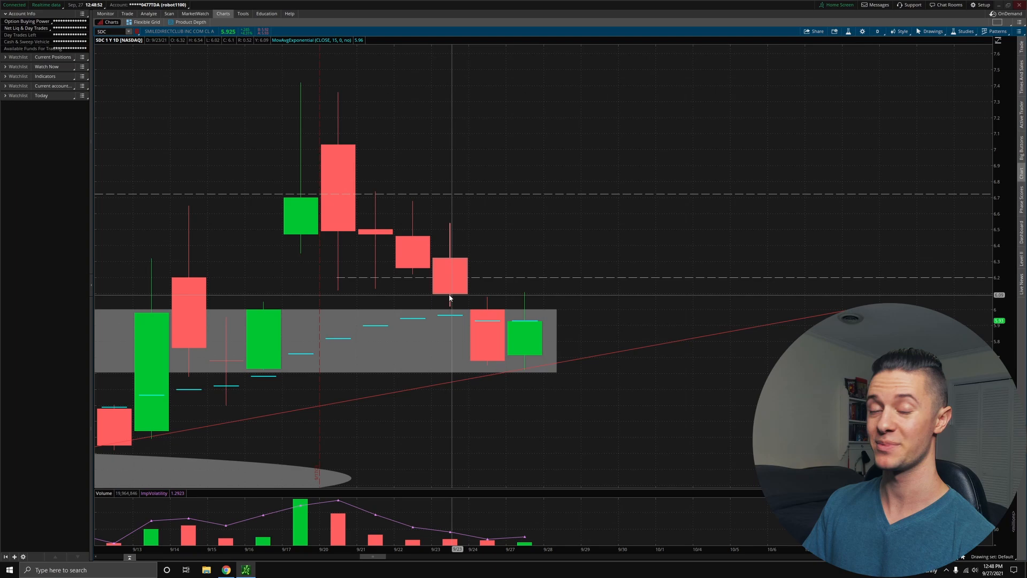
mouse_move(568, 149)
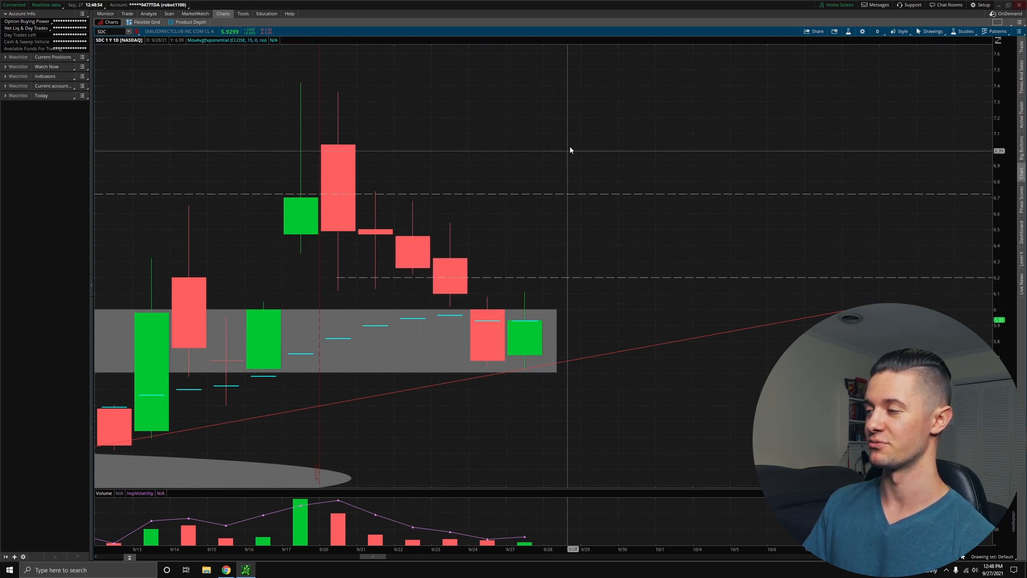
mouse_move(516, 254)
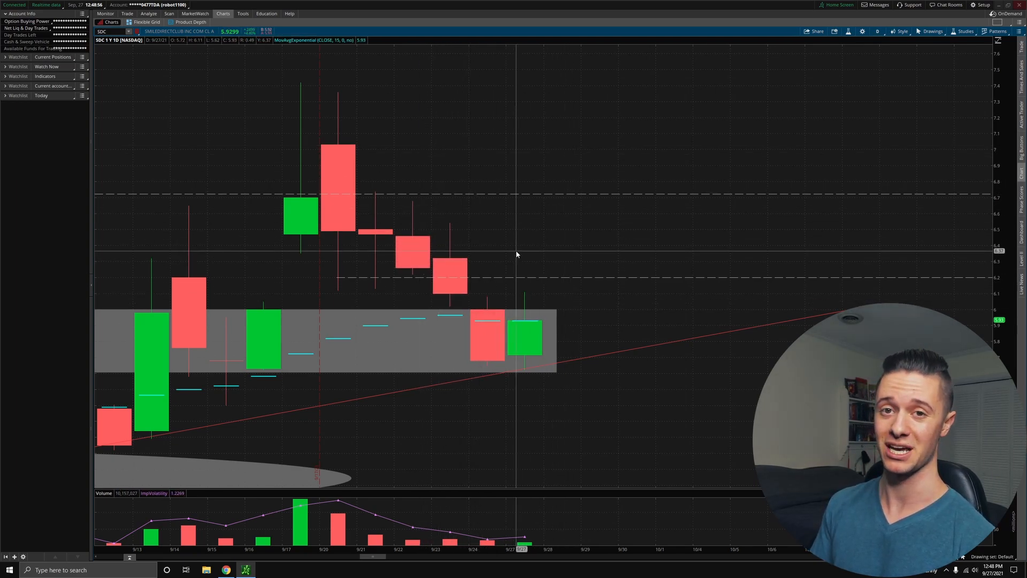
mouse_move(408, 244)
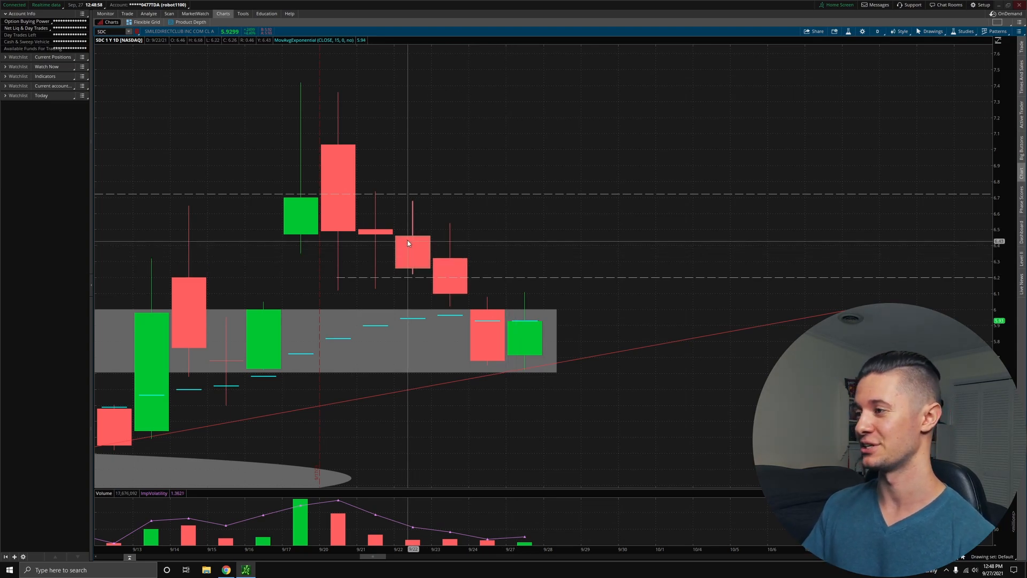
mouse_move(498, 369)
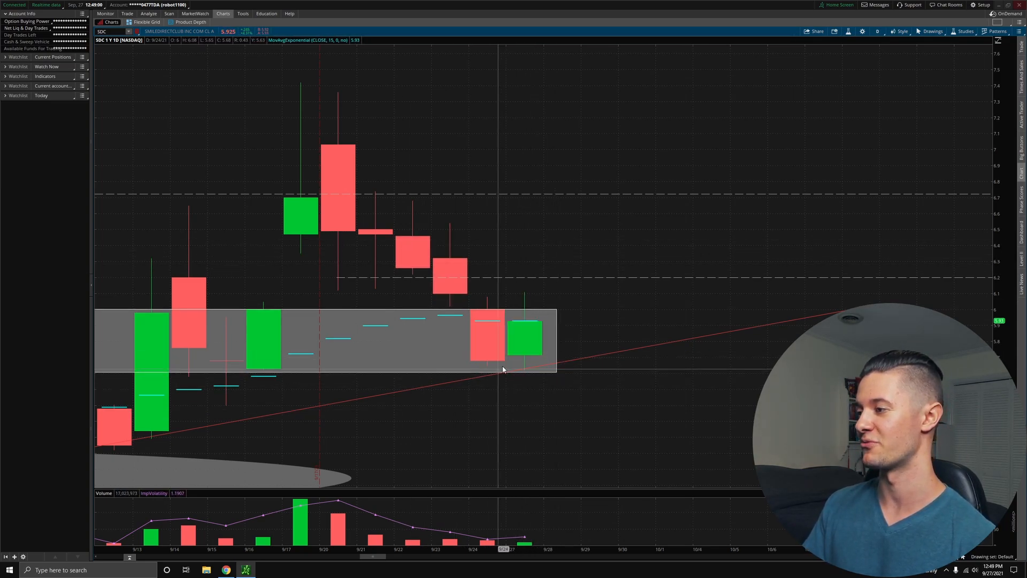
mouse_move(558, 343)
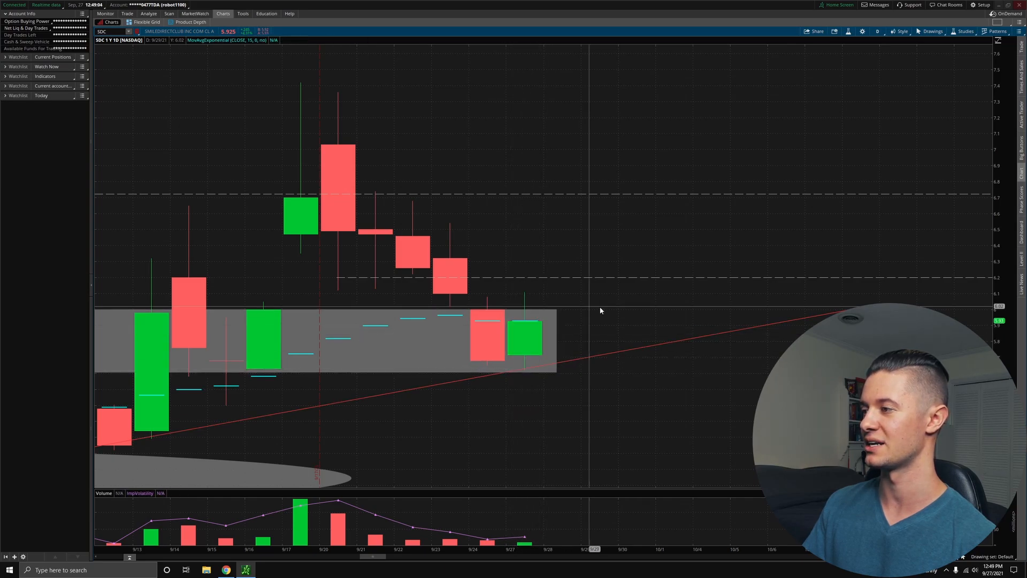
mouse_move(511, 355)
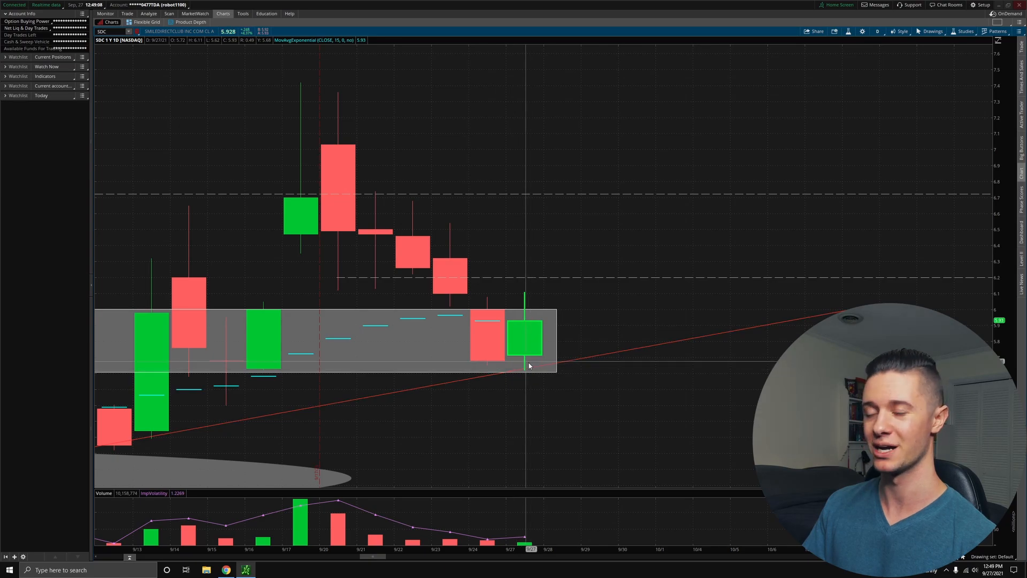
mouse_move(828, 85)
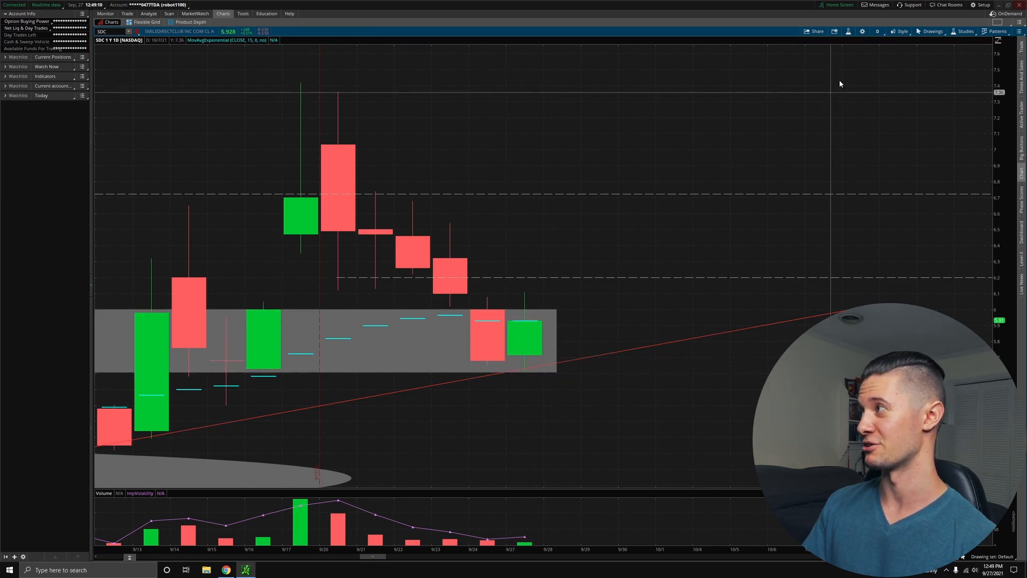
Switch the SDC chart to one-day, one-minute intraday candles.
left_click(877, 31)
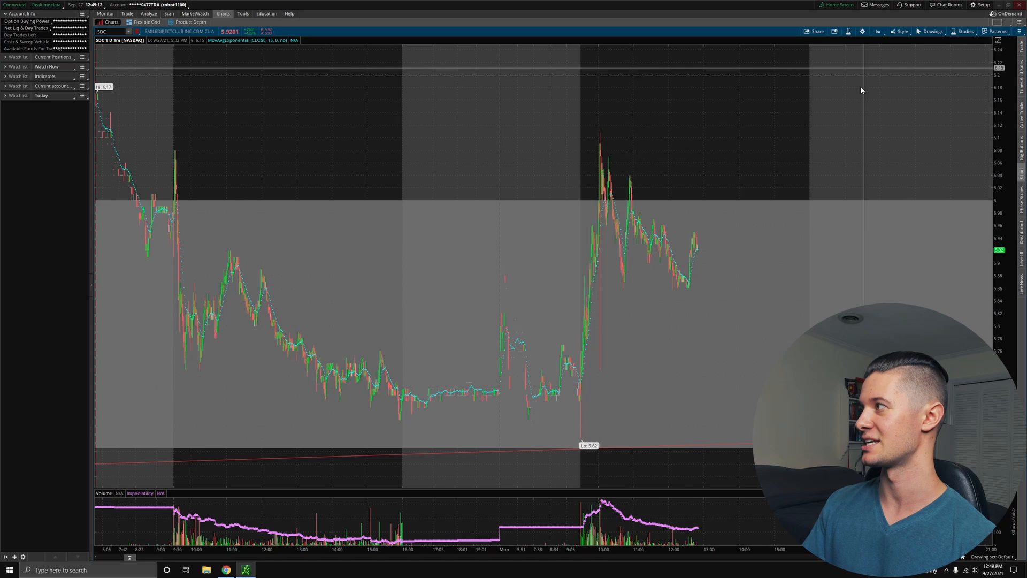
mouse_move(735, 451)
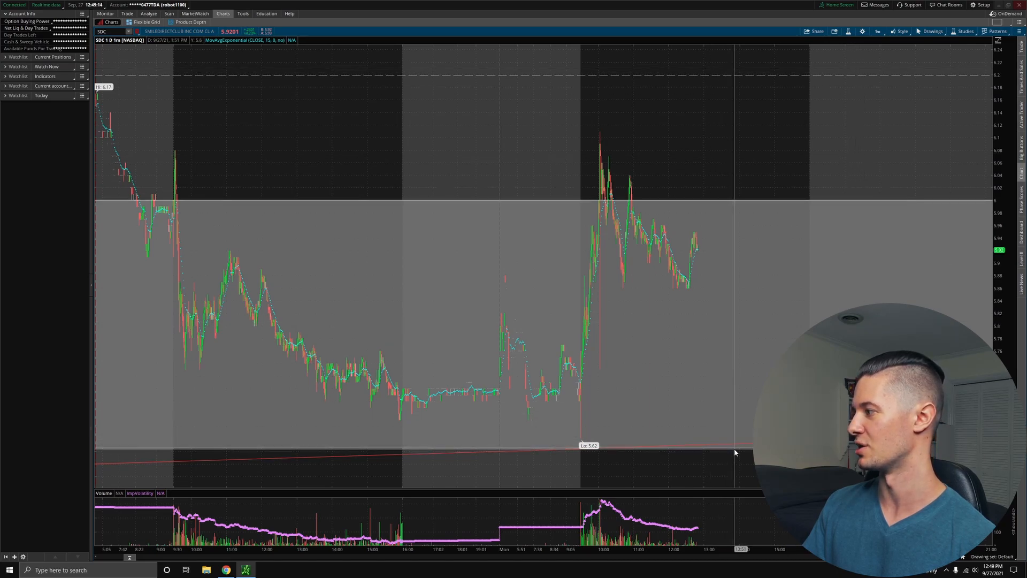
mouse_move(689, 315)
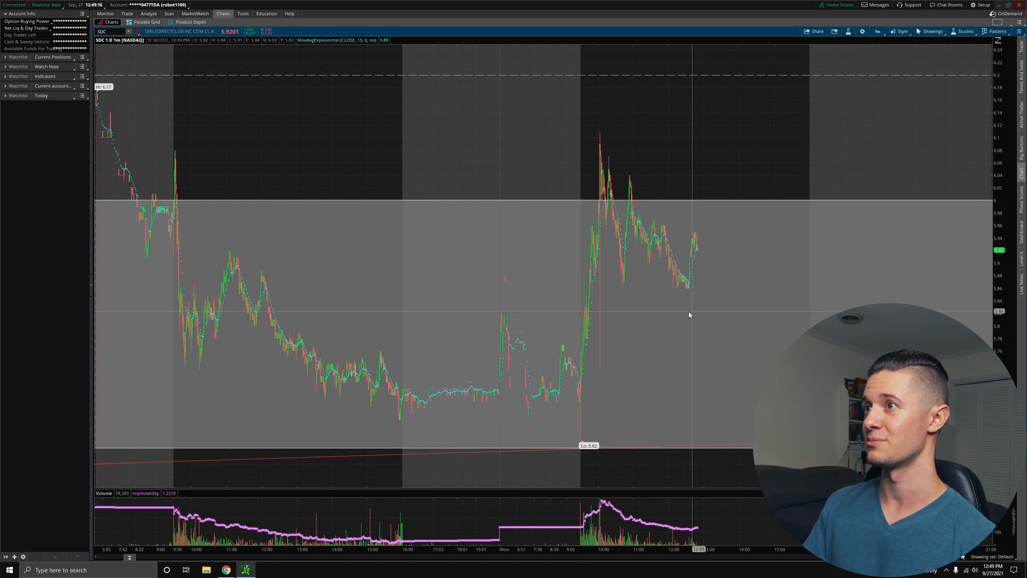
mouse_move(710, 370)
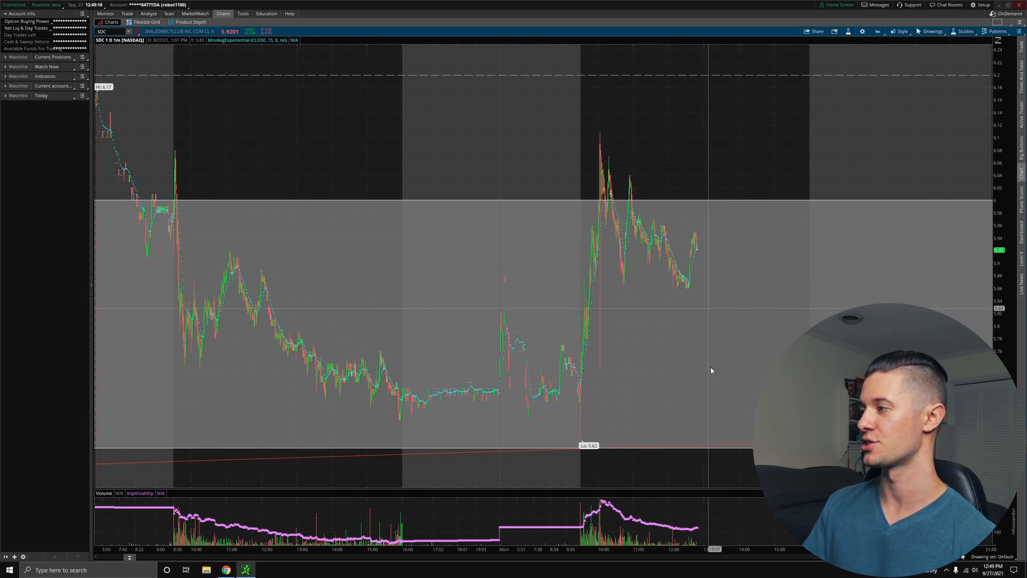
mouse_move(720, 222)
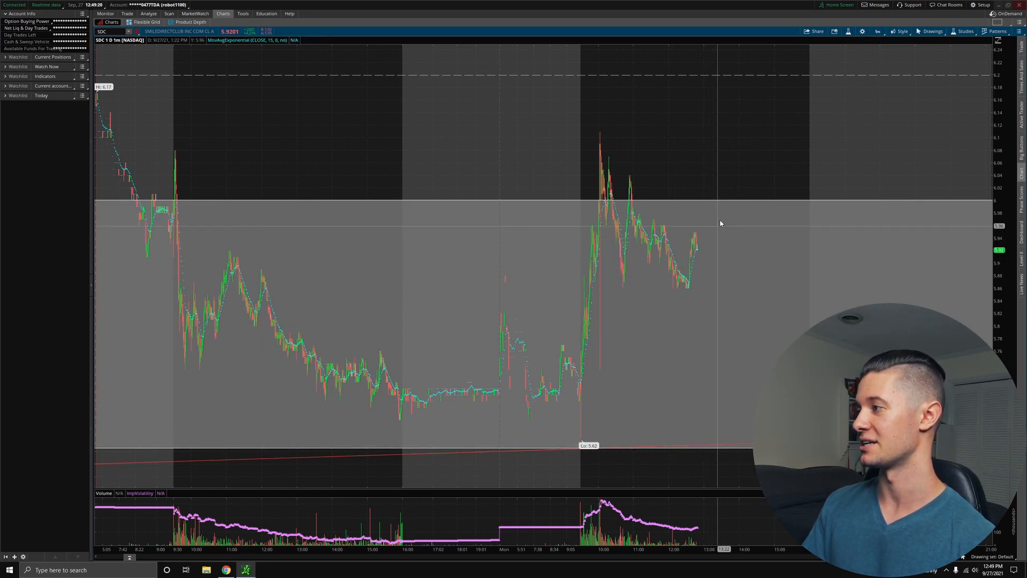
mouse_move(888, 14)
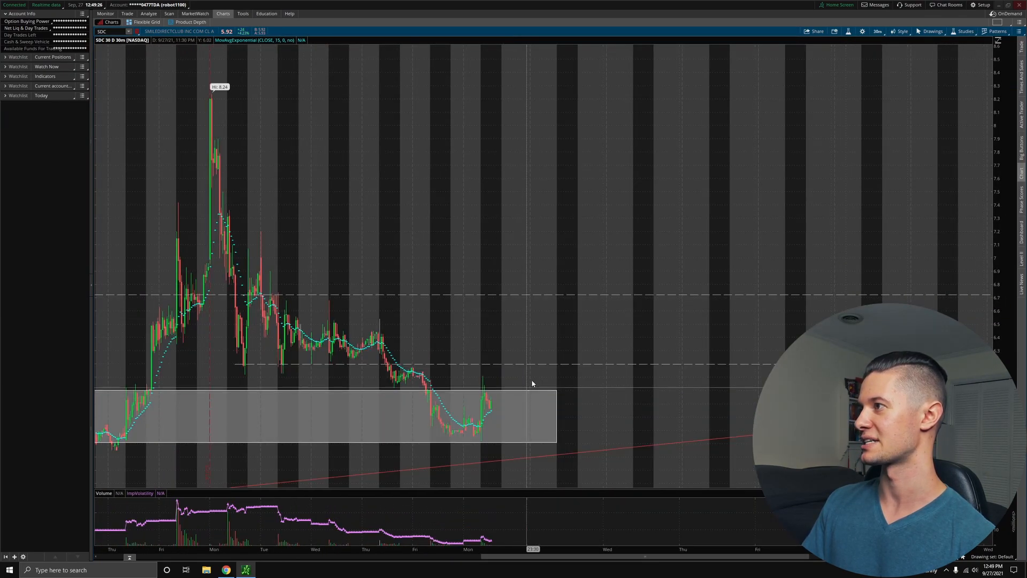
mouse_move(638, 203)
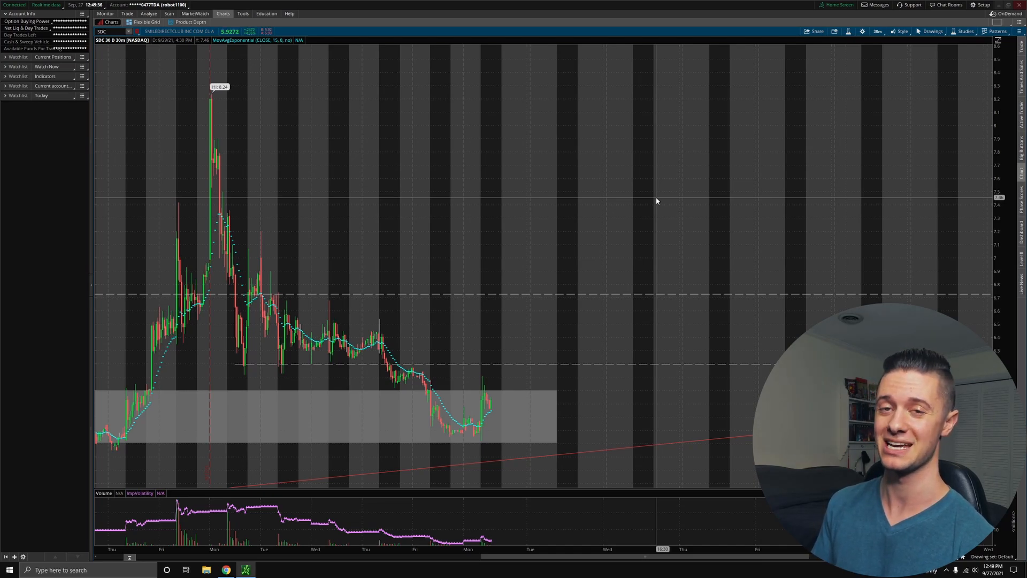
mouse_move(475, 401)
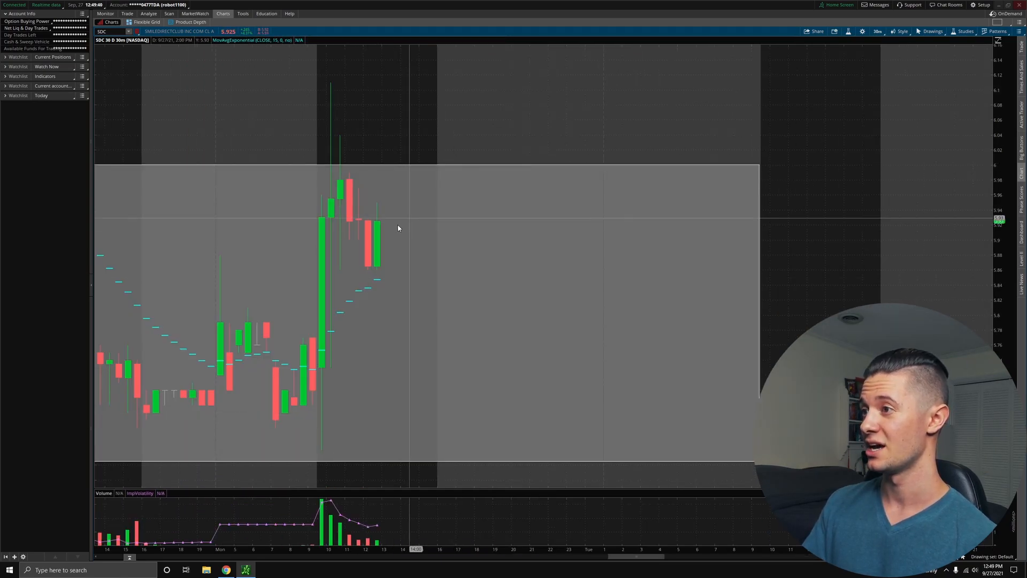
mouse_move(444, 144)
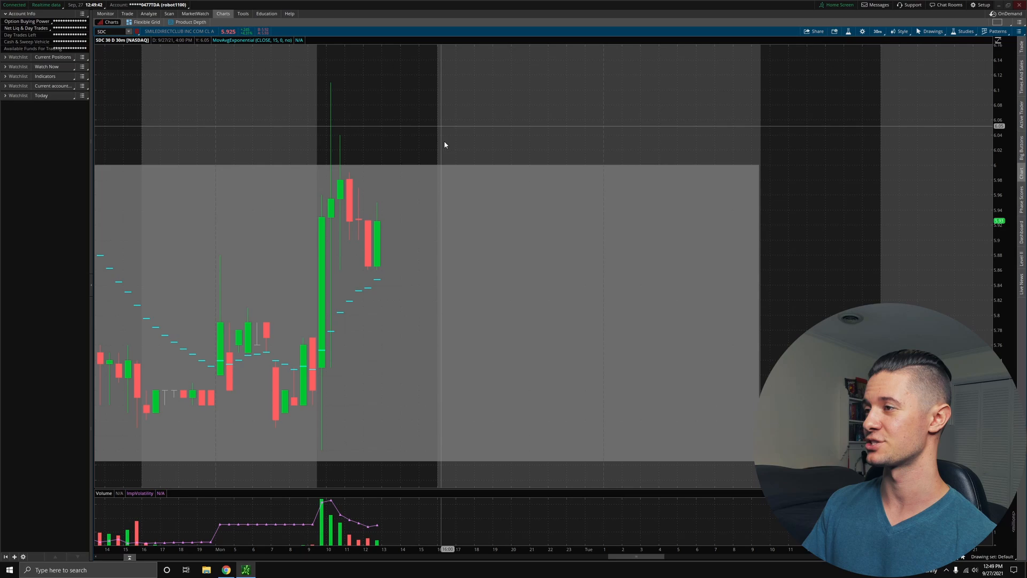
mouse_move(753, 155)
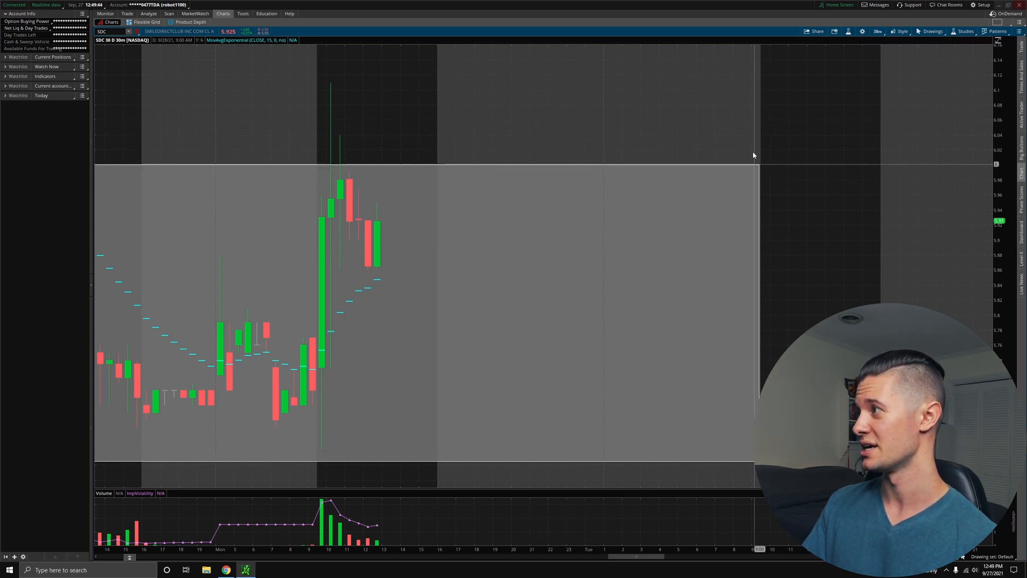
mouse_move(798, 171)
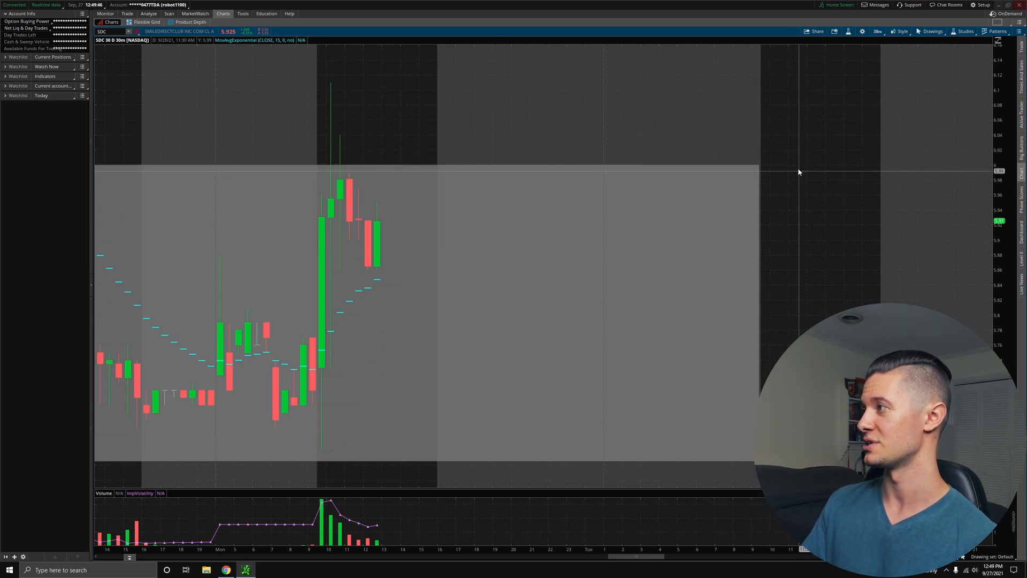